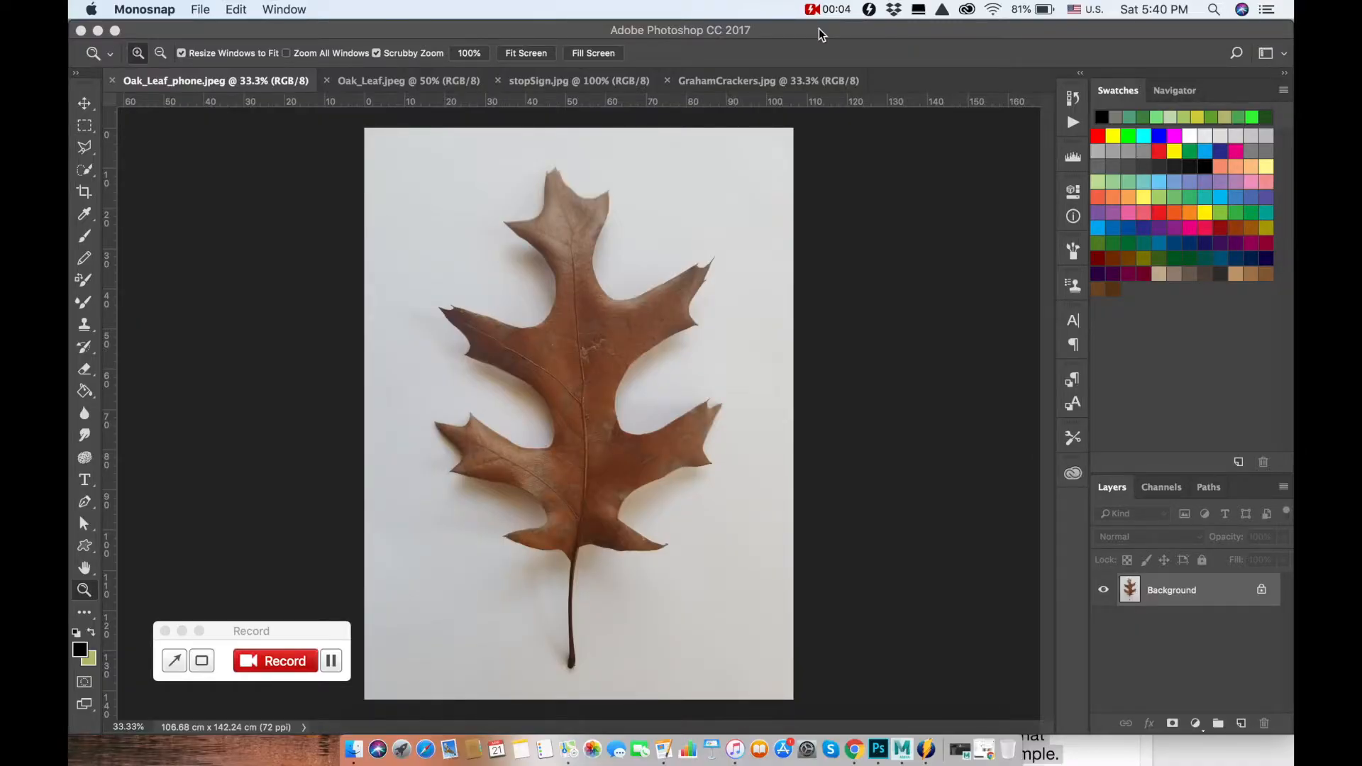
mouse_move(298, 302)
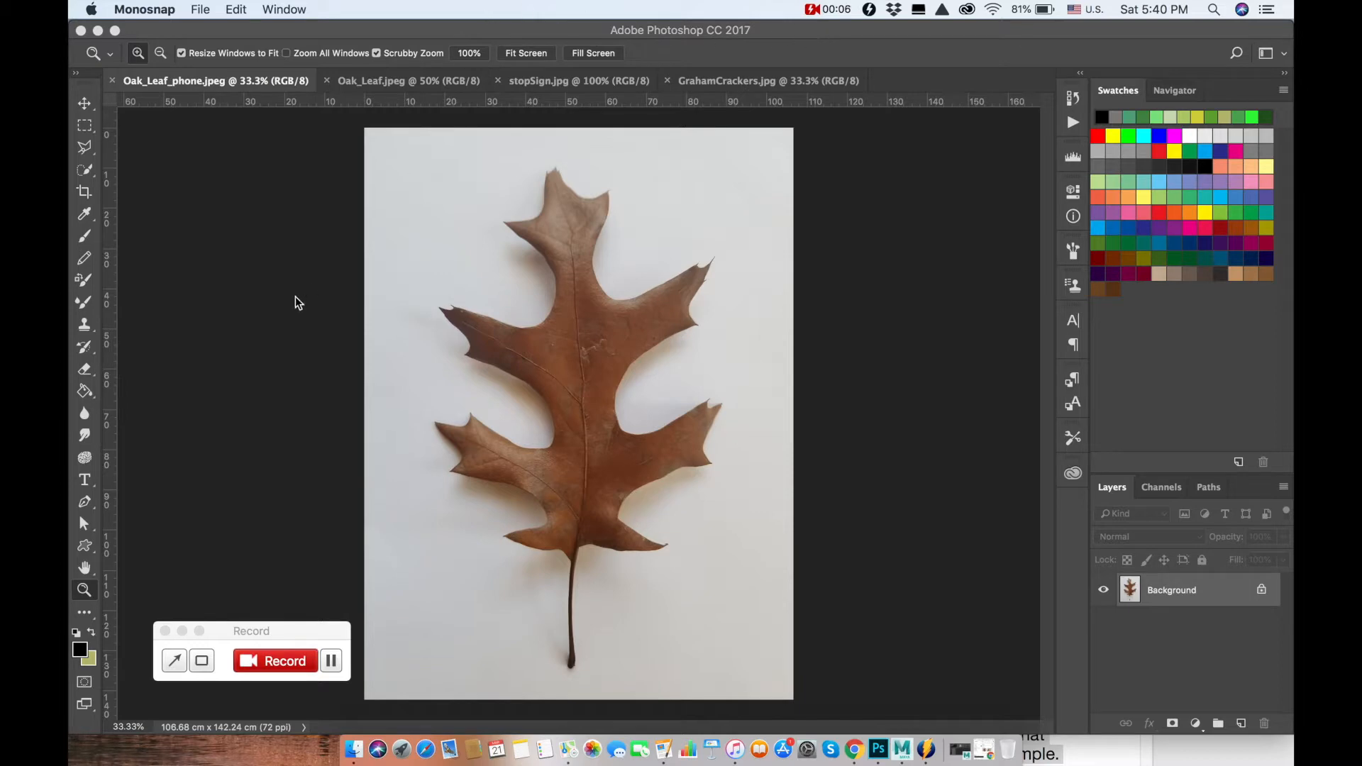
Create a polygon plane pPlane1 from the Poly Modeling shelf and orbit around it
left_click(301, 10)
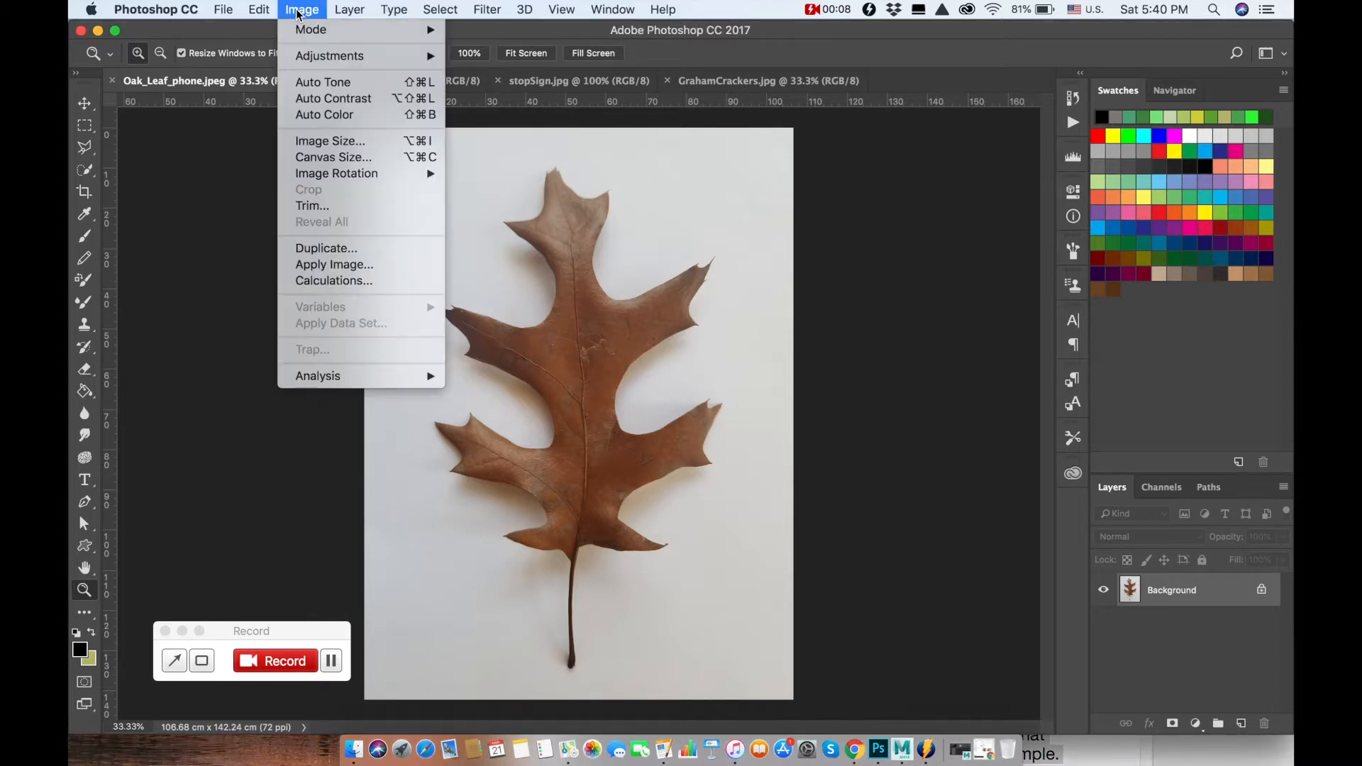
left_click(331, 141)
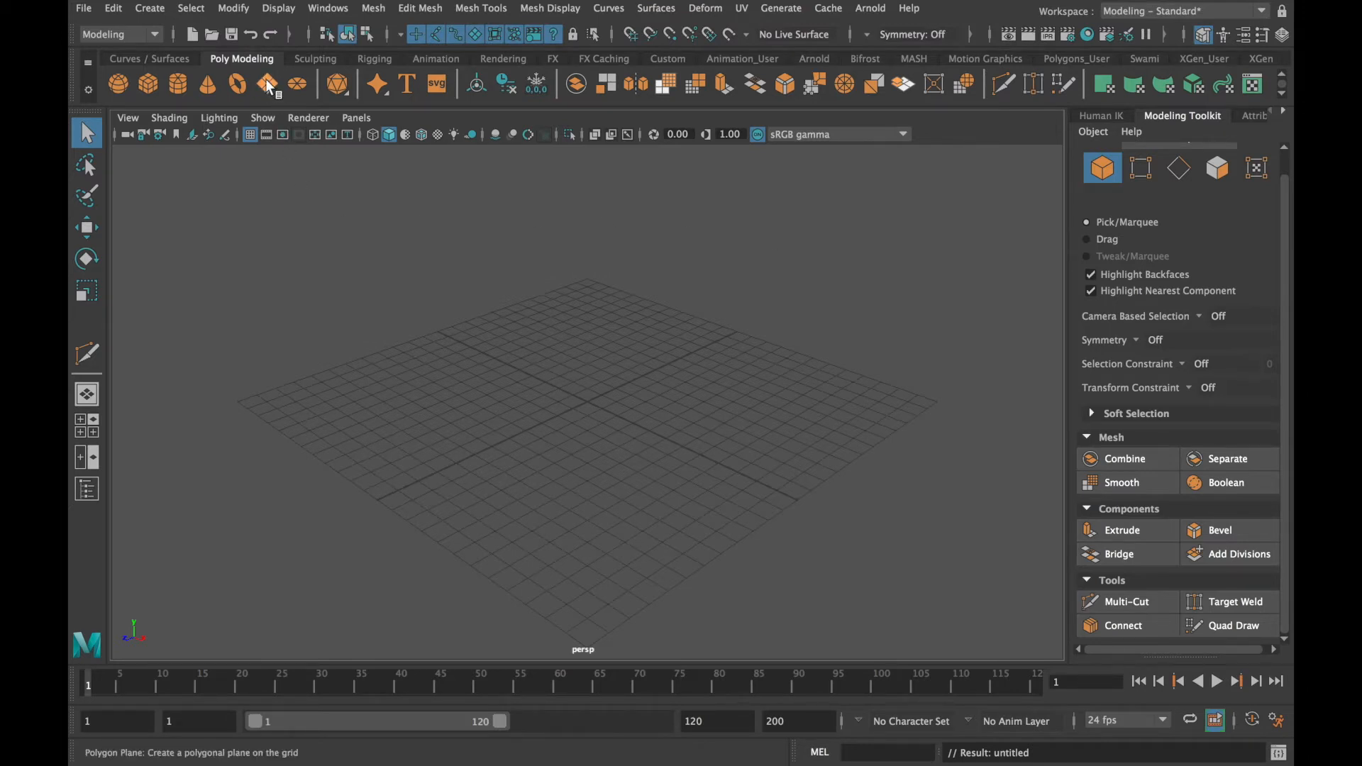
left_click(266, 83)
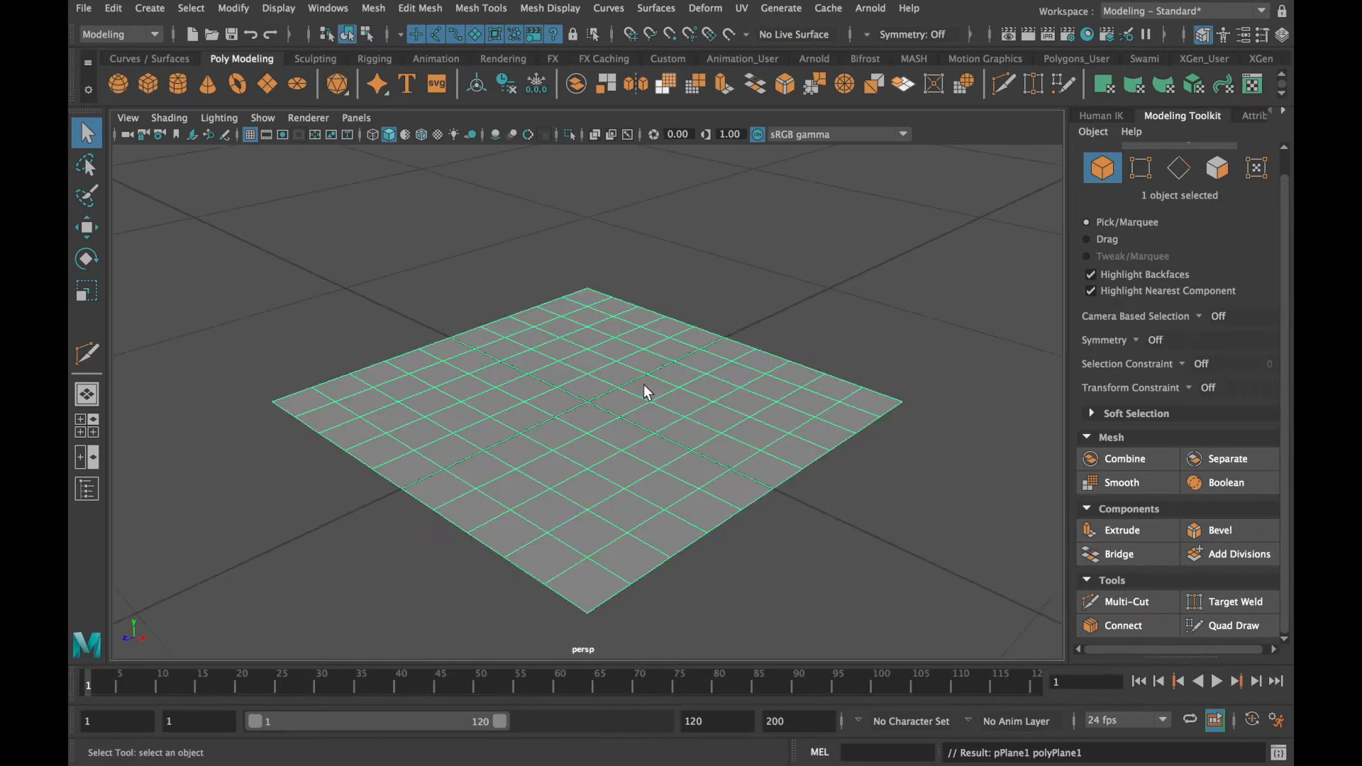
left_click_drag(643, 392, 598, 418)
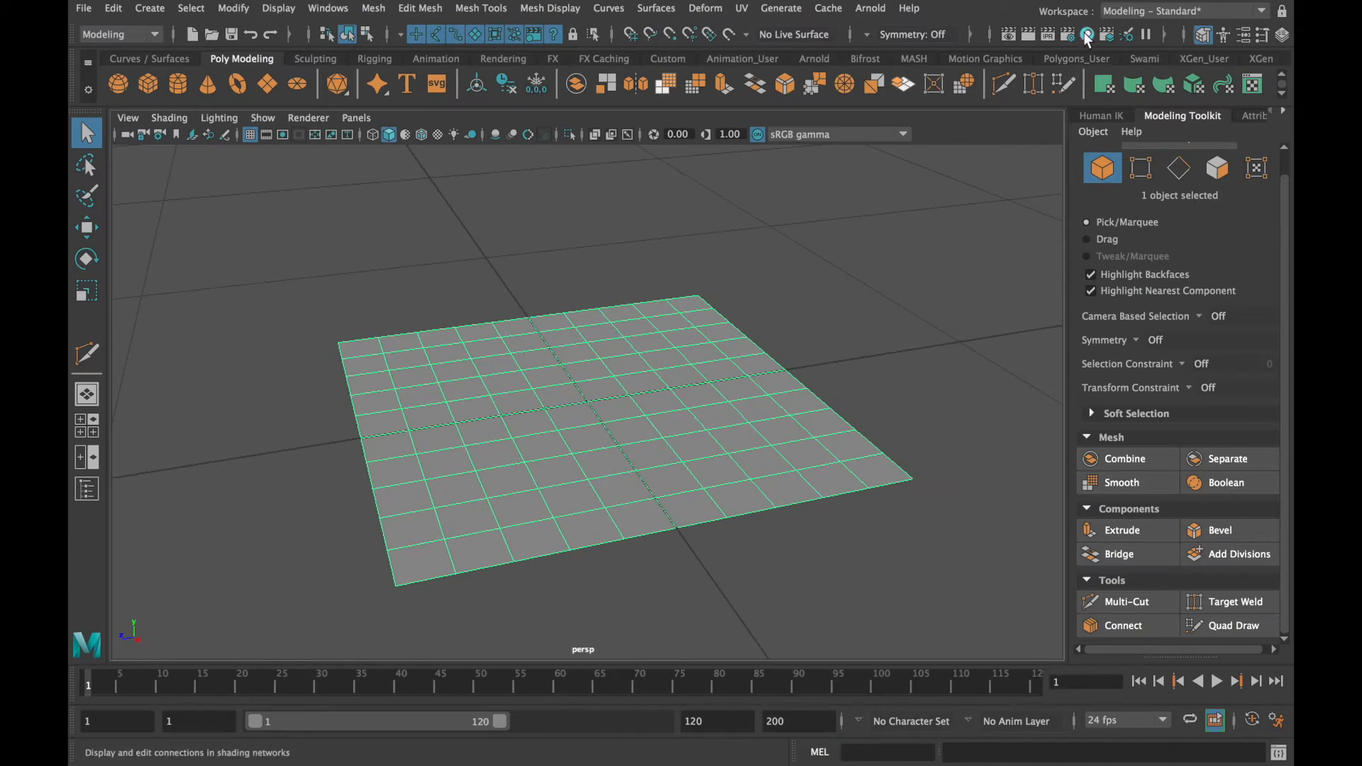
In Hypershade, map lambert2's Color to a File texture using Oak_Leaf_phone.jpeg
left_click(1085, 34)
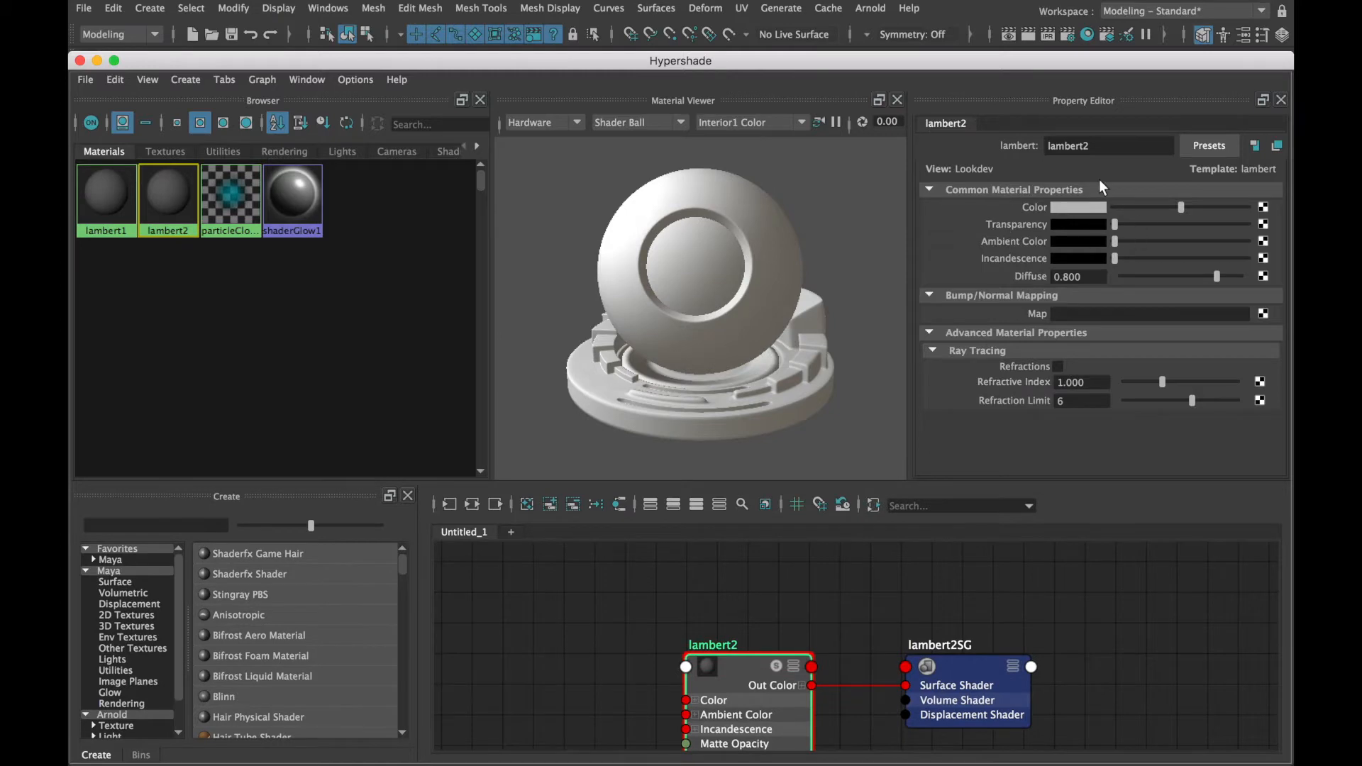
left_click(1263, 207)
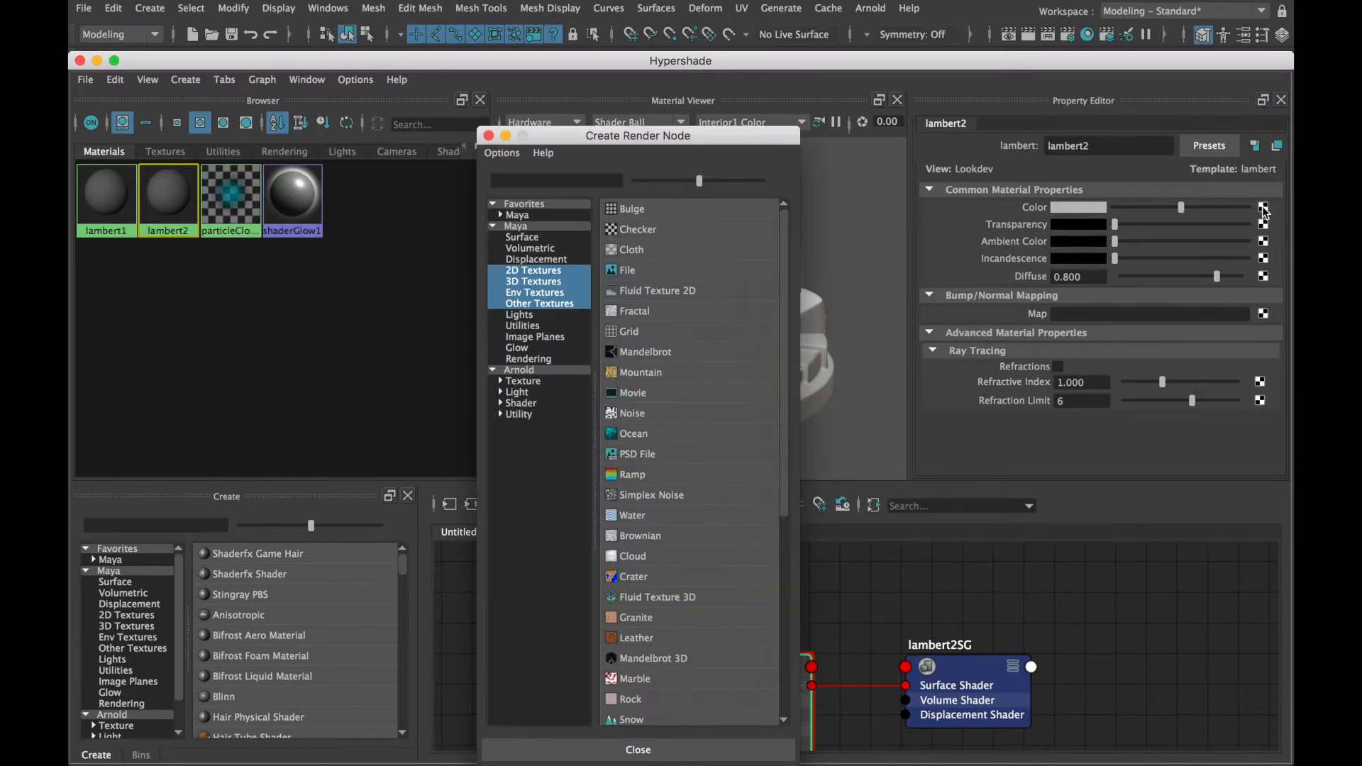
left_click(628, 269)
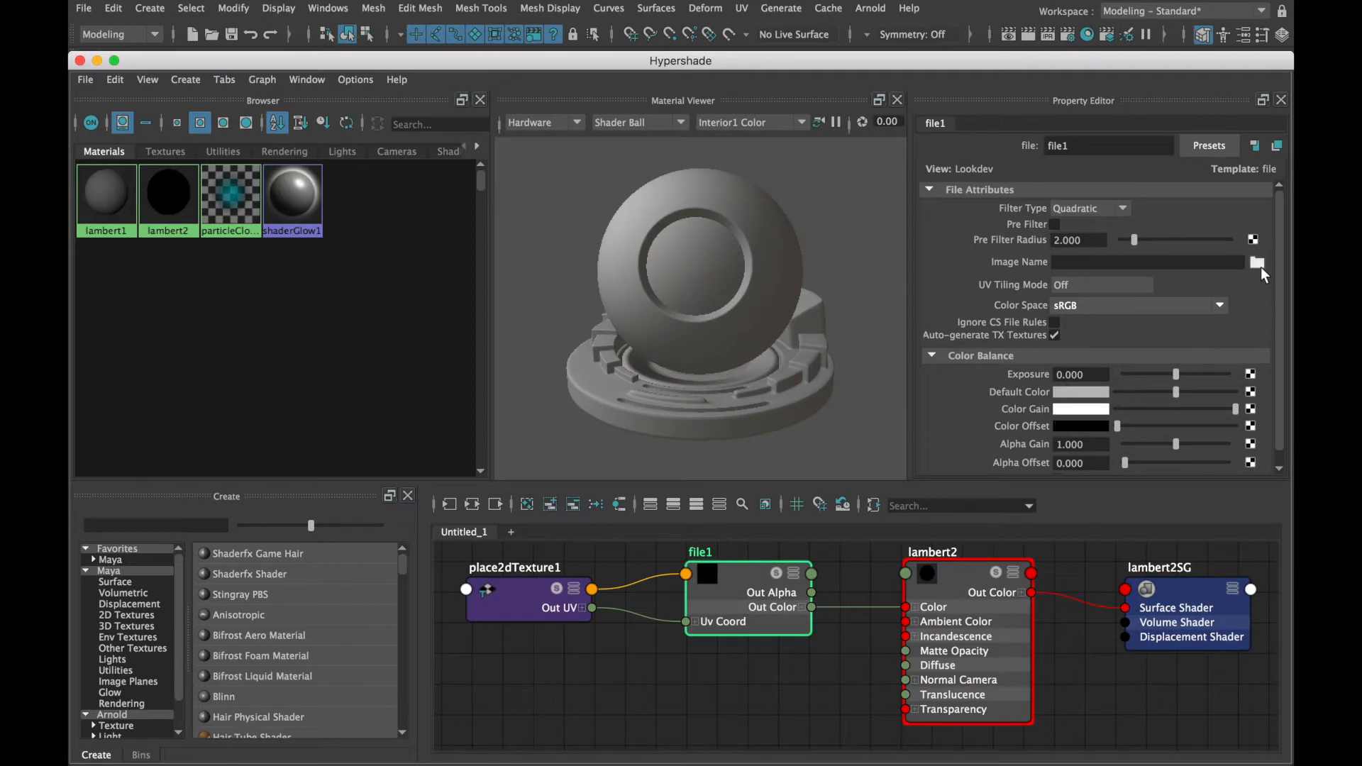
left_click(1257, 261)
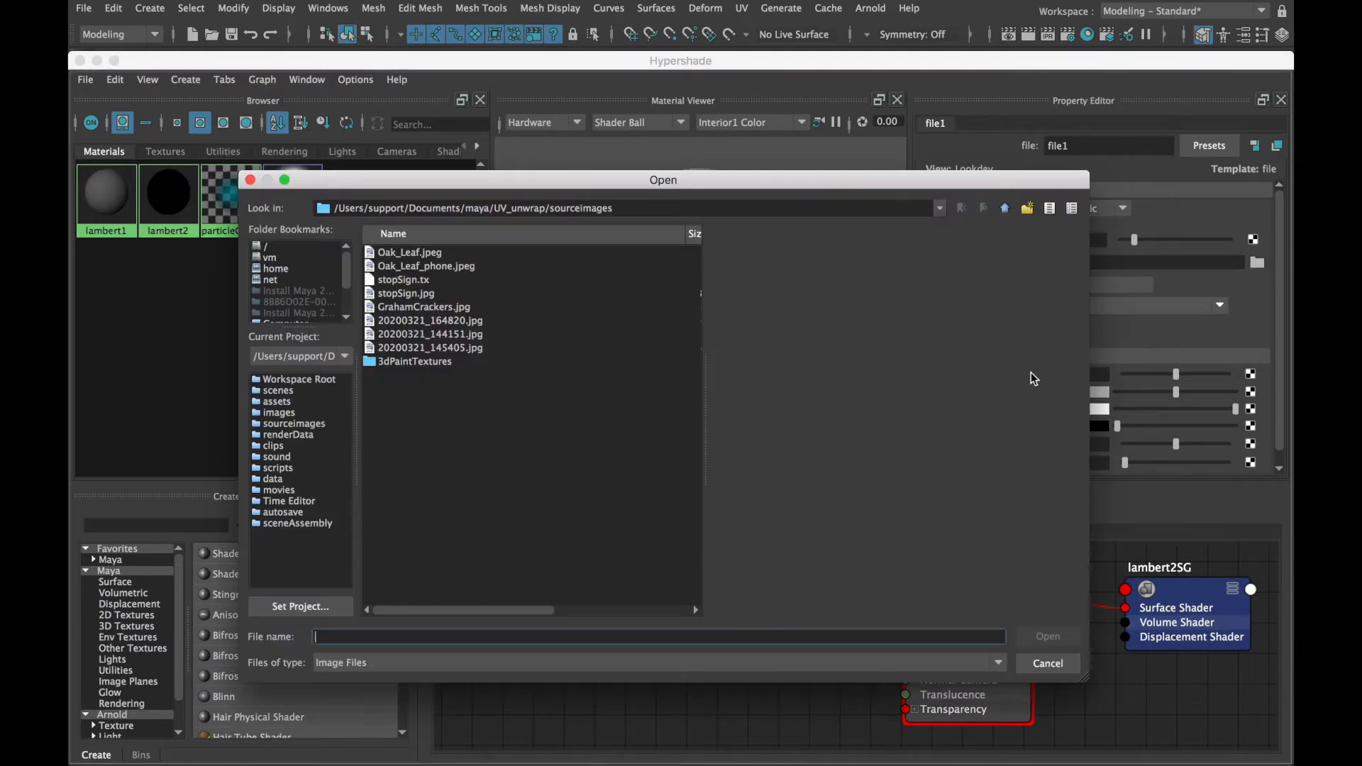
left_click(425, 266)
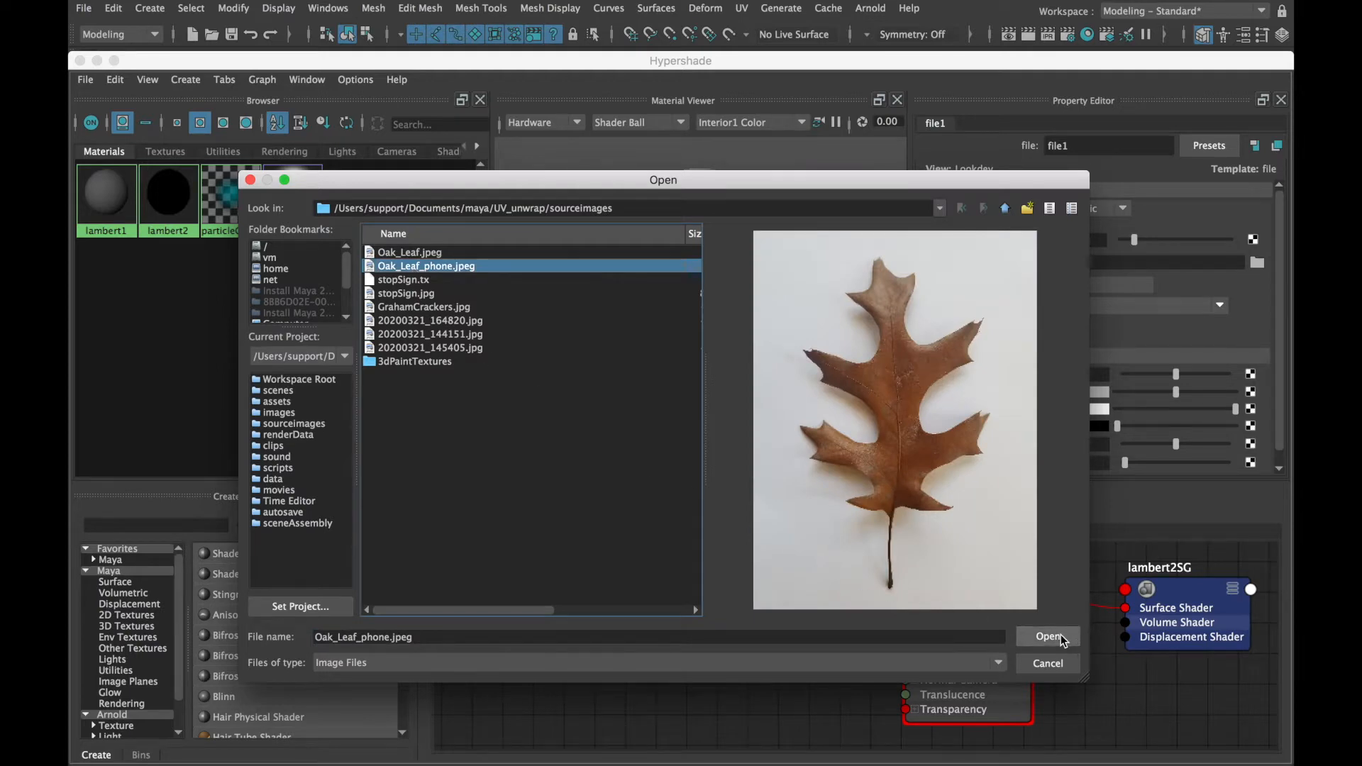
left_click(1047, 636)
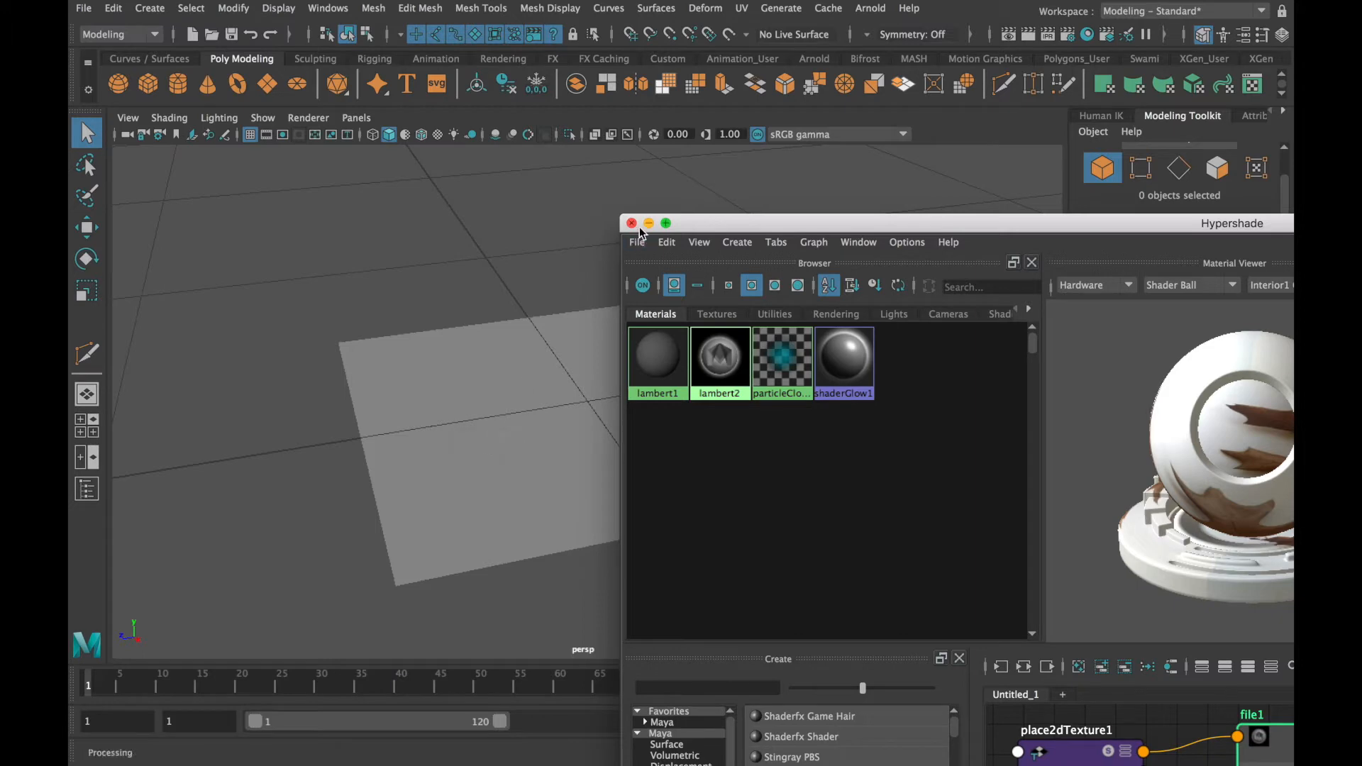
Close Hypershade and tumble to a top-down view of the textured leaf plane, glancing at Photoshop
left_click(631, 223)
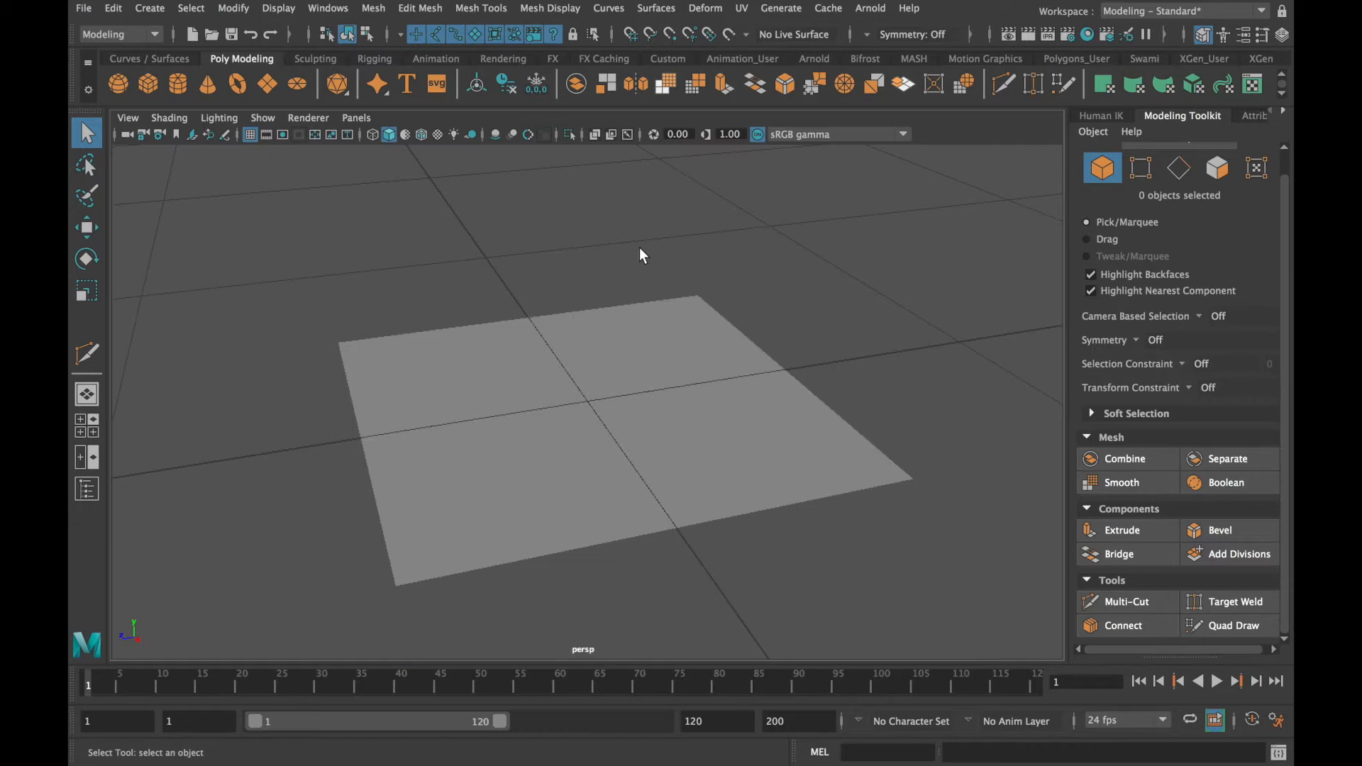
mouse_move(817, 327)
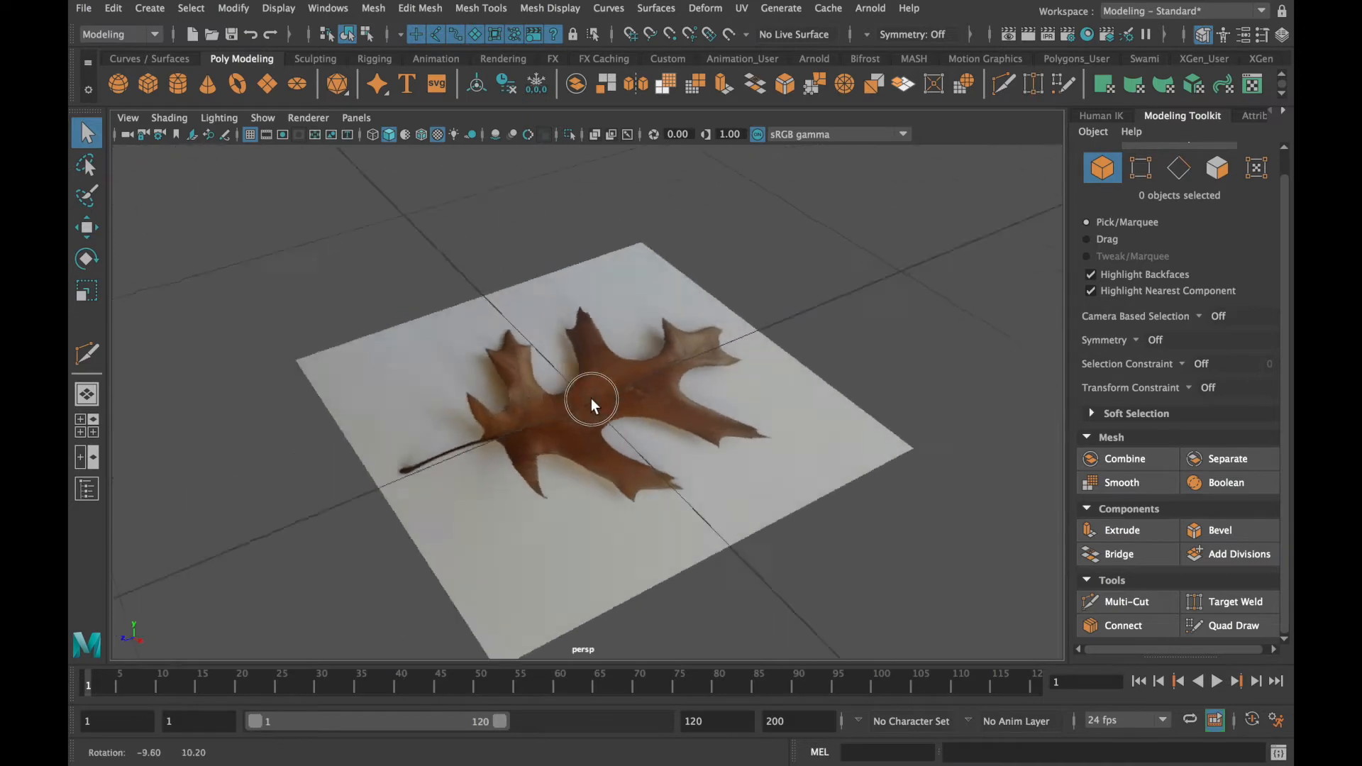
left_click_drag(590, 404, 712, 451)
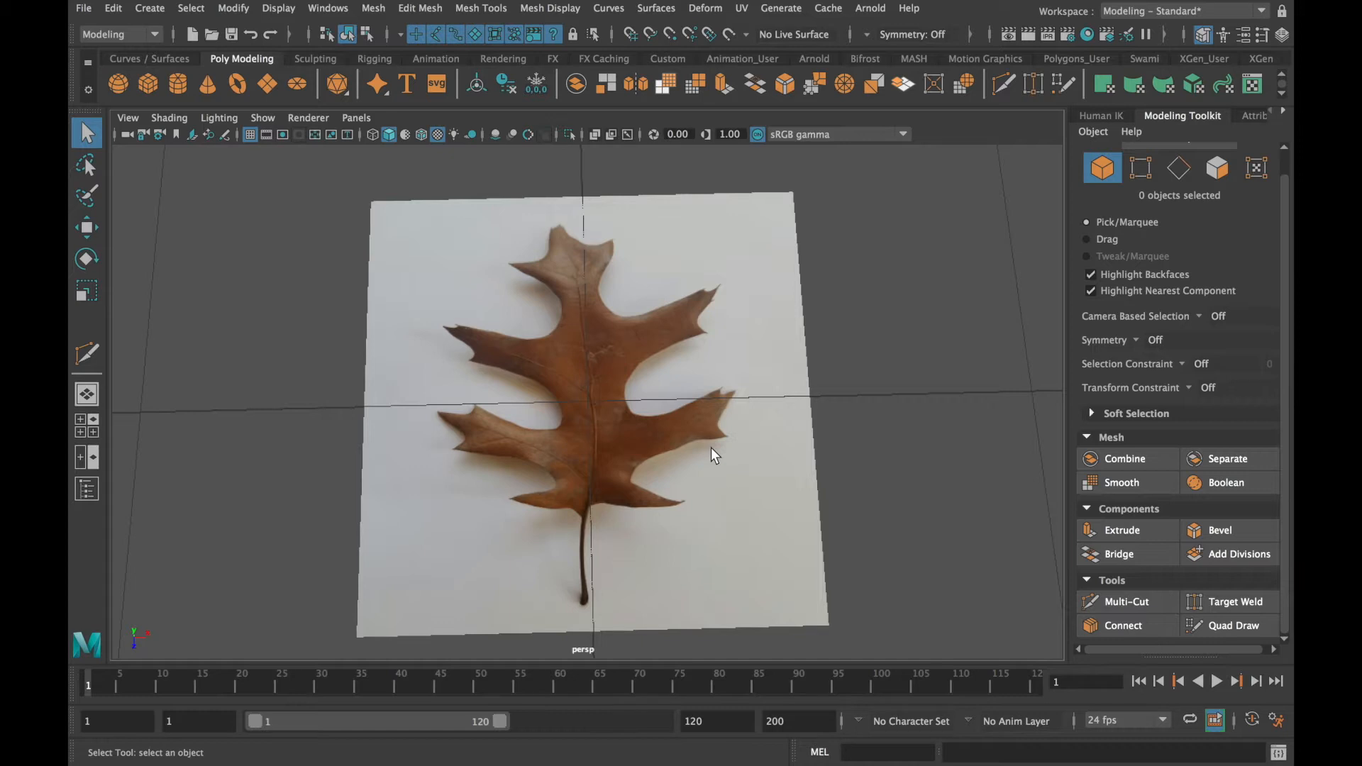
left_click_drag(712, 456, 678, 434)
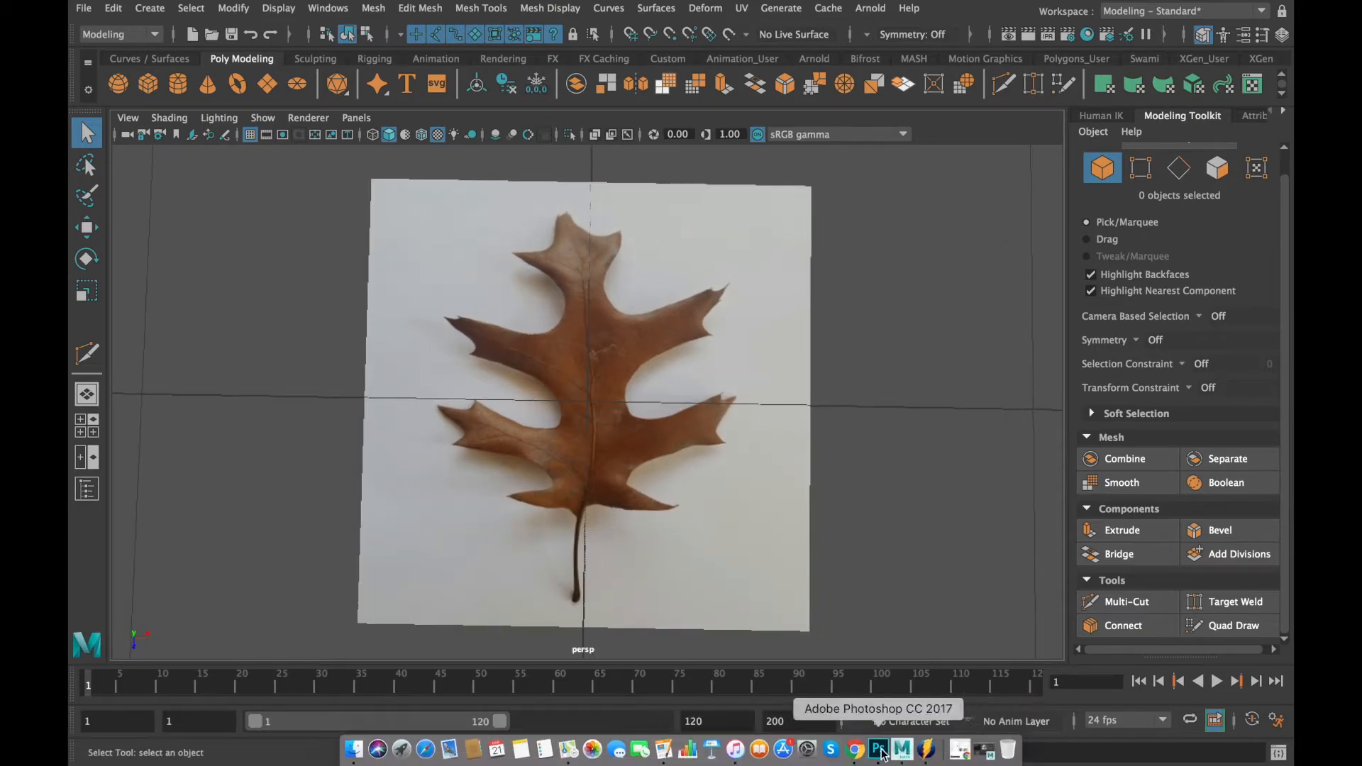
left_click(877, 747)
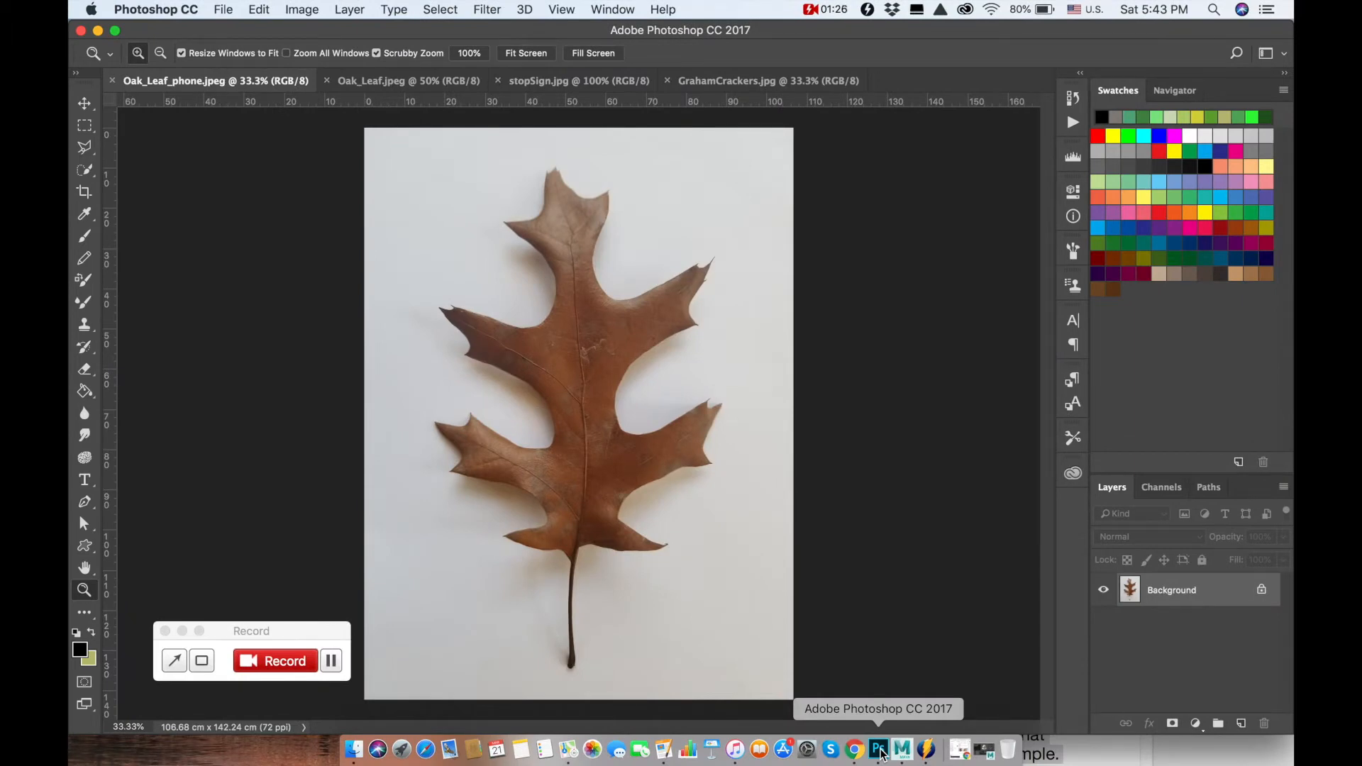
mouse_move(901, 749)
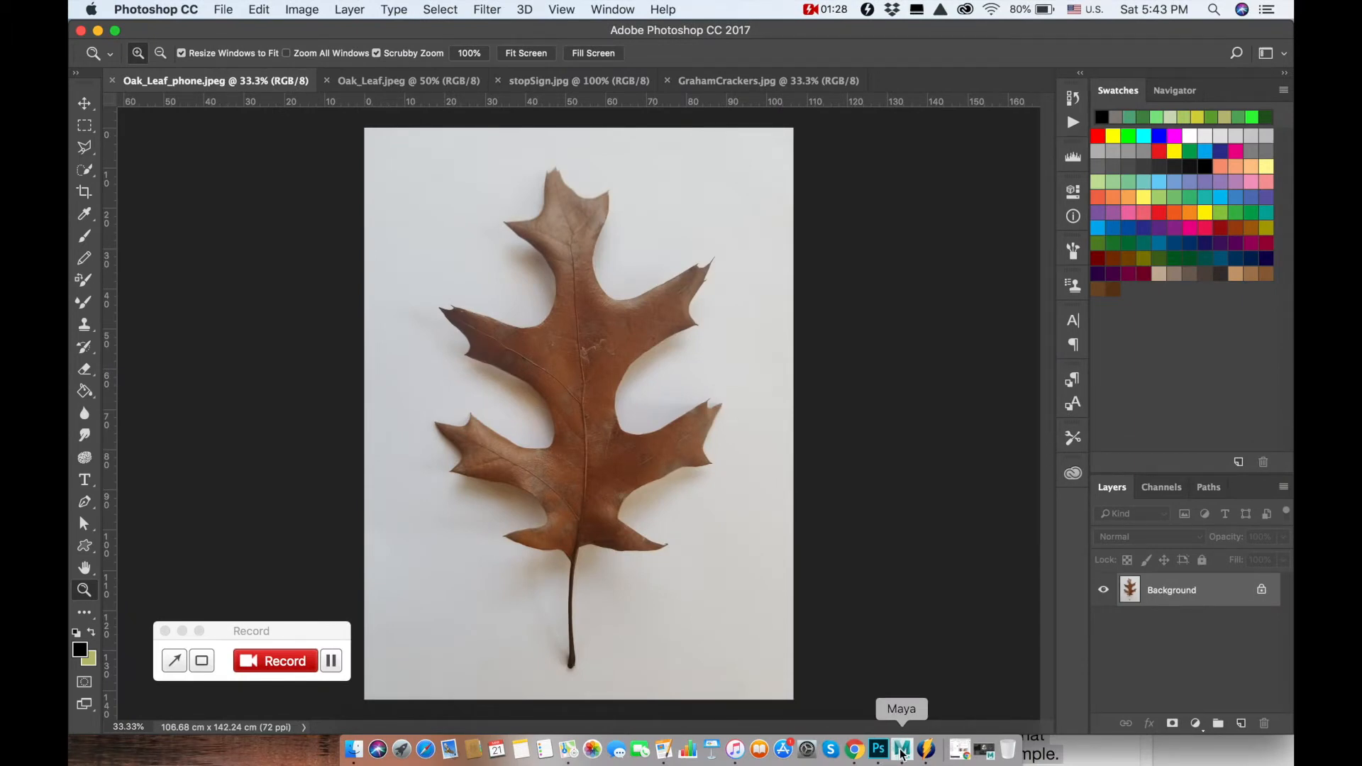
left_click(901, 749)
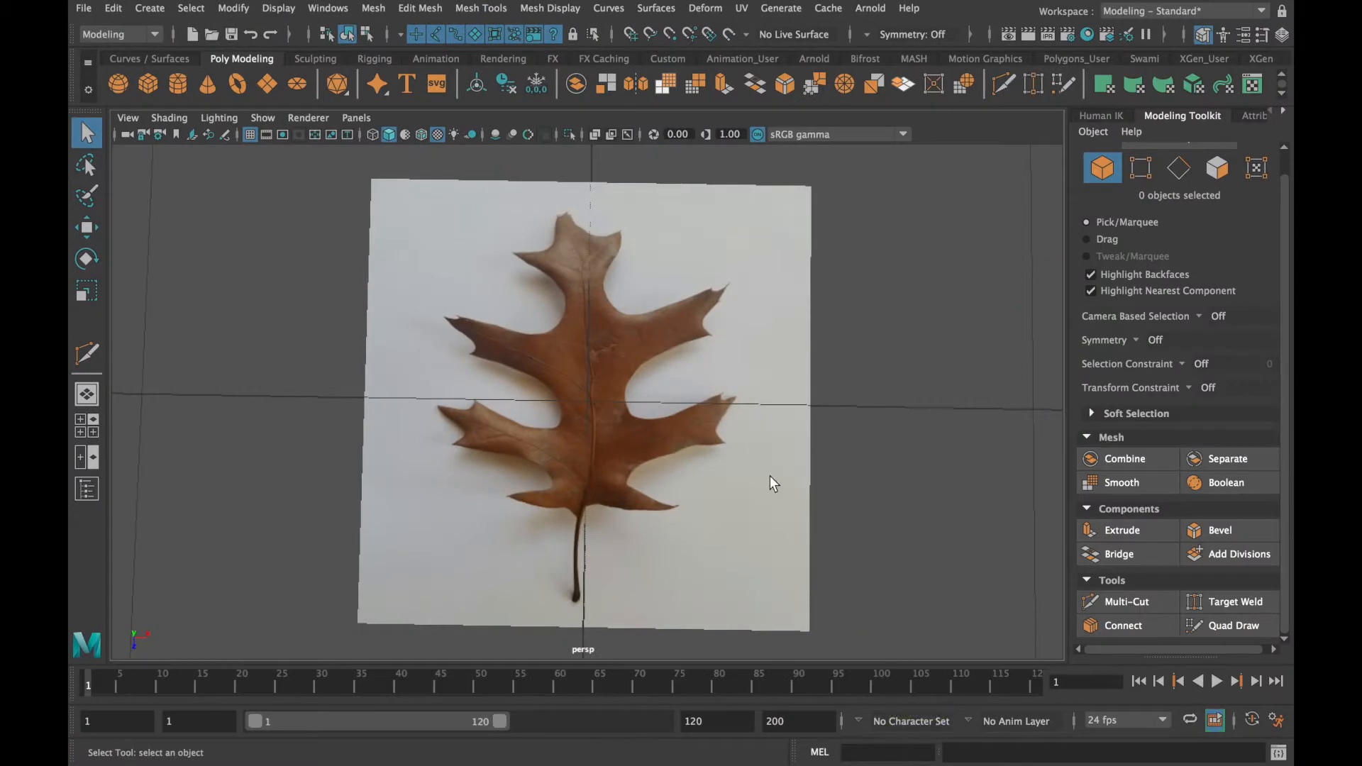
mouse_move(718, 411)
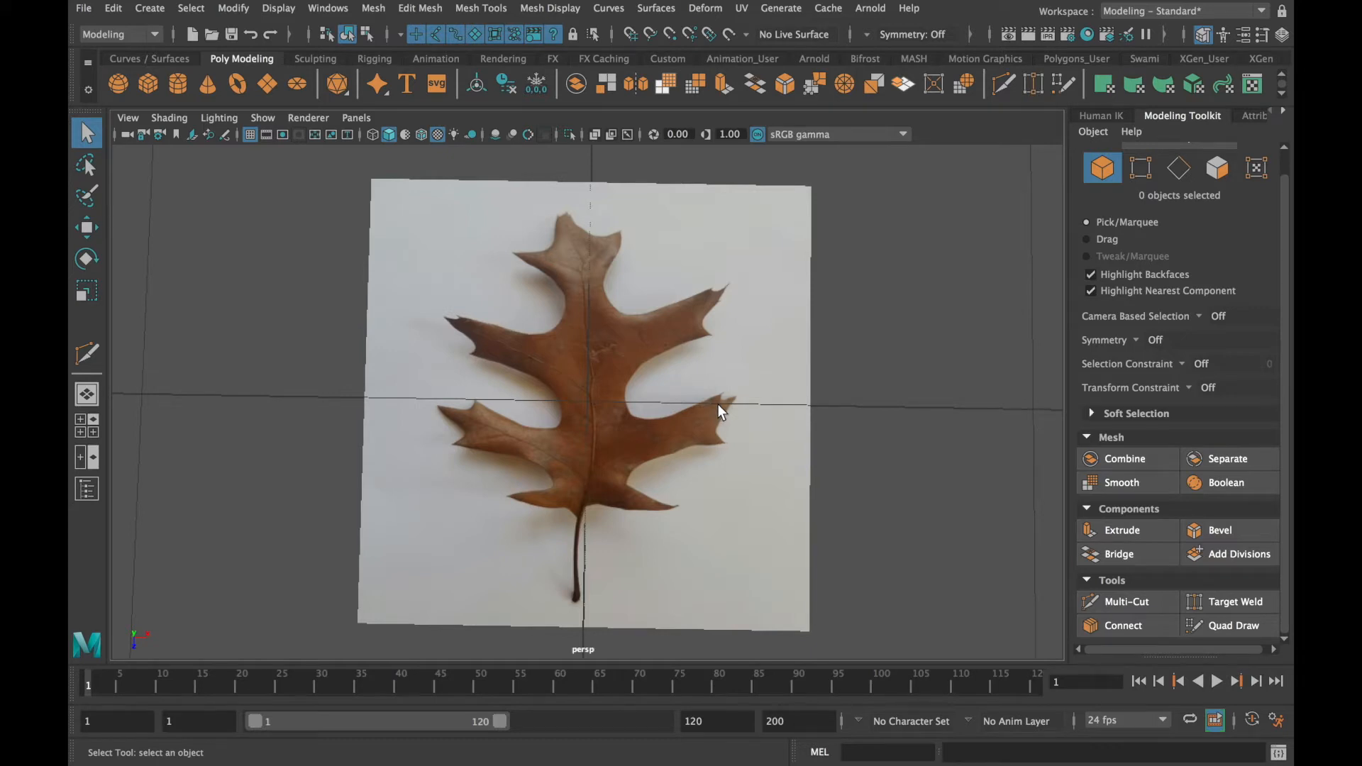
Stretch pPlane1 to Scale Z 1.199 so the leaf photo keeps its proportions
left_click(721, 410)
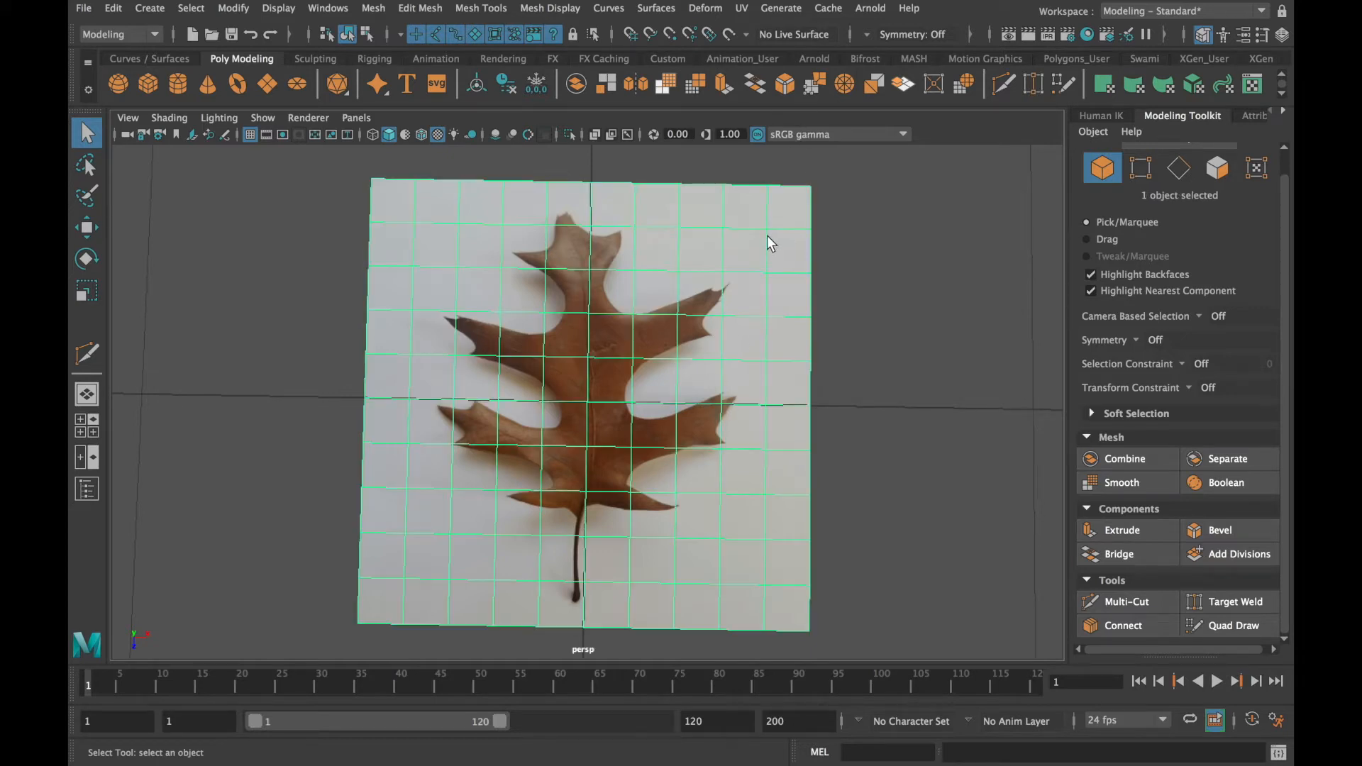
left_click(741, 8)
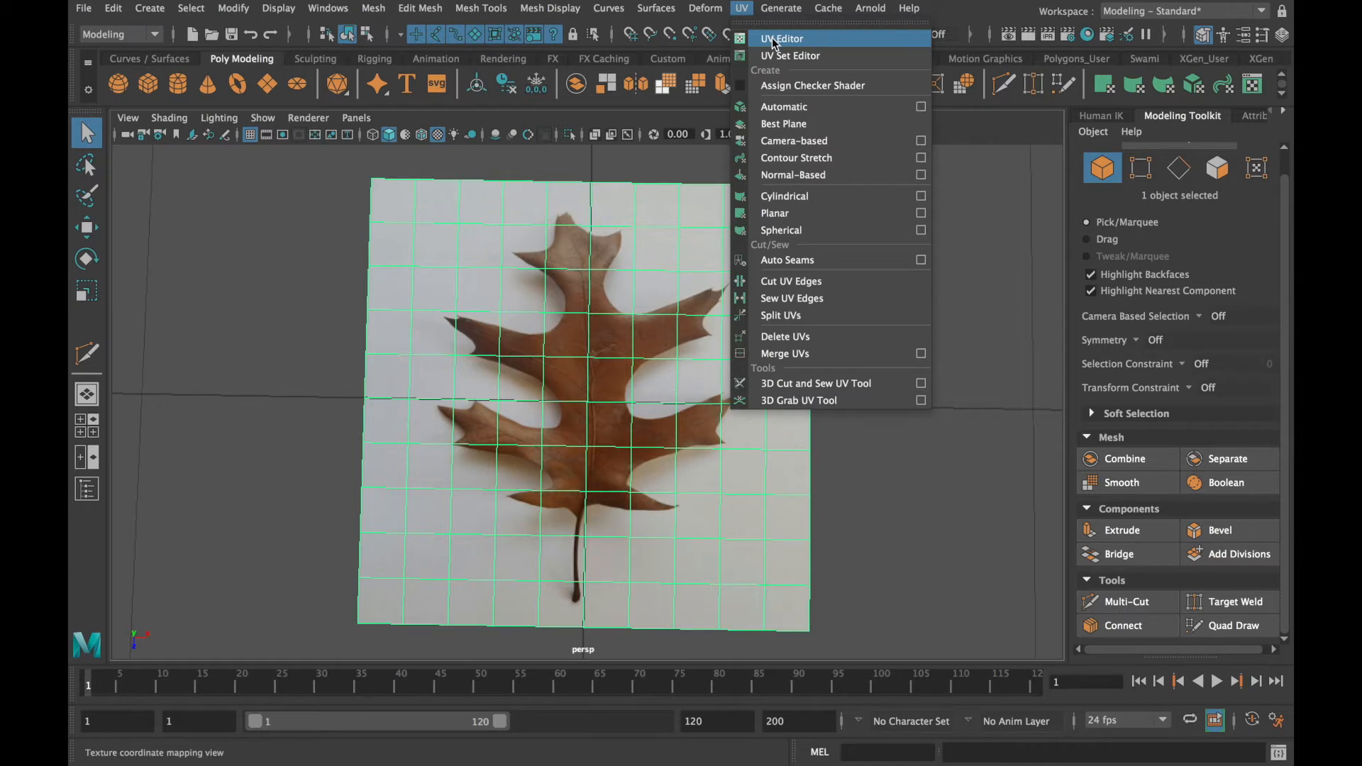
left_click(780, 38)
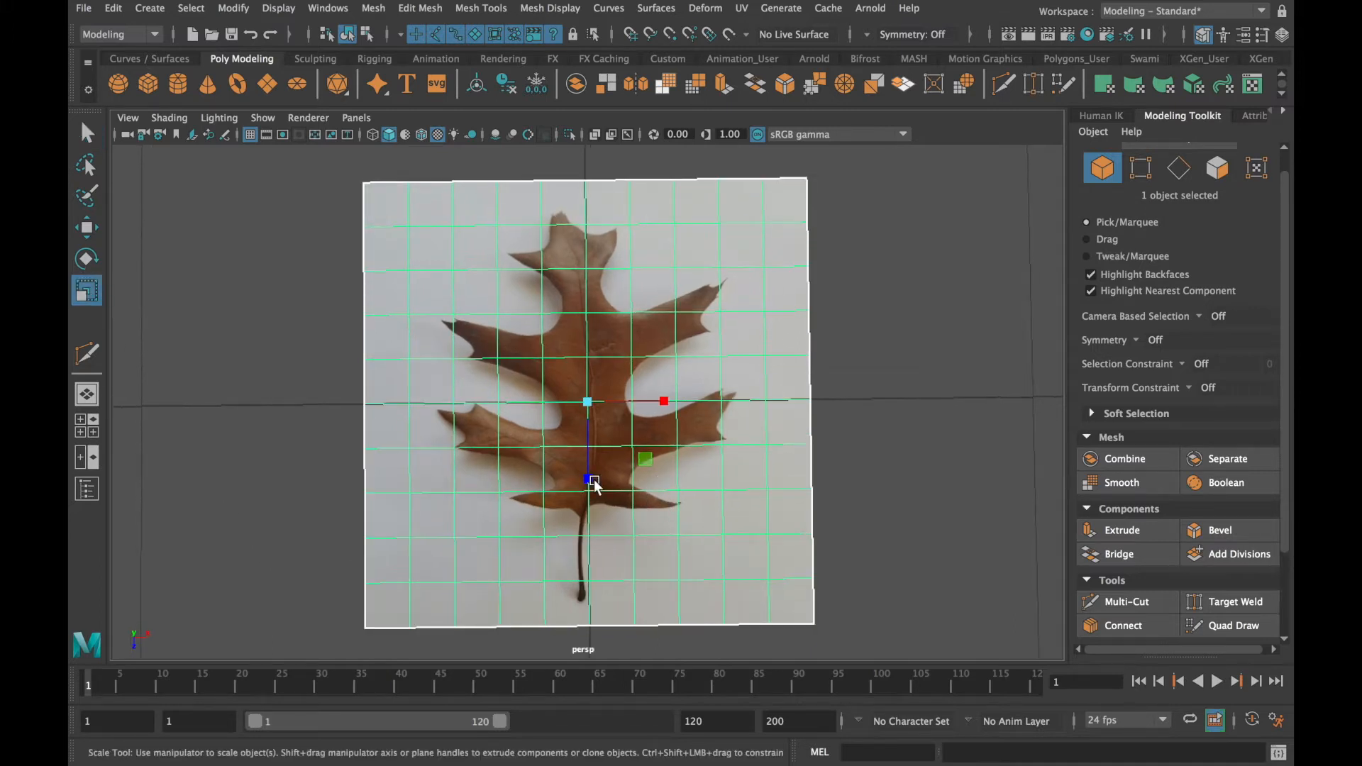
left_click_drag(590, 482, 588, 495)
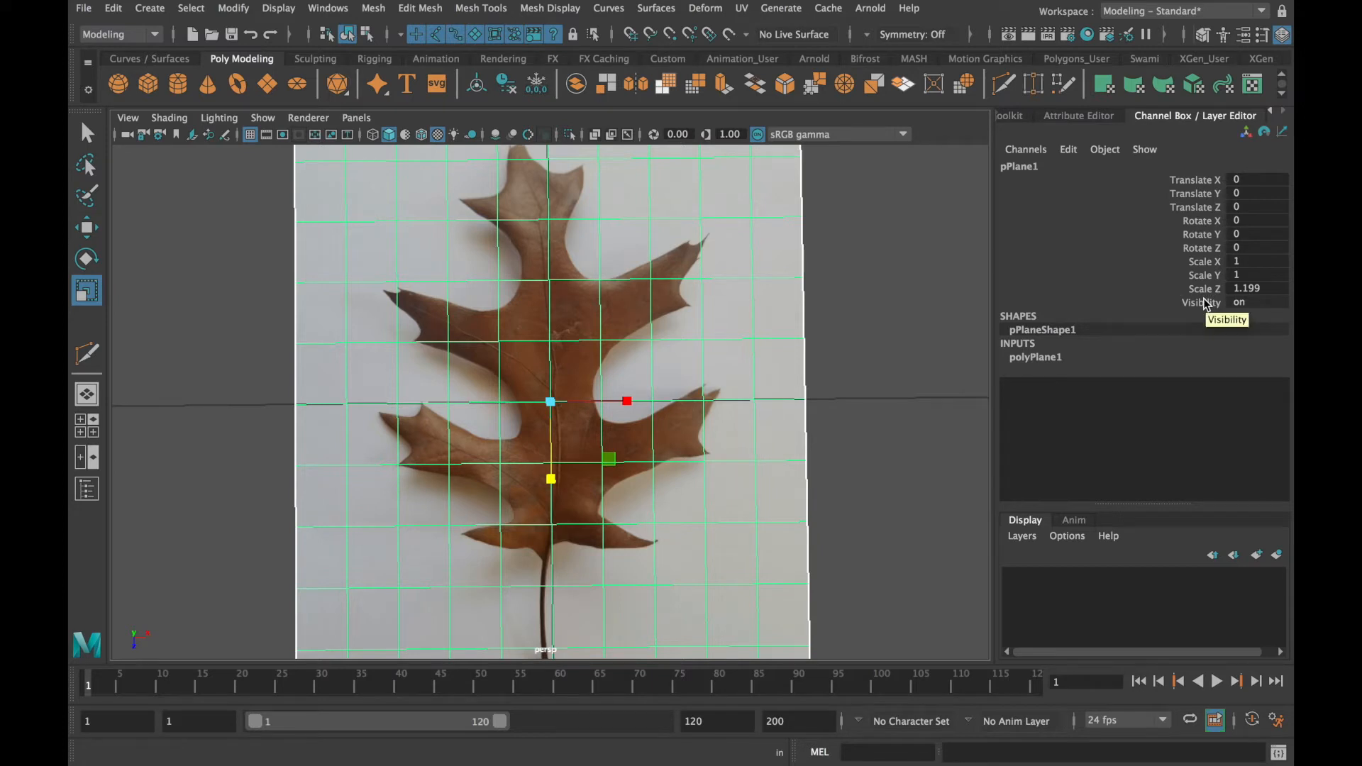
mouse_move(683, 313)
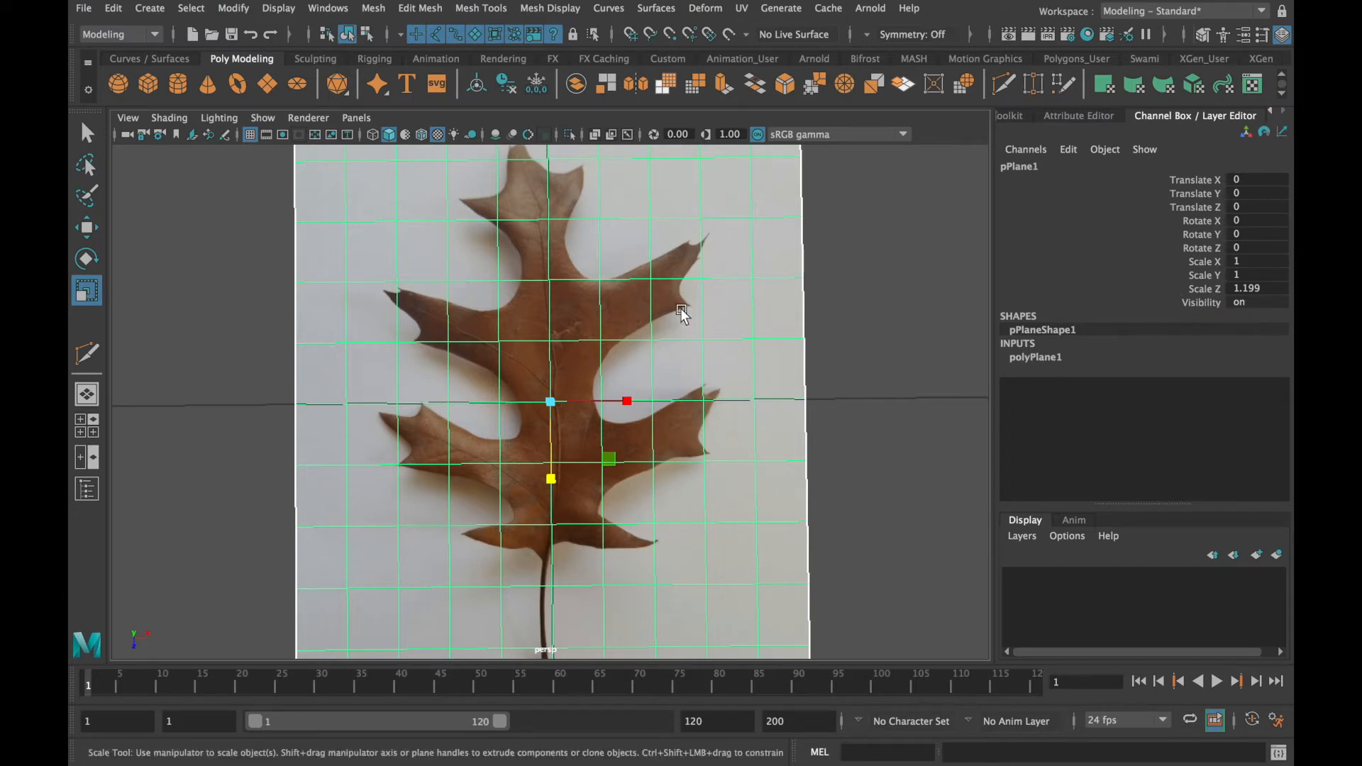
Freeze the plane's transformations via Modify > Freeze Transformations
left_click(234, 8)
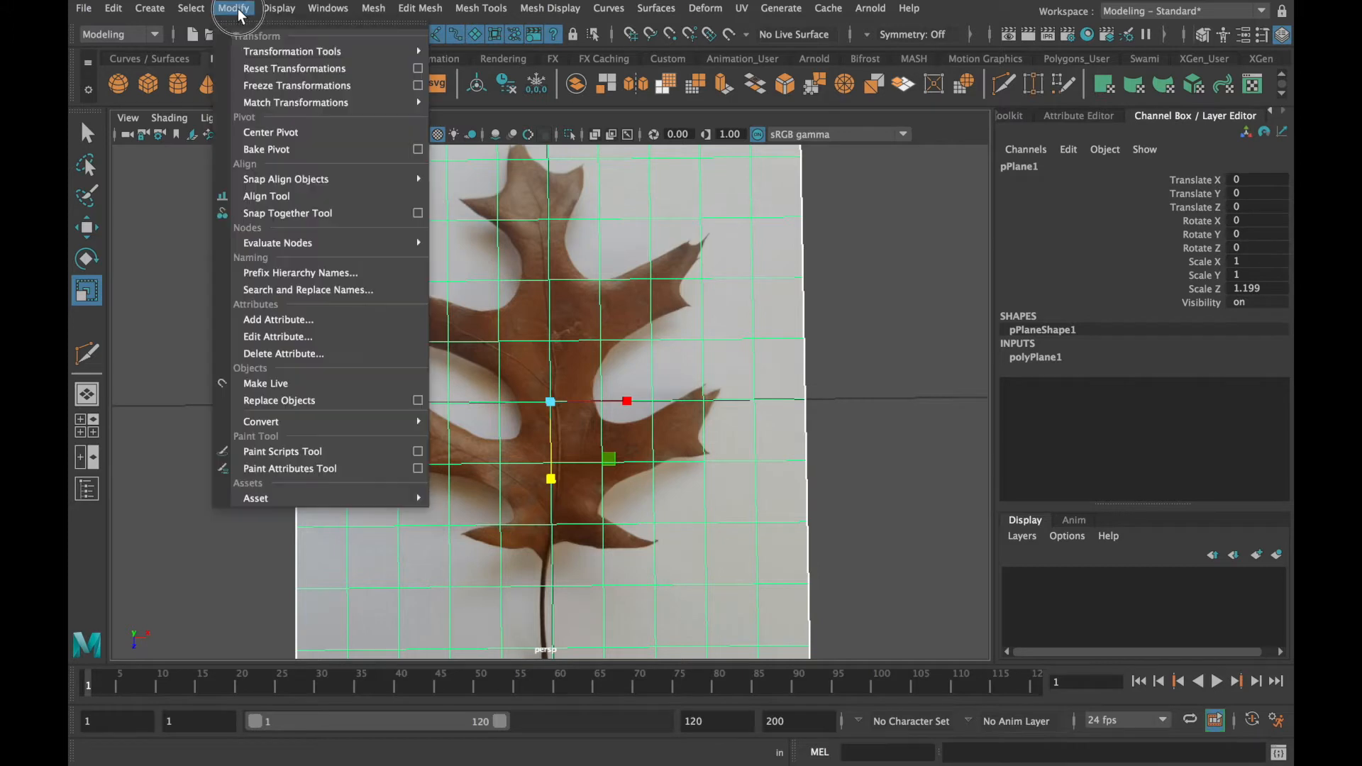
mouse_move(257, 85)
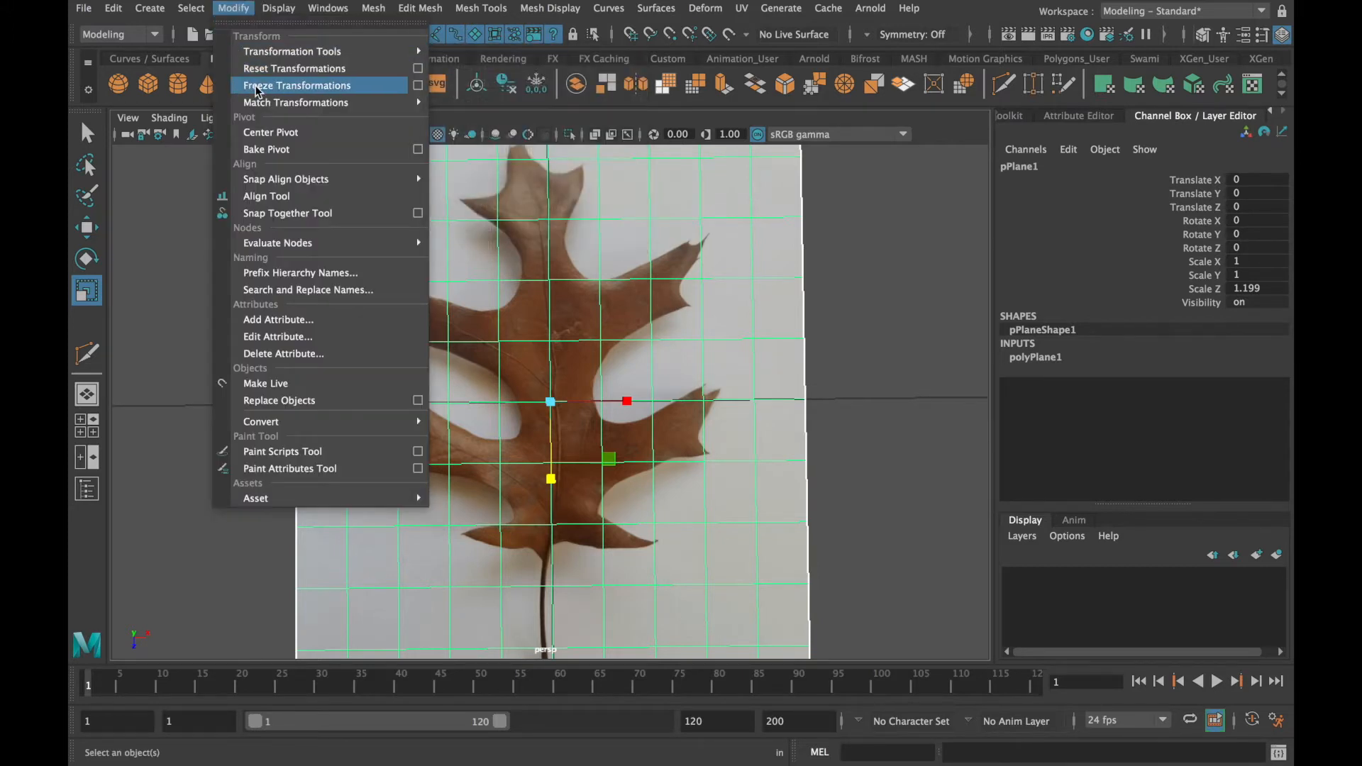
left_click(298, 85)
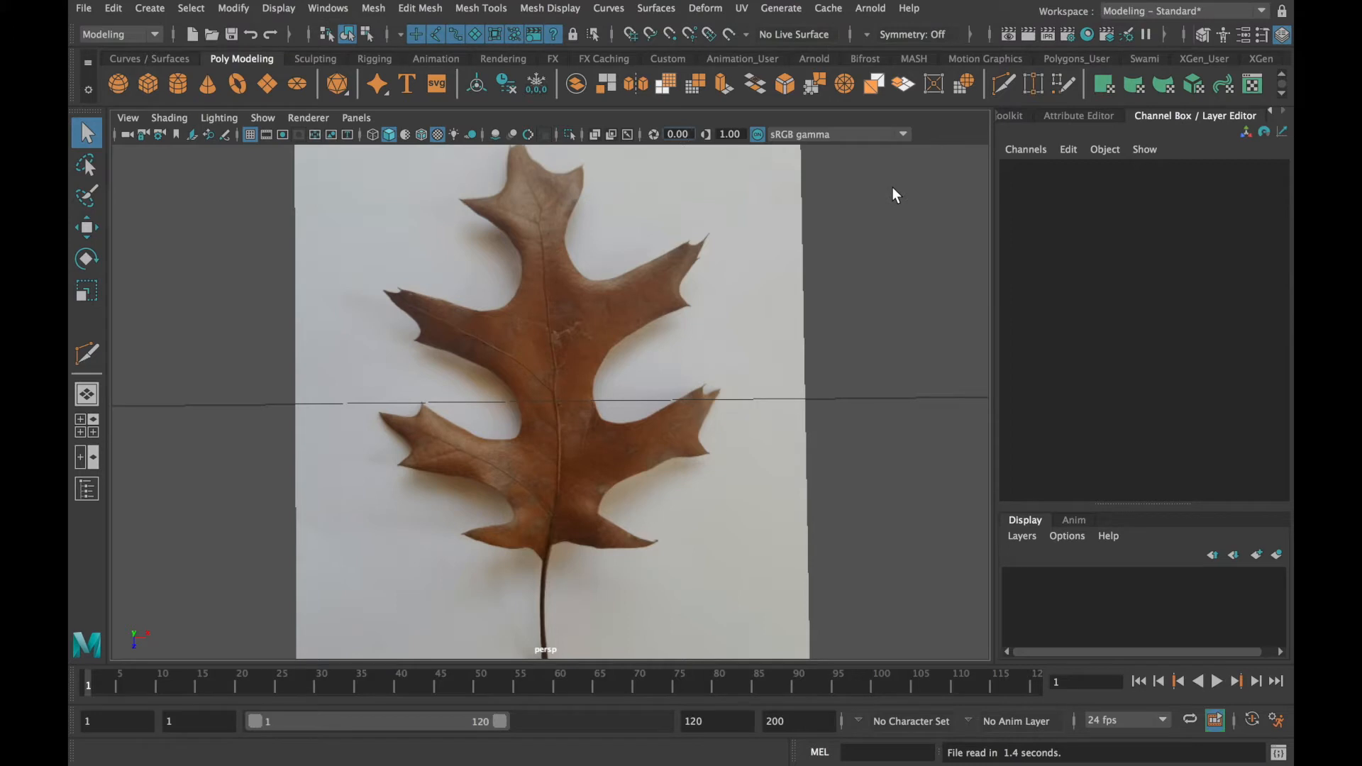
mouse_move(891, 193)
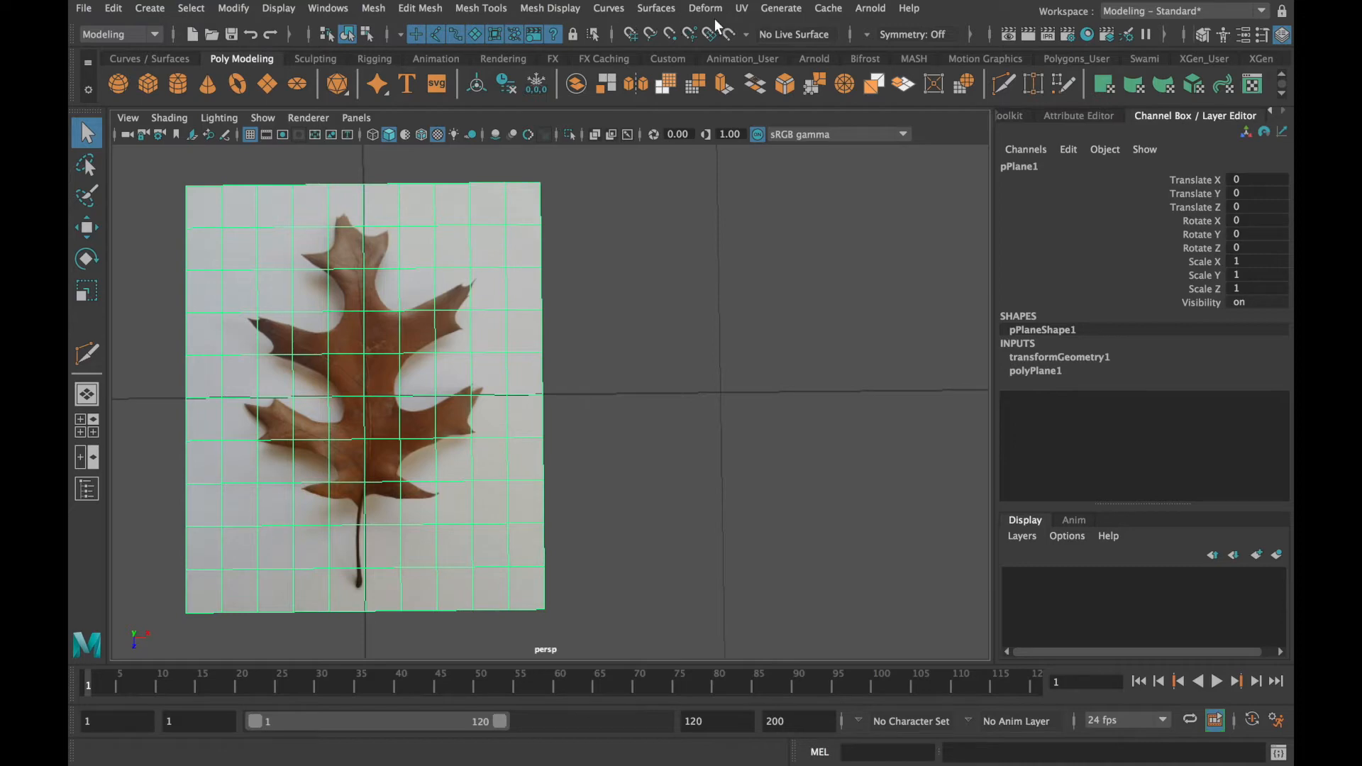
In the UV Editor, select all the plane's UVs and shift the shell around over the leaf image
left_click(740, 9)
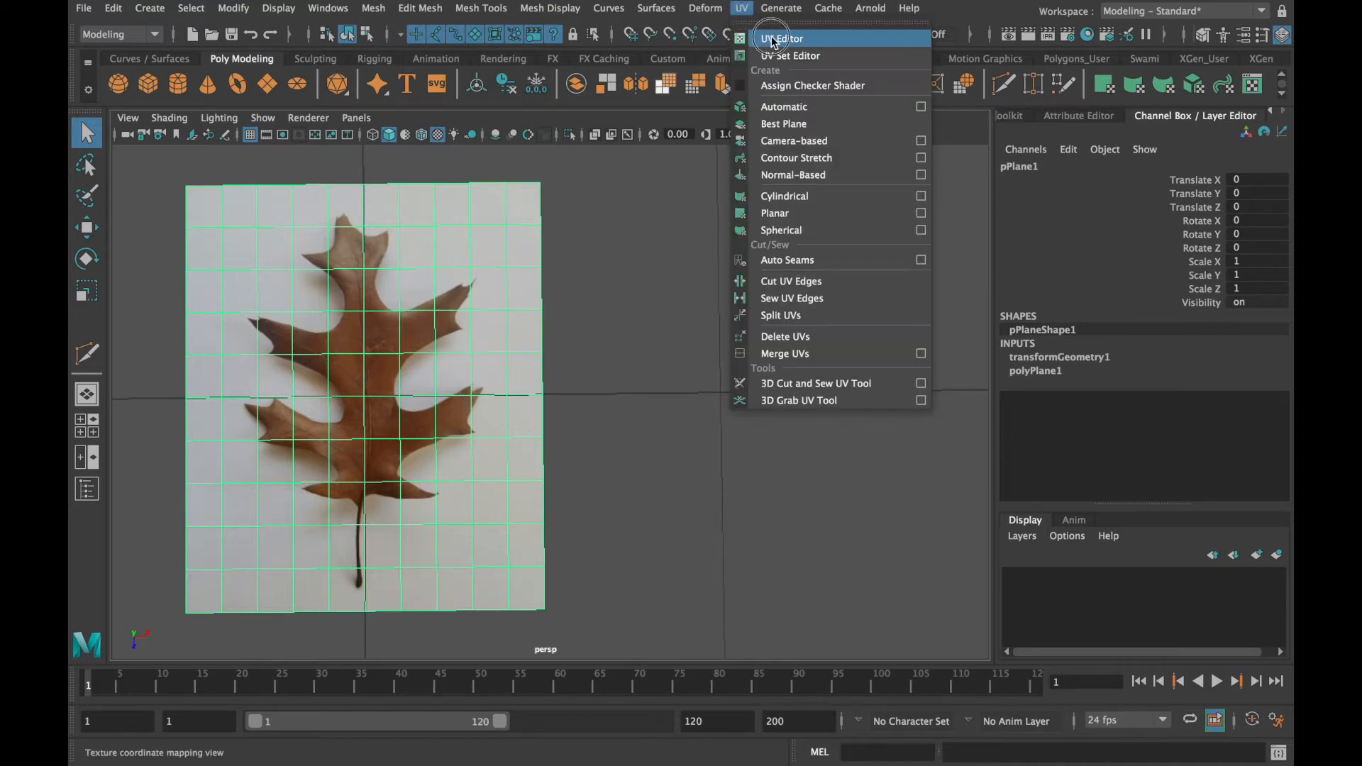
left_click(780, 38)
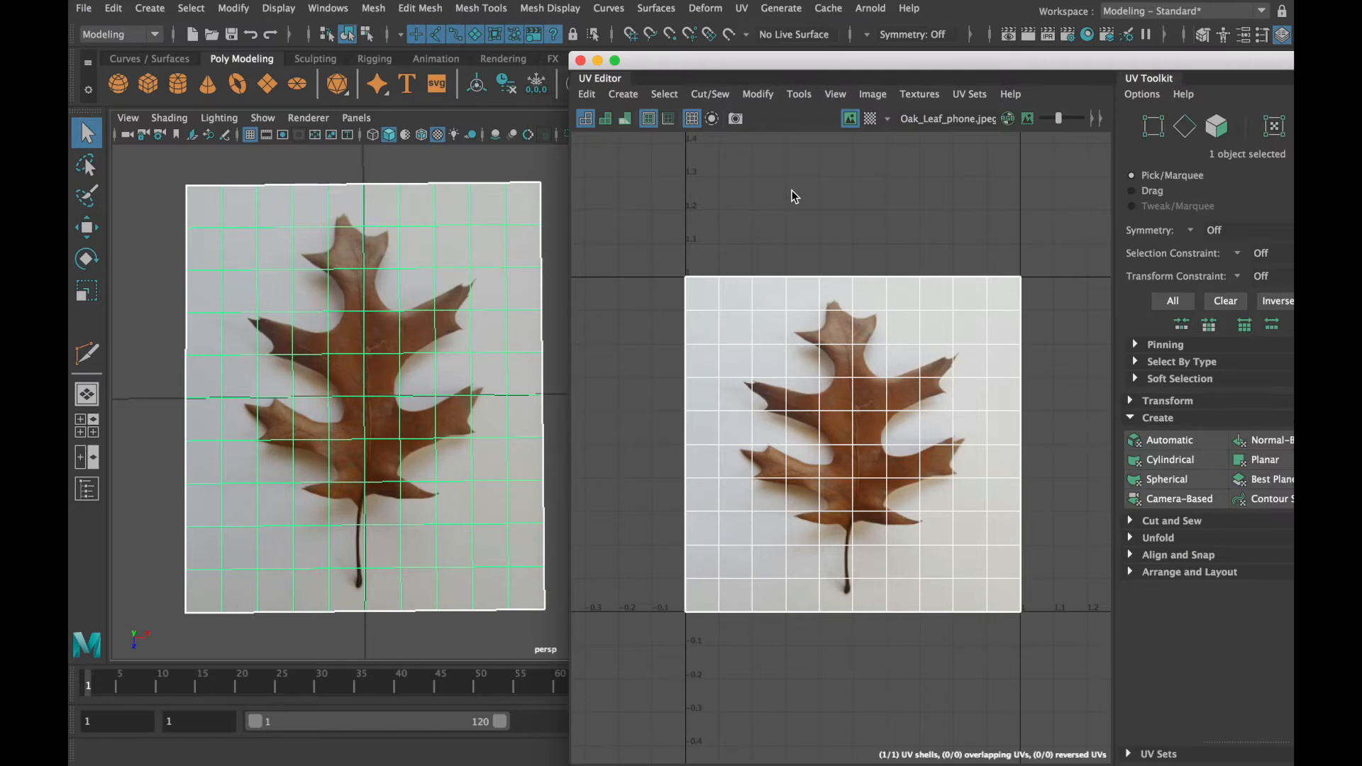
mouse_move(838, 371)
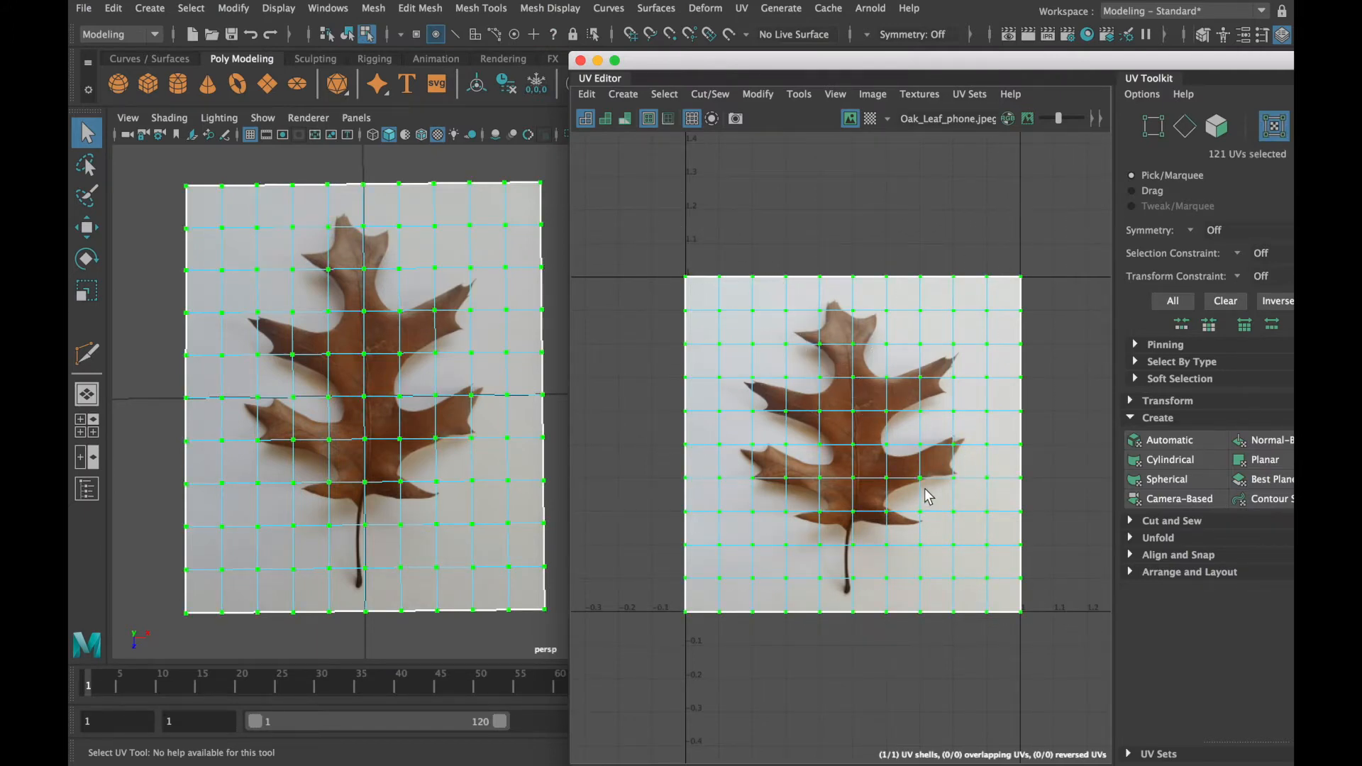
left_click(87, 227)
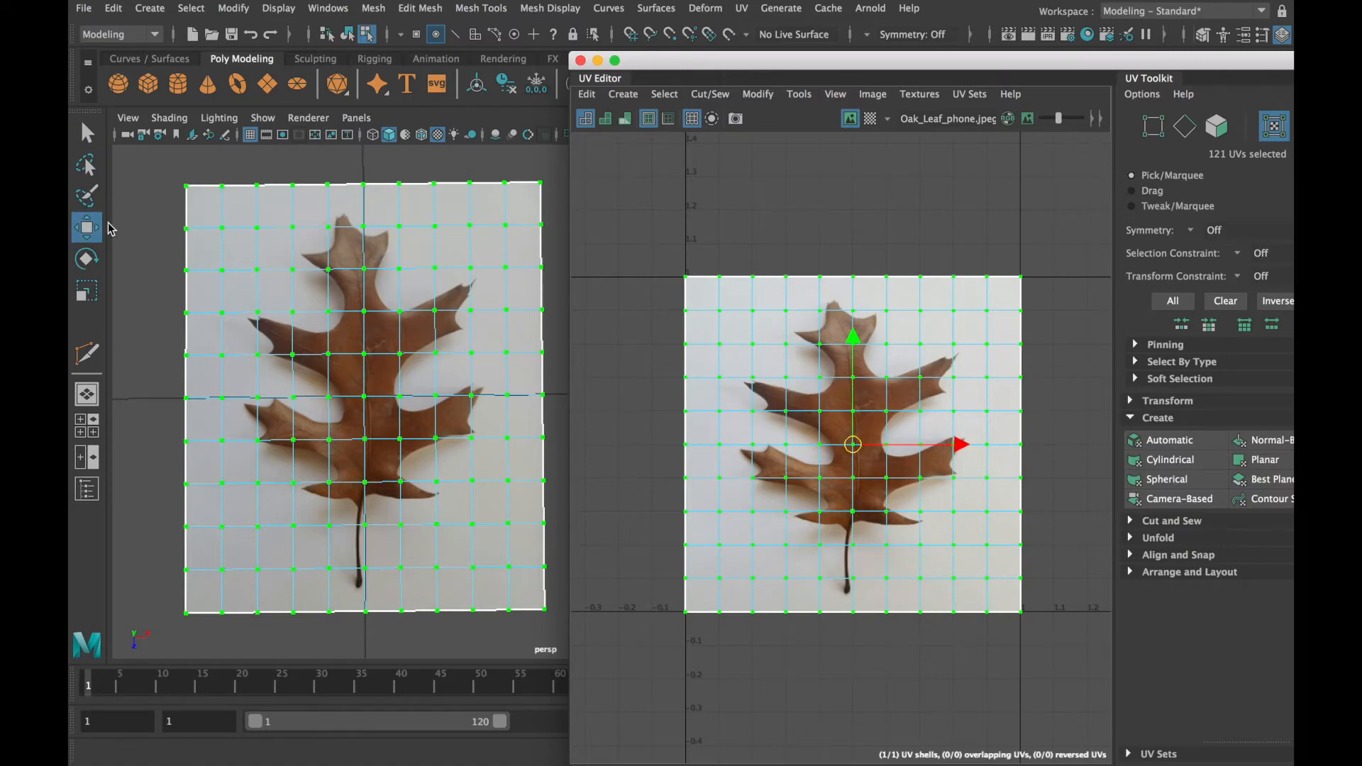
left_click_drag(853, 444, 789, 434)
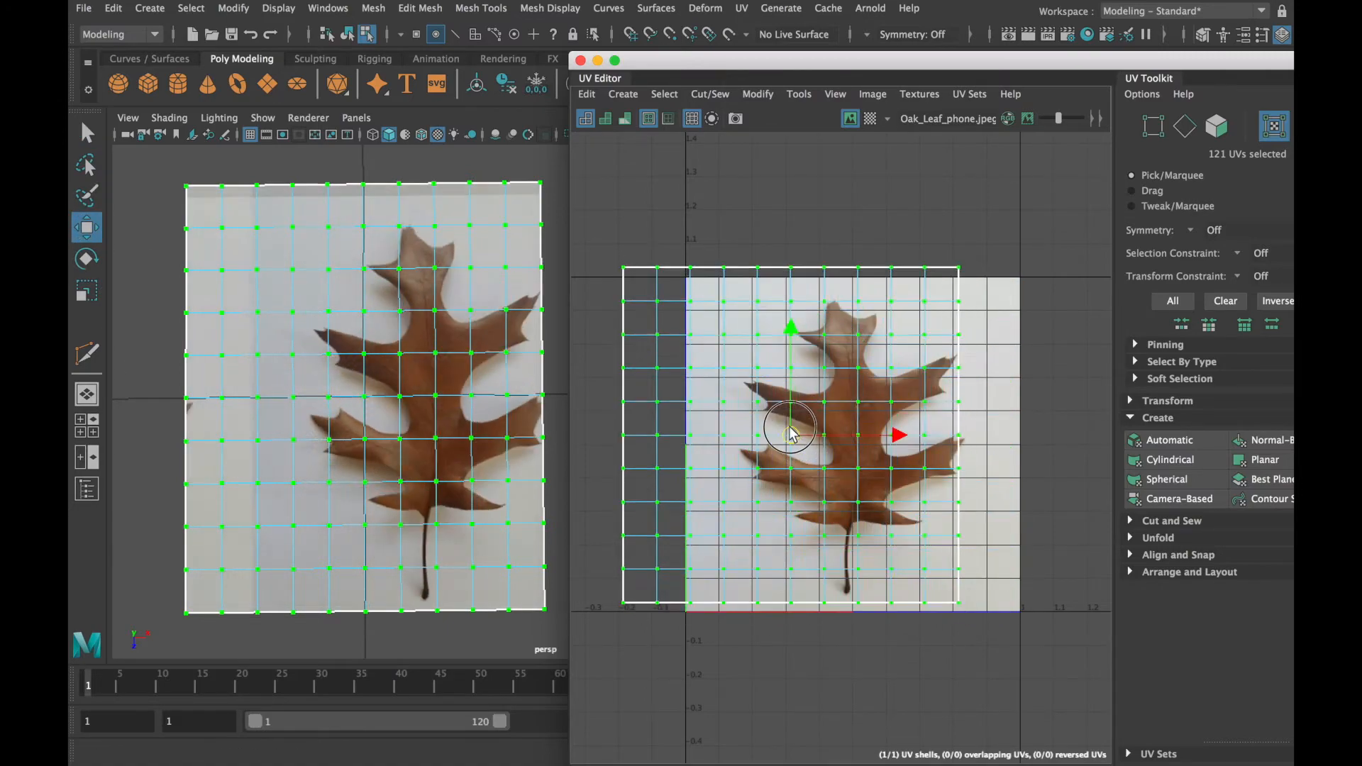
left_click_drag(790, 434, 778, 417)
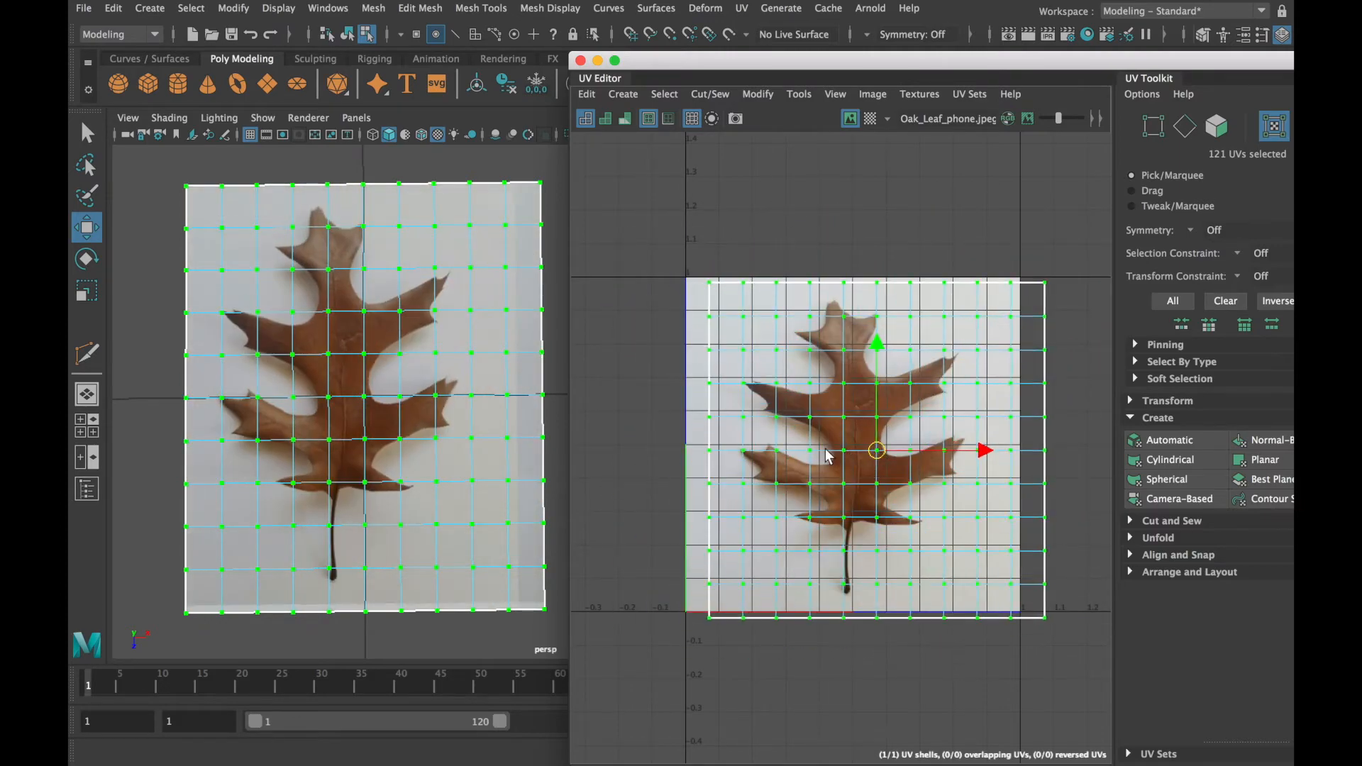
left_click_drag(876, 449, 798, 442)
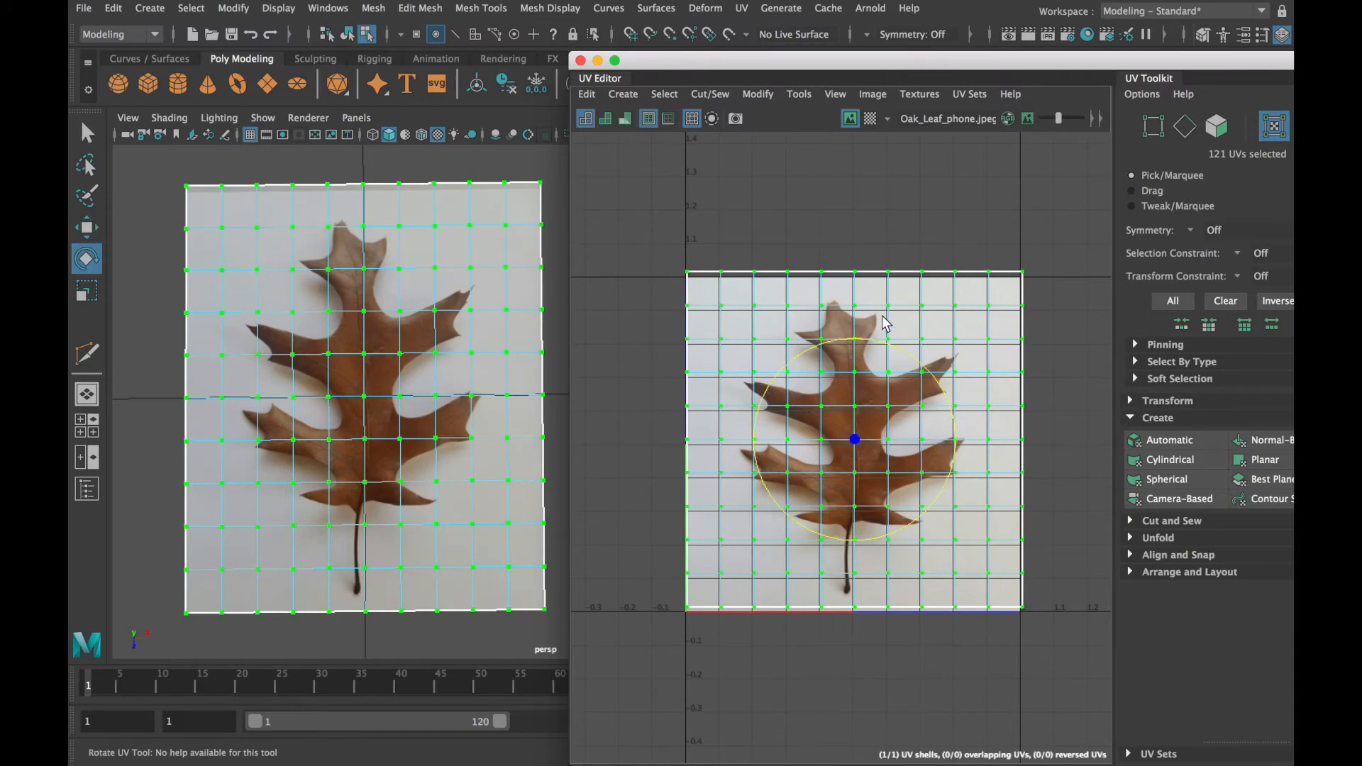
Rotate the UV shell about 45 degrees, then back toward upright
left_click_drag(885, 326, 773, 361)
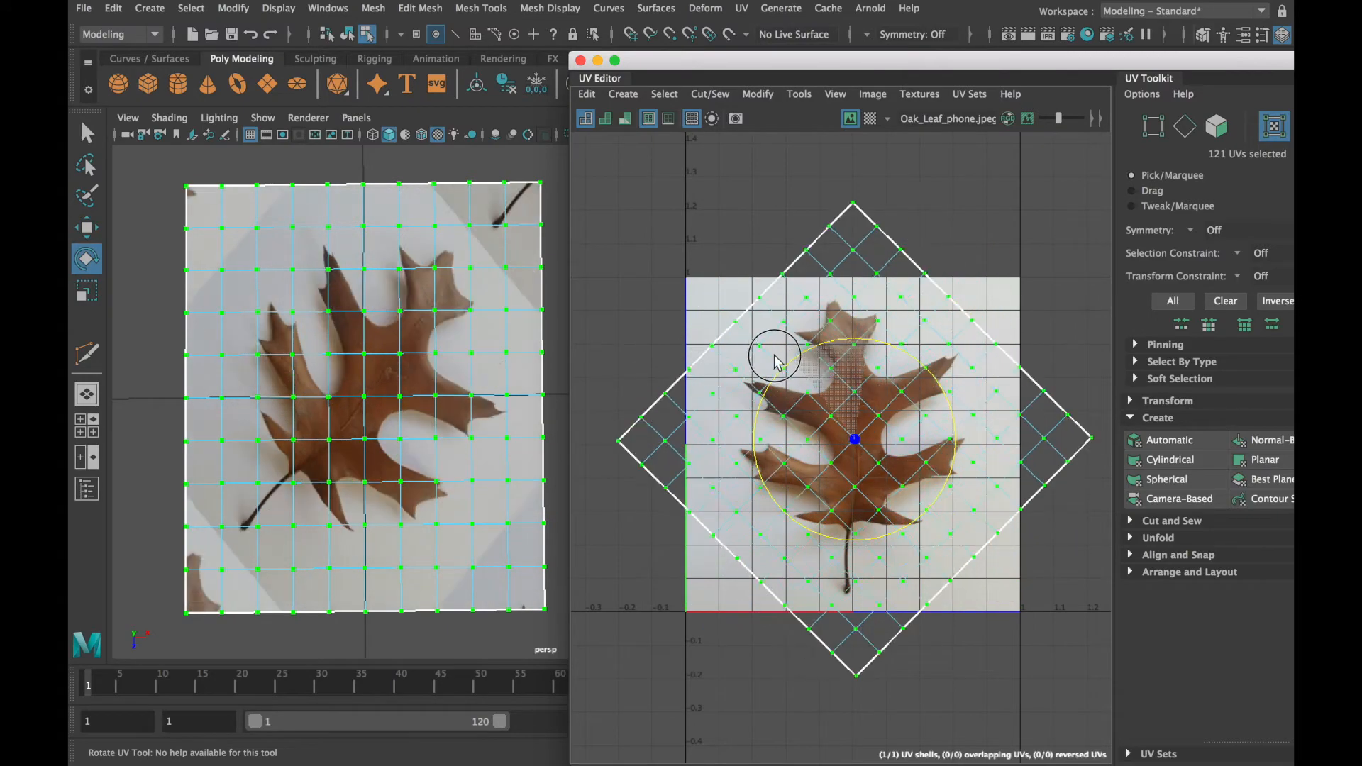
left_click_drag(773, 361, 900, 395)
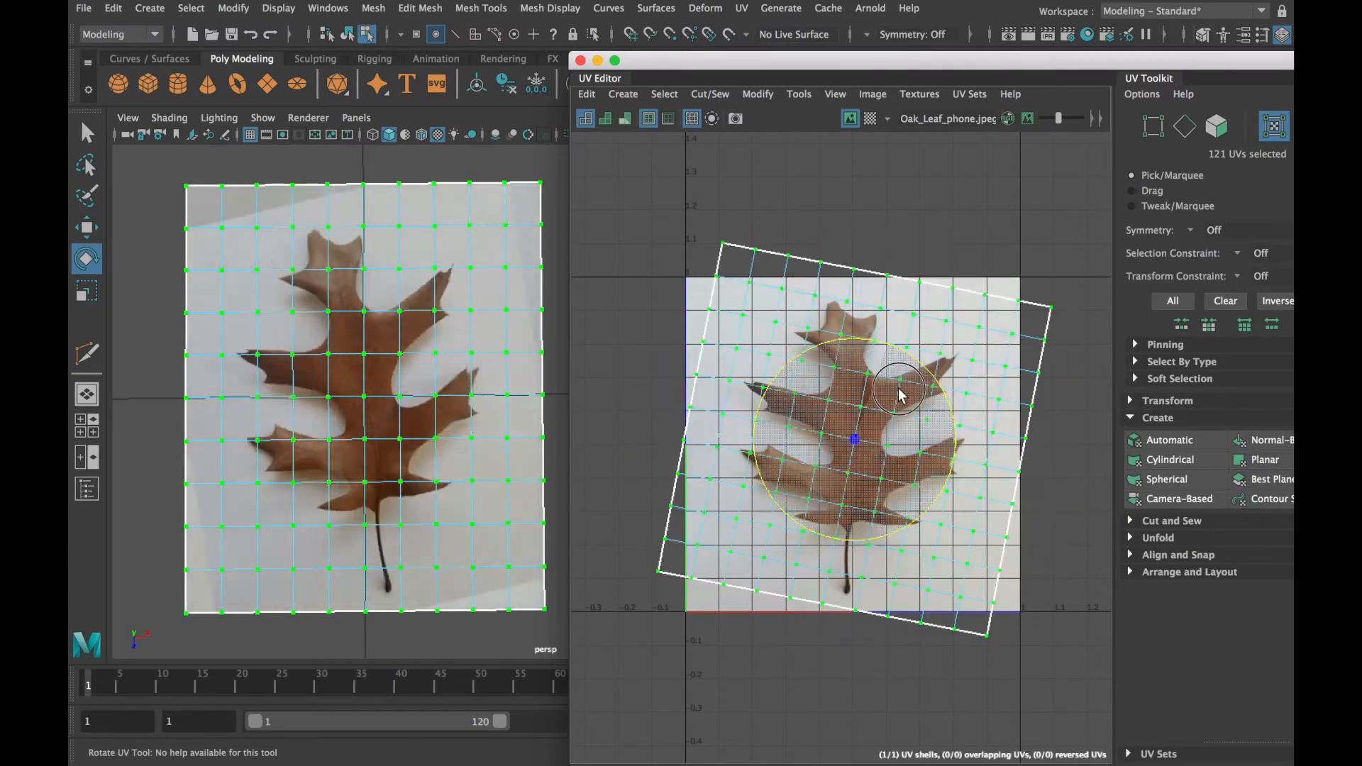
left_click_drag(899, 392, 854, 386)
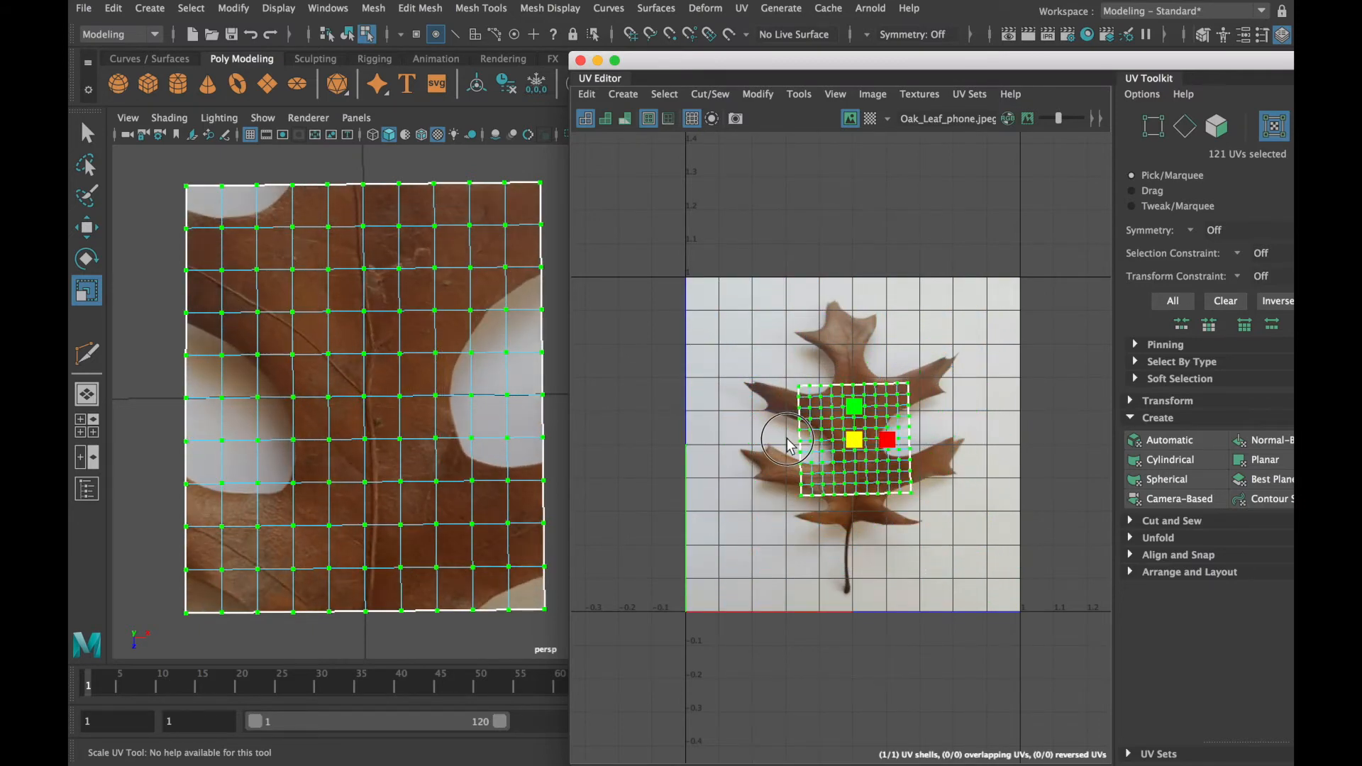
Shrink the UV shell toward the leaf centre, then scale it back to cover the whole photo
left_click_drag(787, 439, 850, 450)
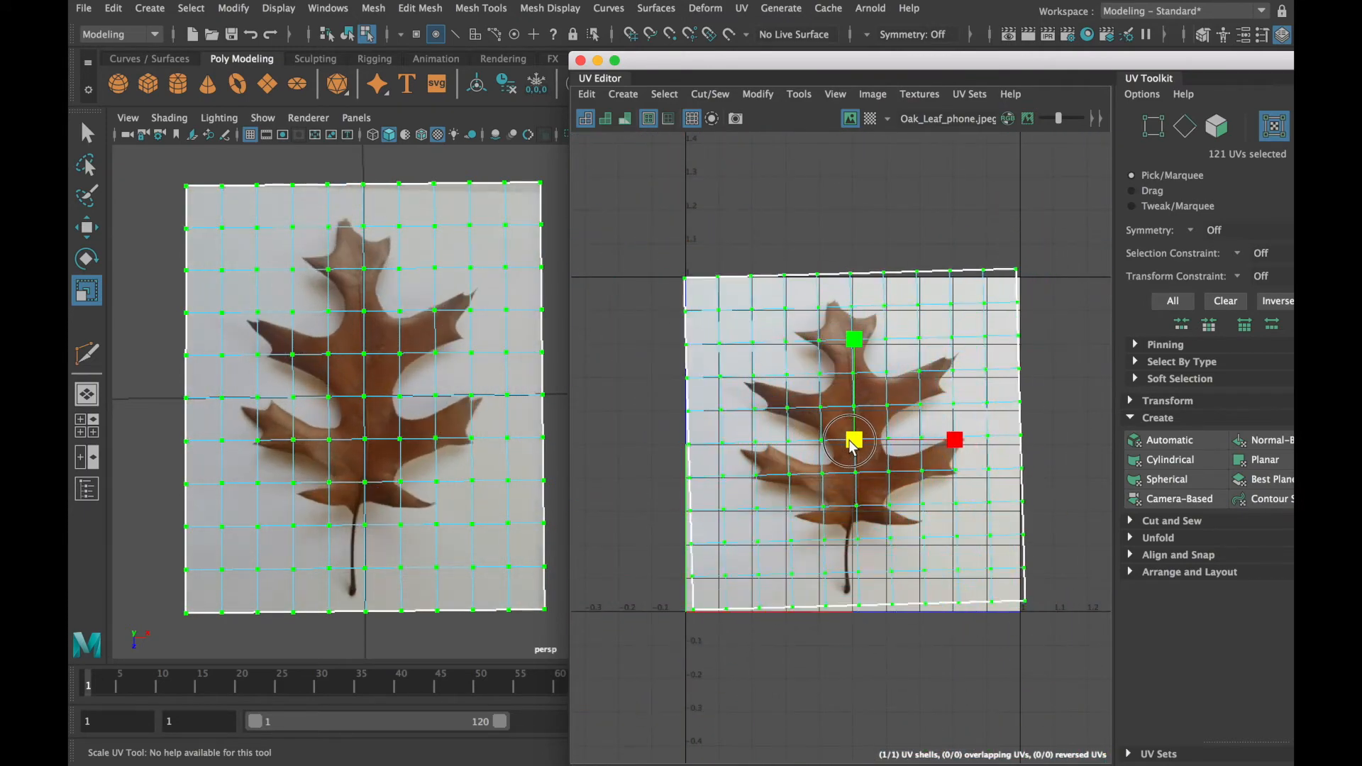
left_click_drag(851, 438, 855, 442)
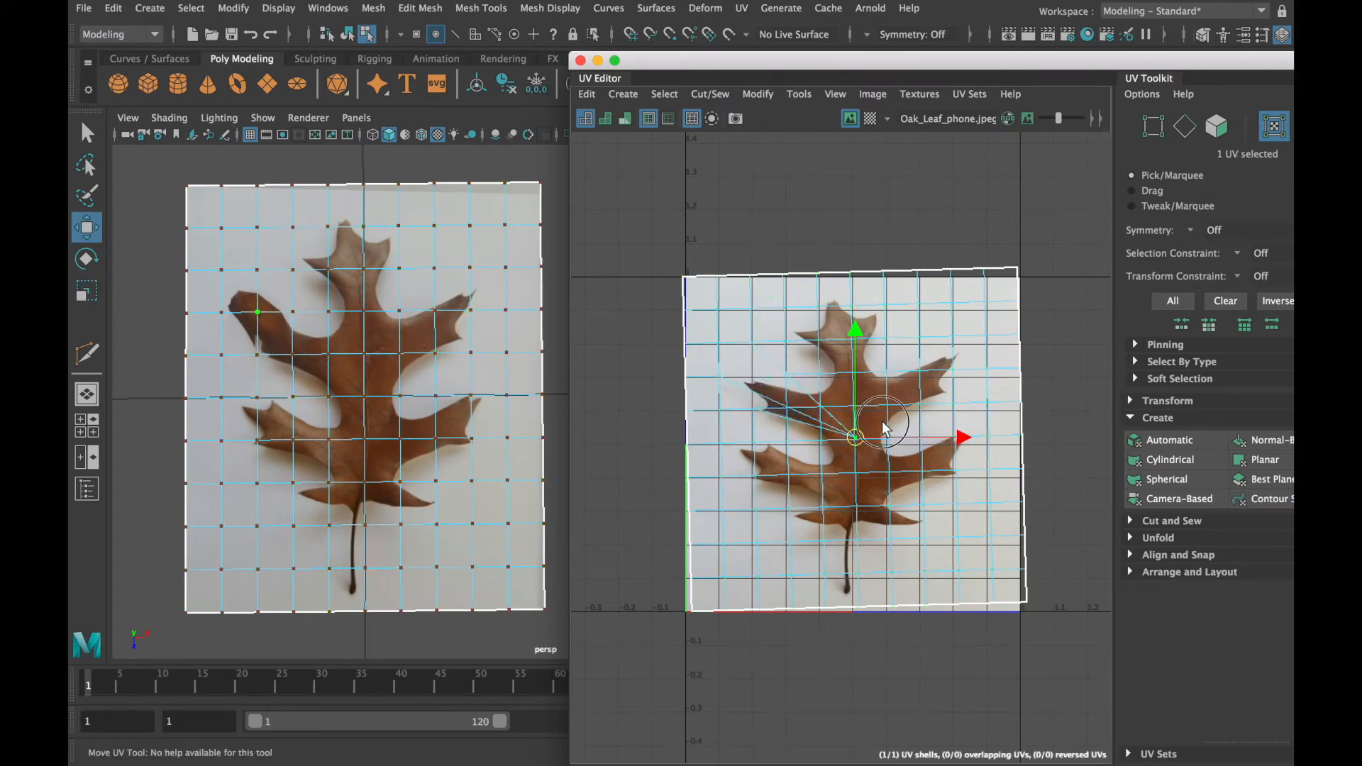
Move single and six-point UV selections around the leaf's upper-left lobe to warp the texture
left_click_drag(856, 438, 786, 397)
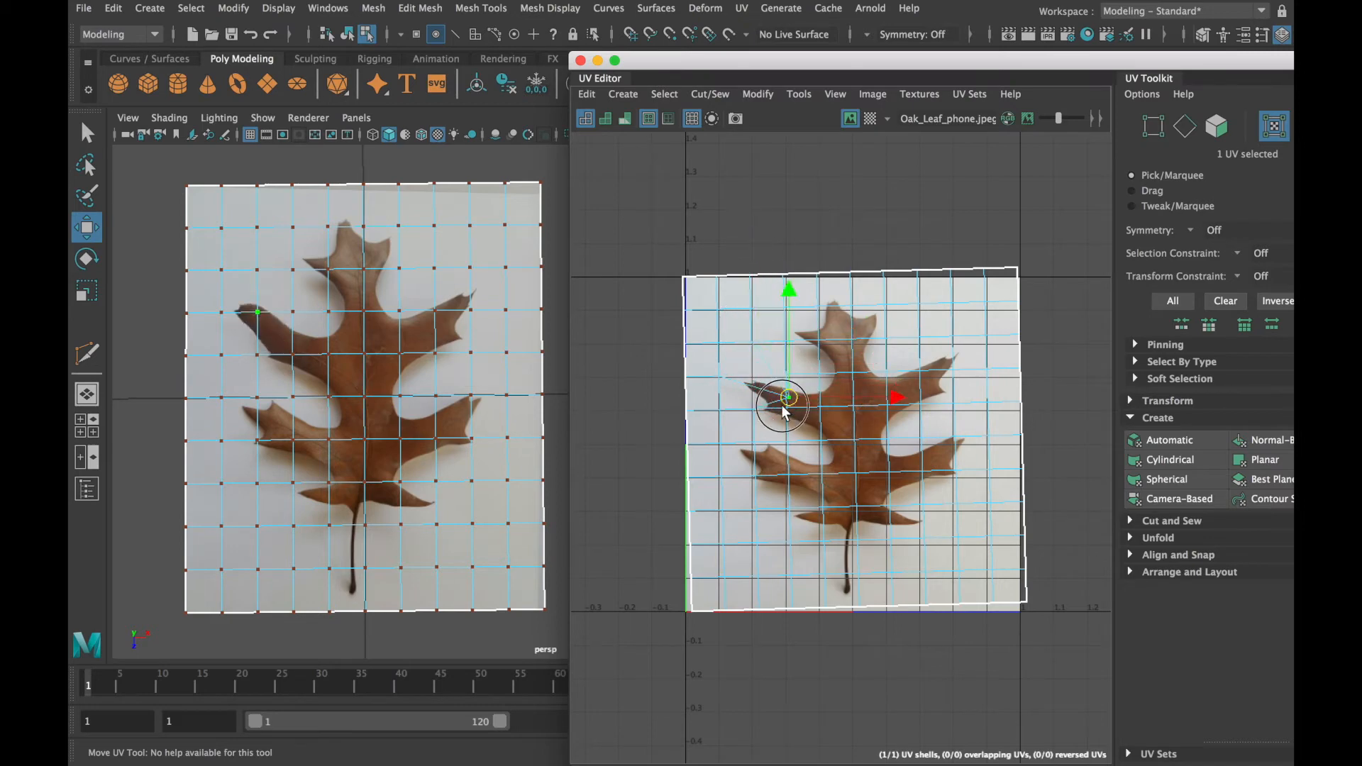
left_click_drag(786, 405, 797, 365)
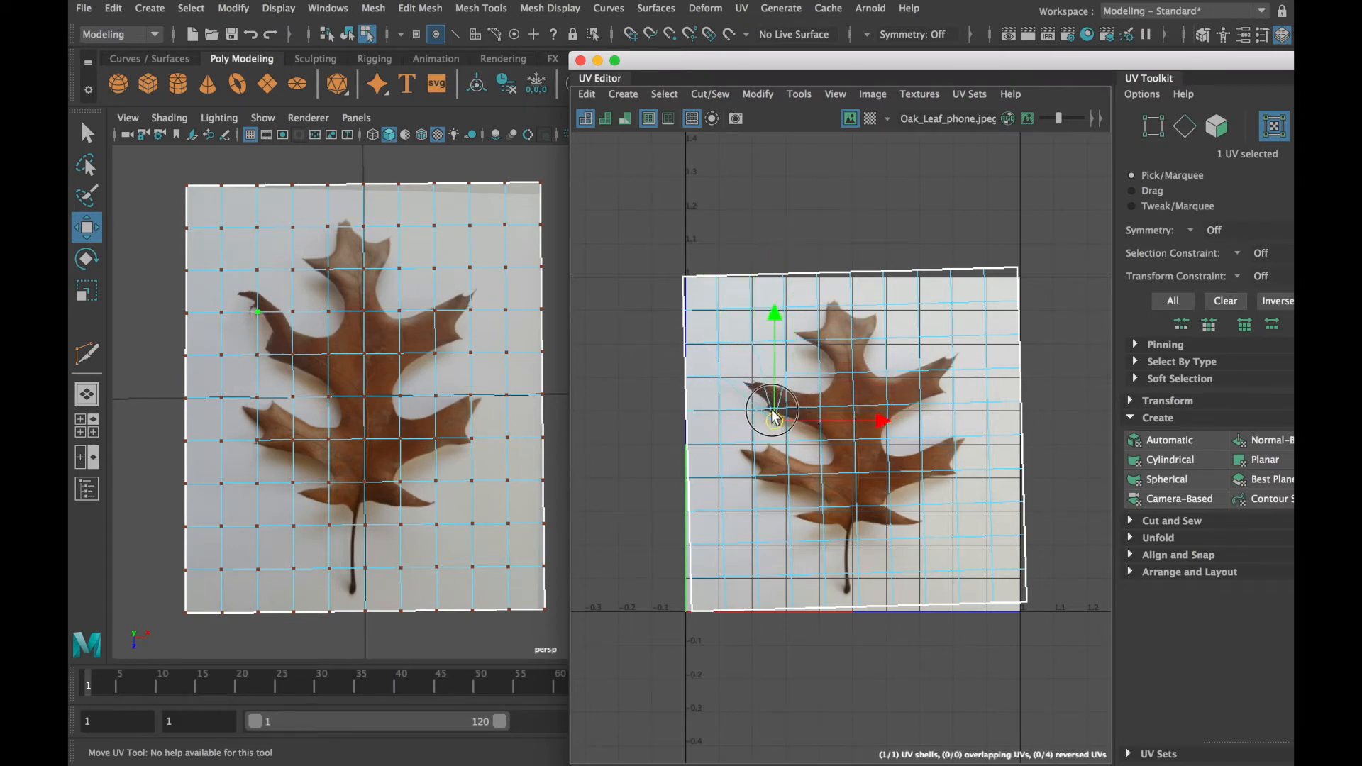
left_click_drag(774, 413, 752, 369)
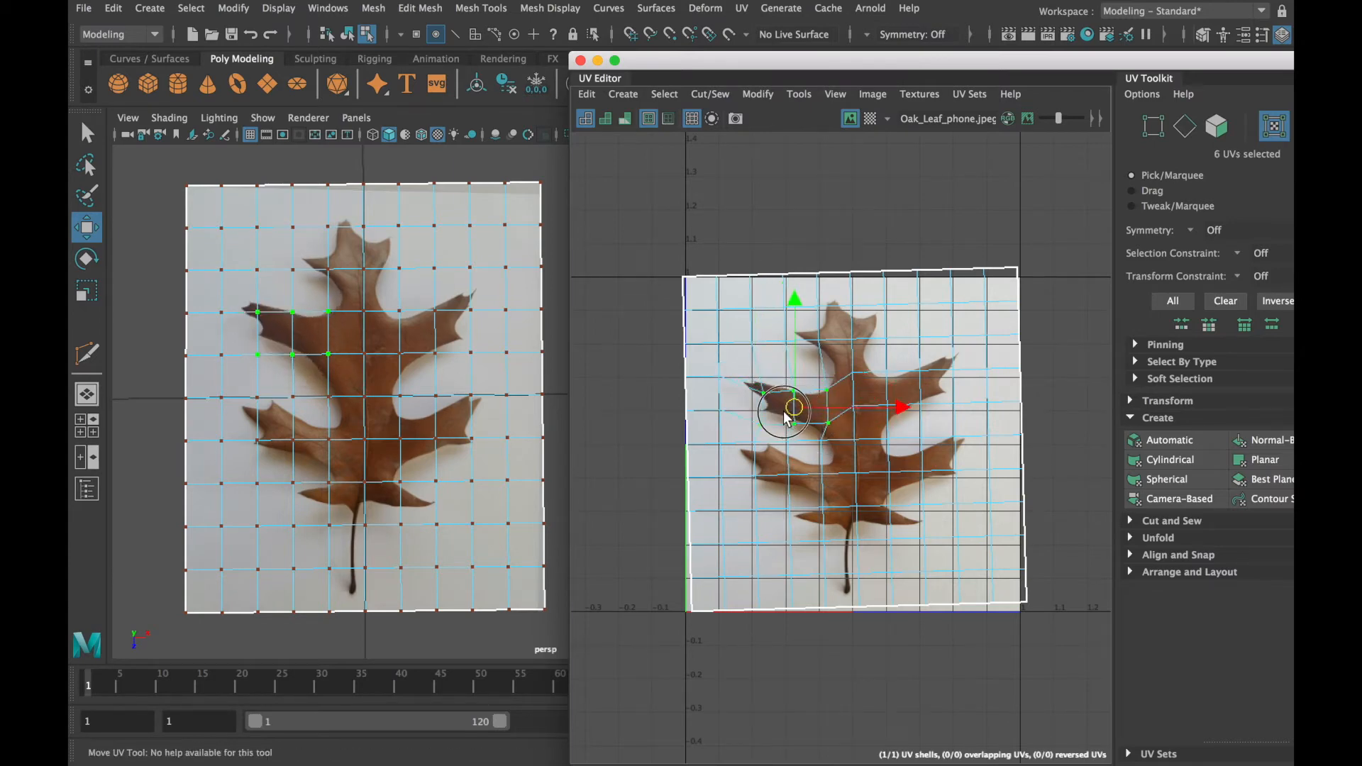
left_click_drag(790, 409, 817, 382)
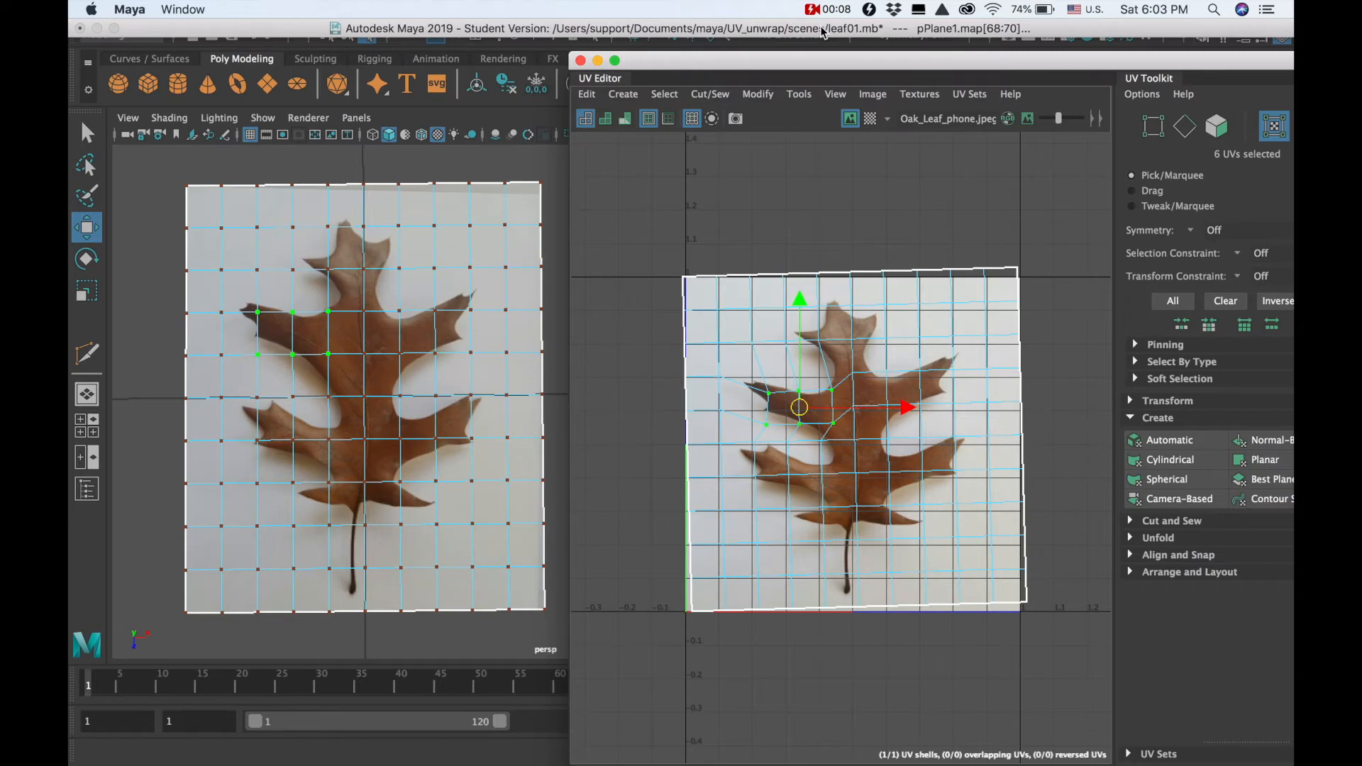
left_click(580, 60)
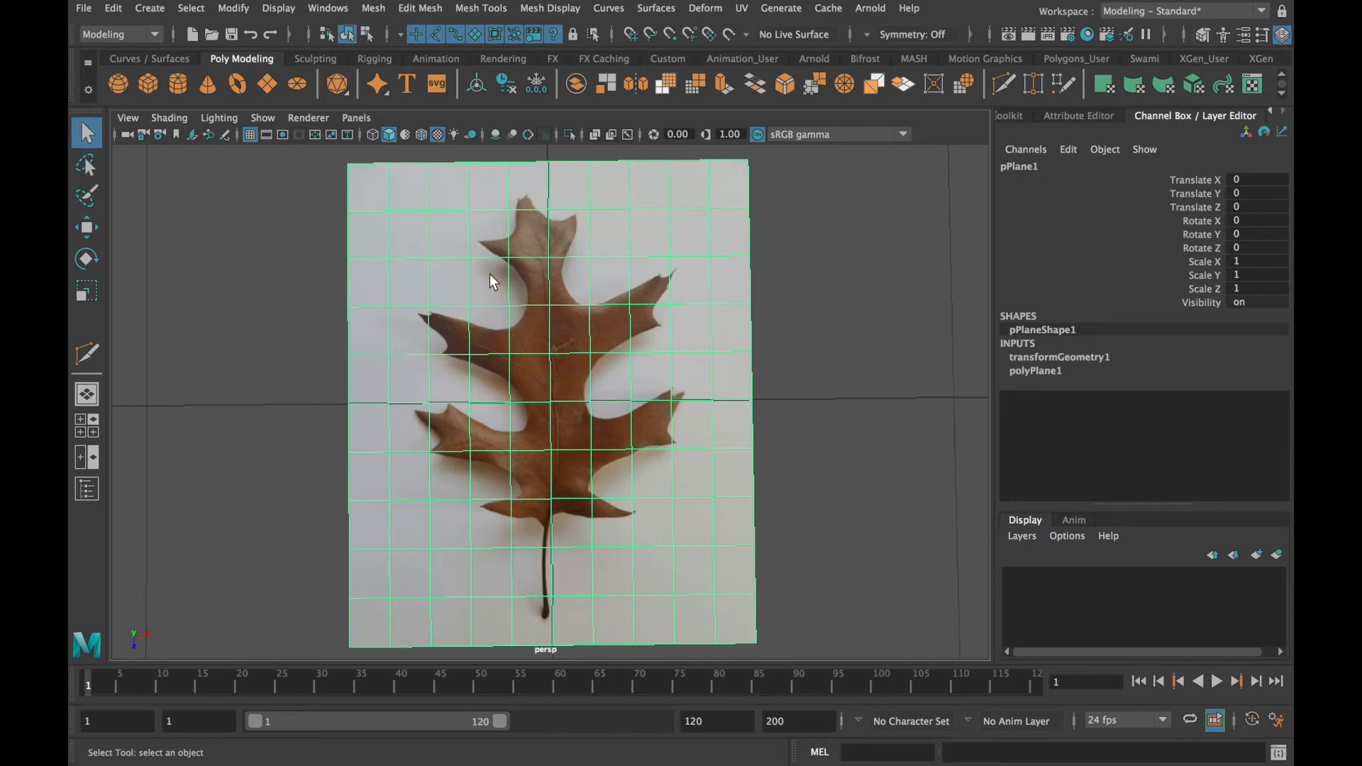
mouse_move(427, 584)
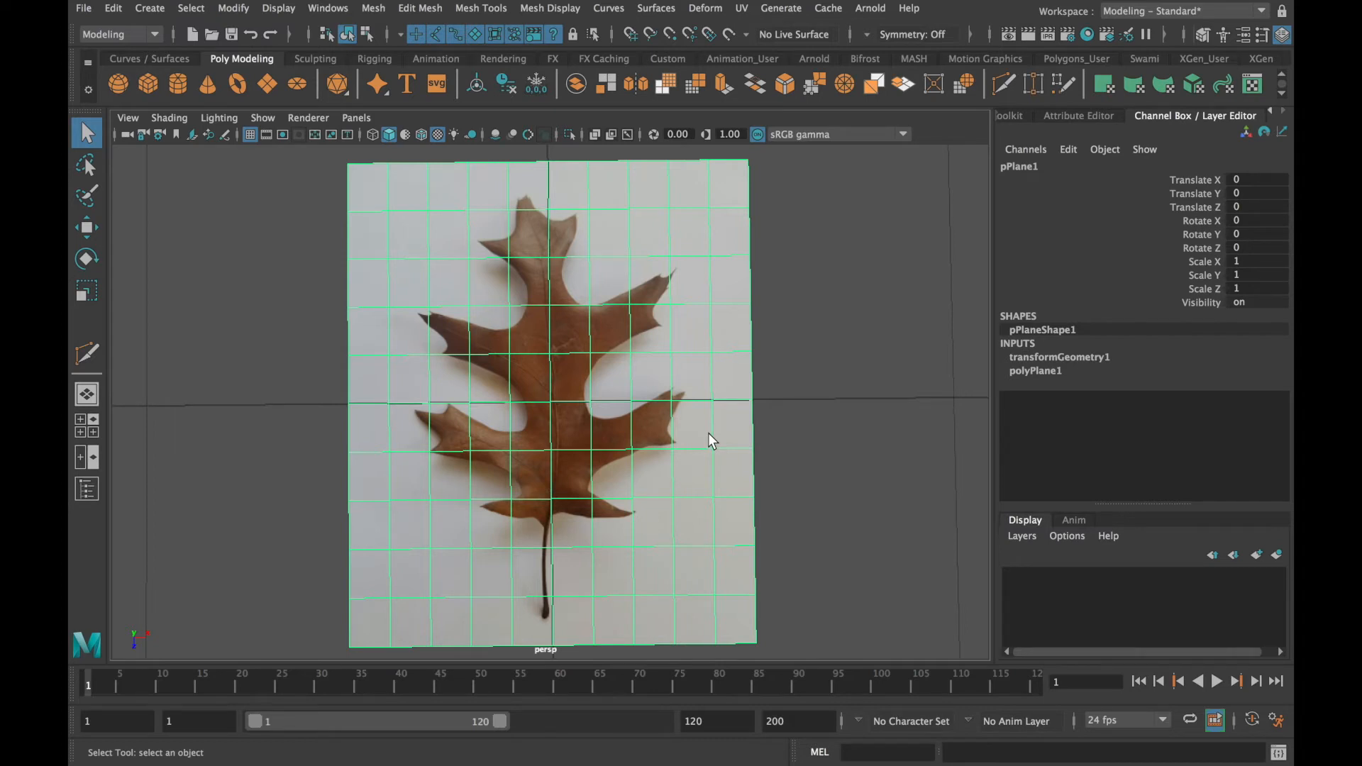
mouse_move(702, 426)
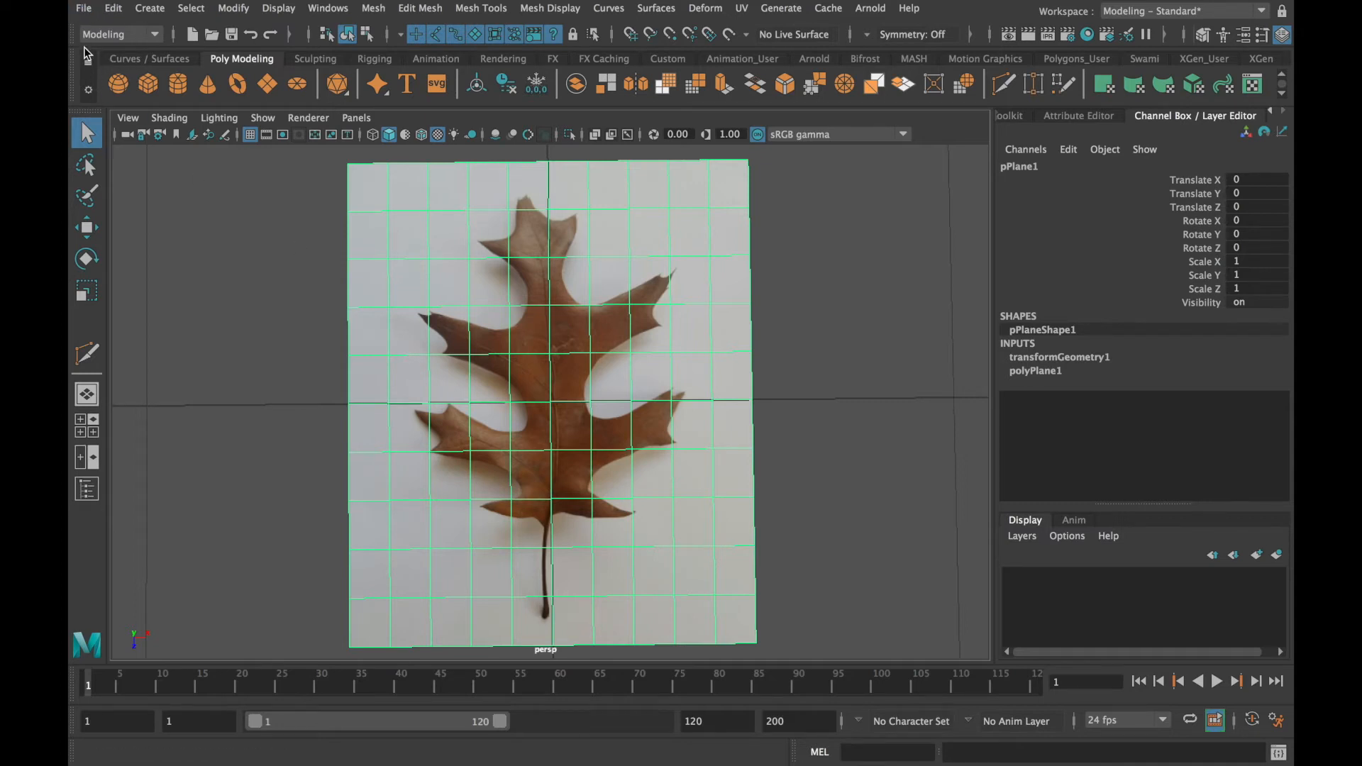
Switch the menu set from Modeling to Rendering and bring up the Texturing menu
left_click(157, 34)
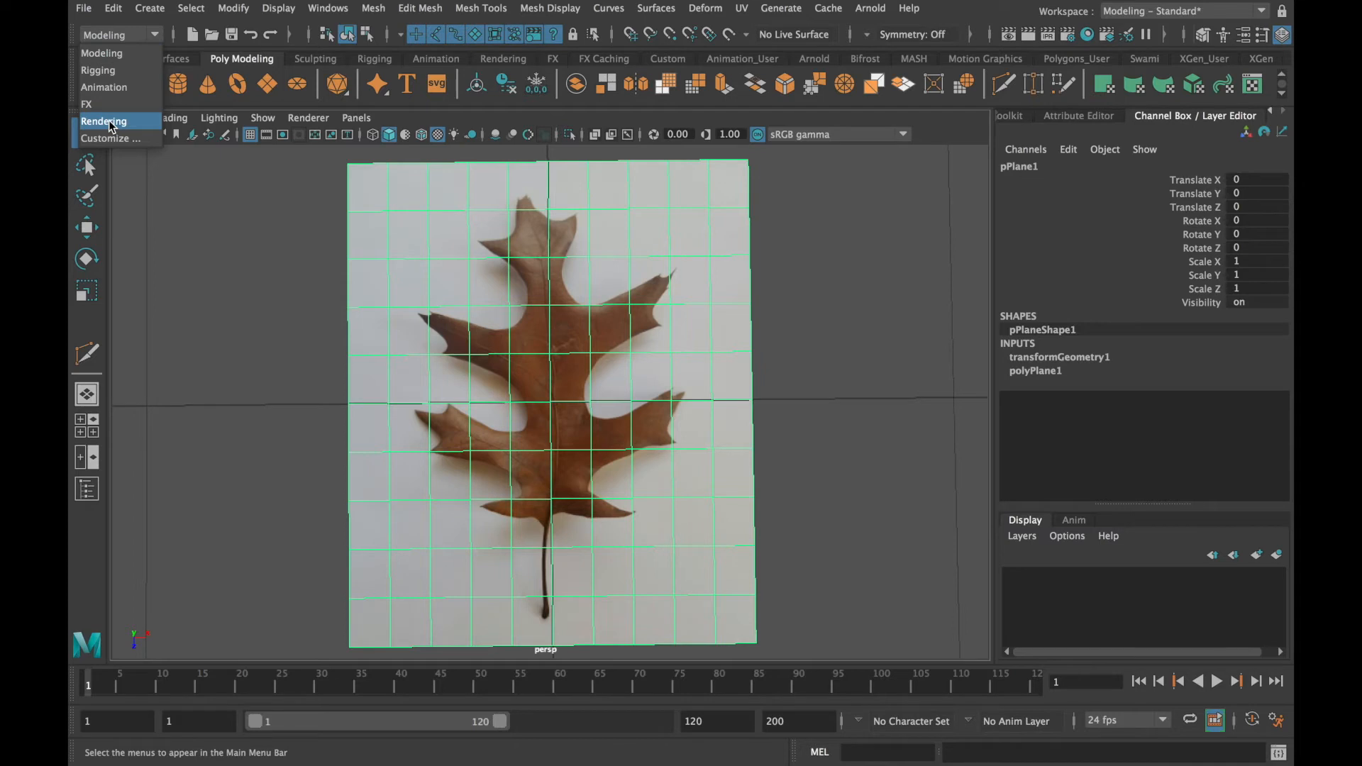
left_click(104, 120)
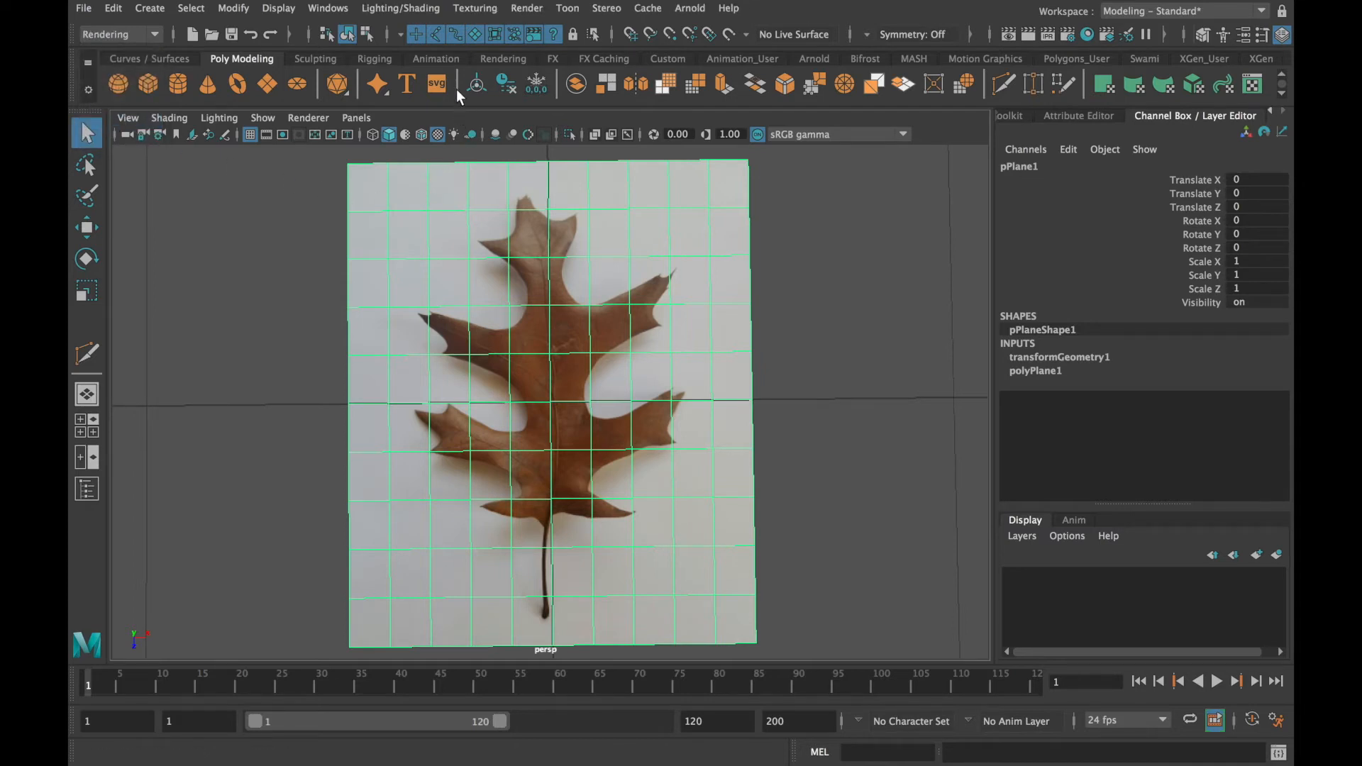
left_click(474, 8)
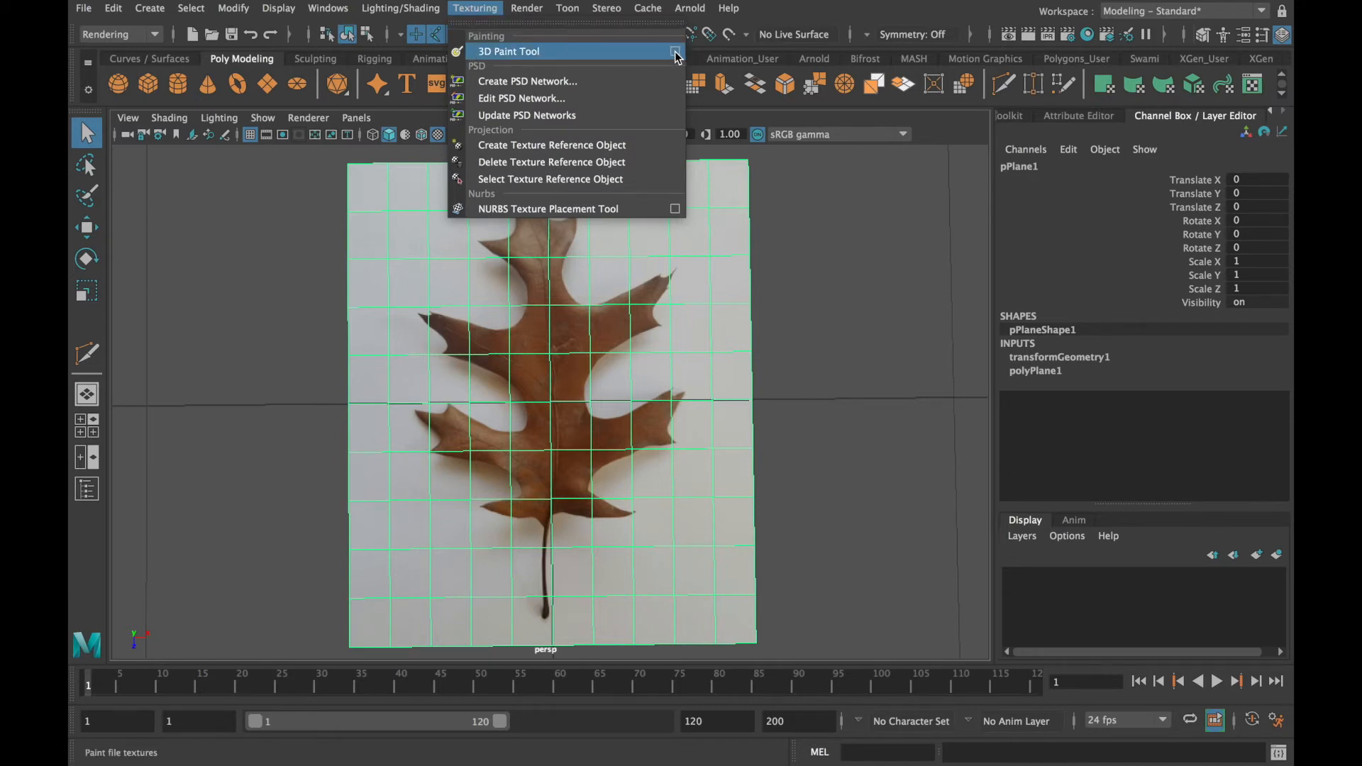
left_click(508, 51)
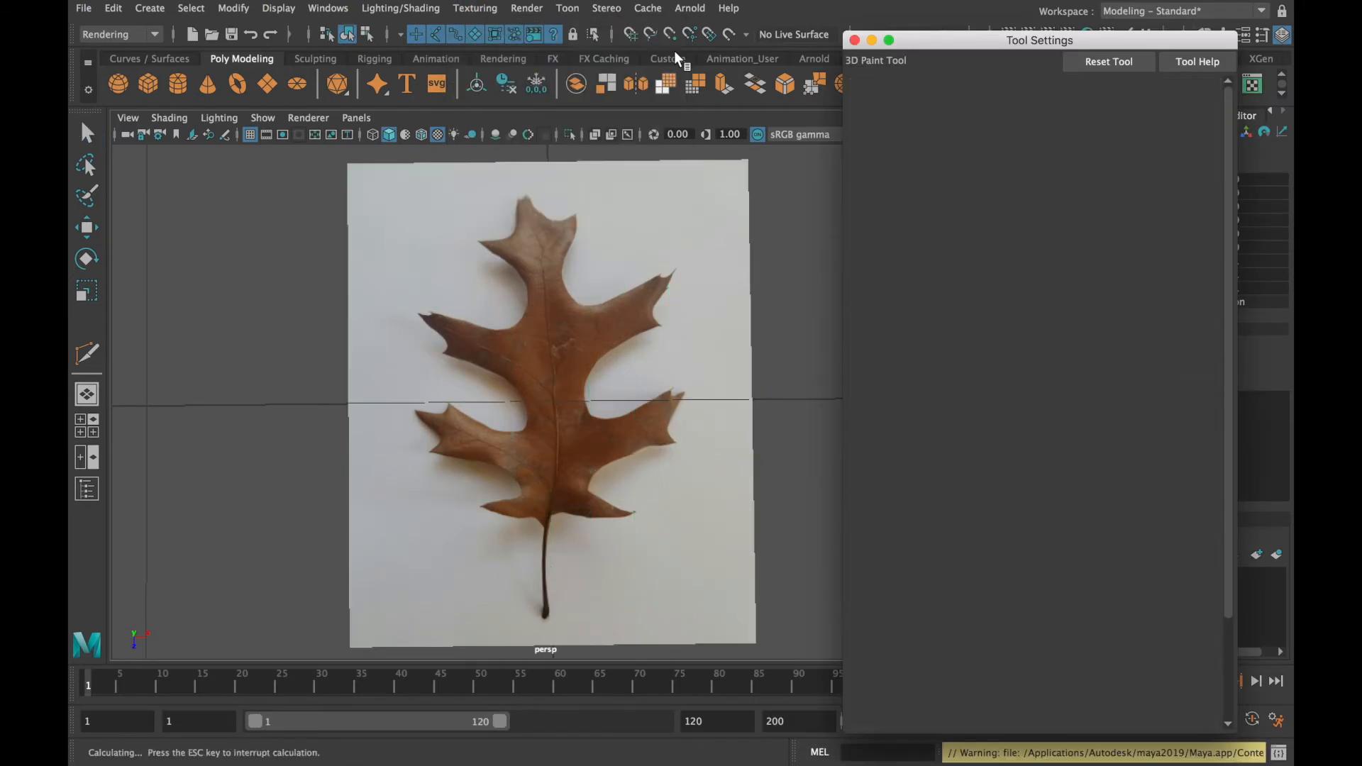
left_click(86, 353)
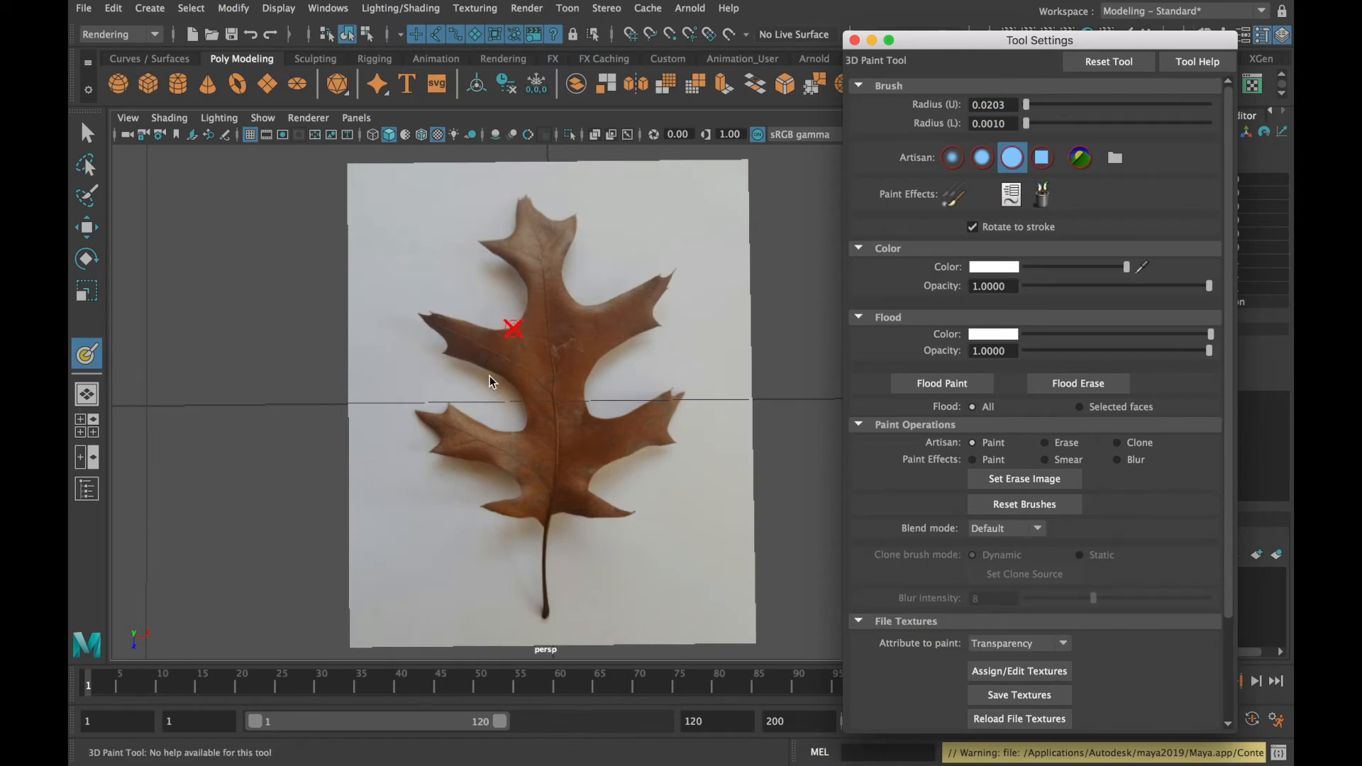
mouse_move(545, 328)
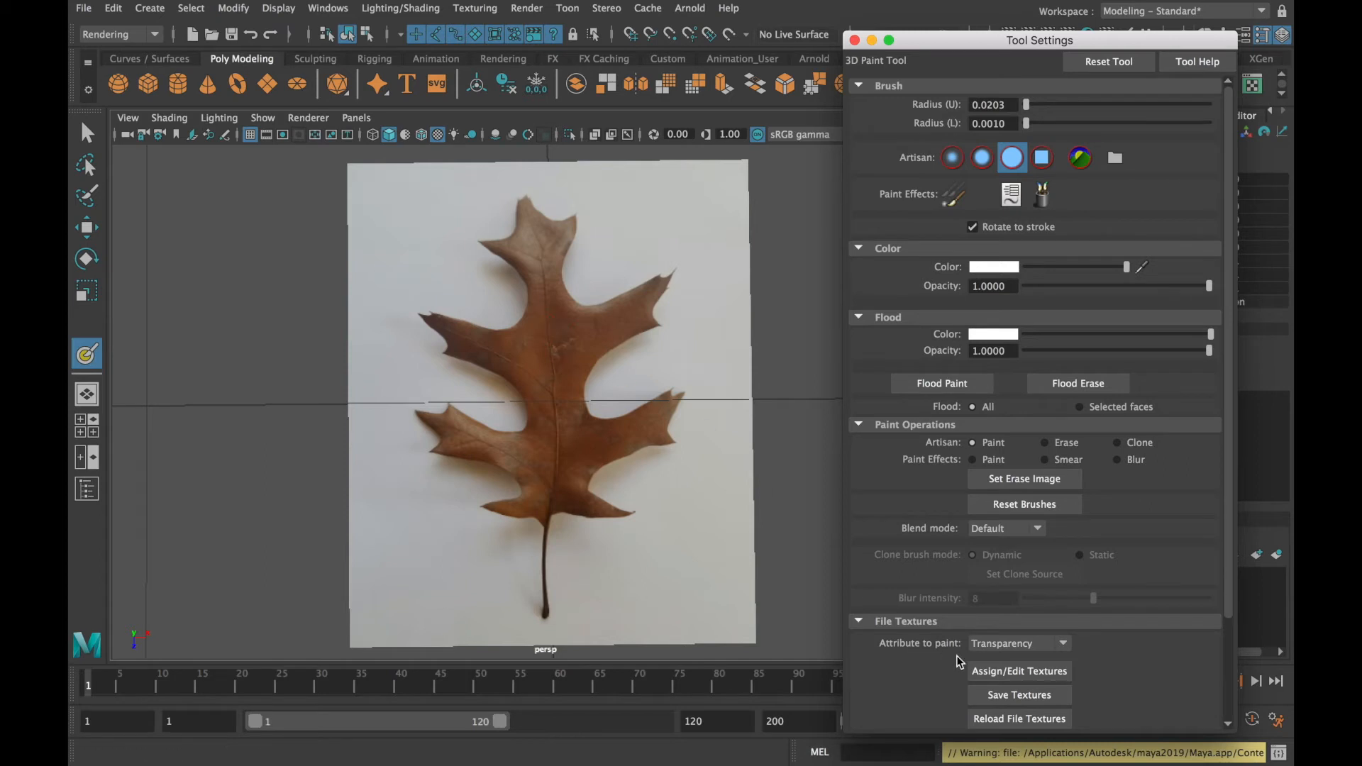
mouse_move(920, 654)
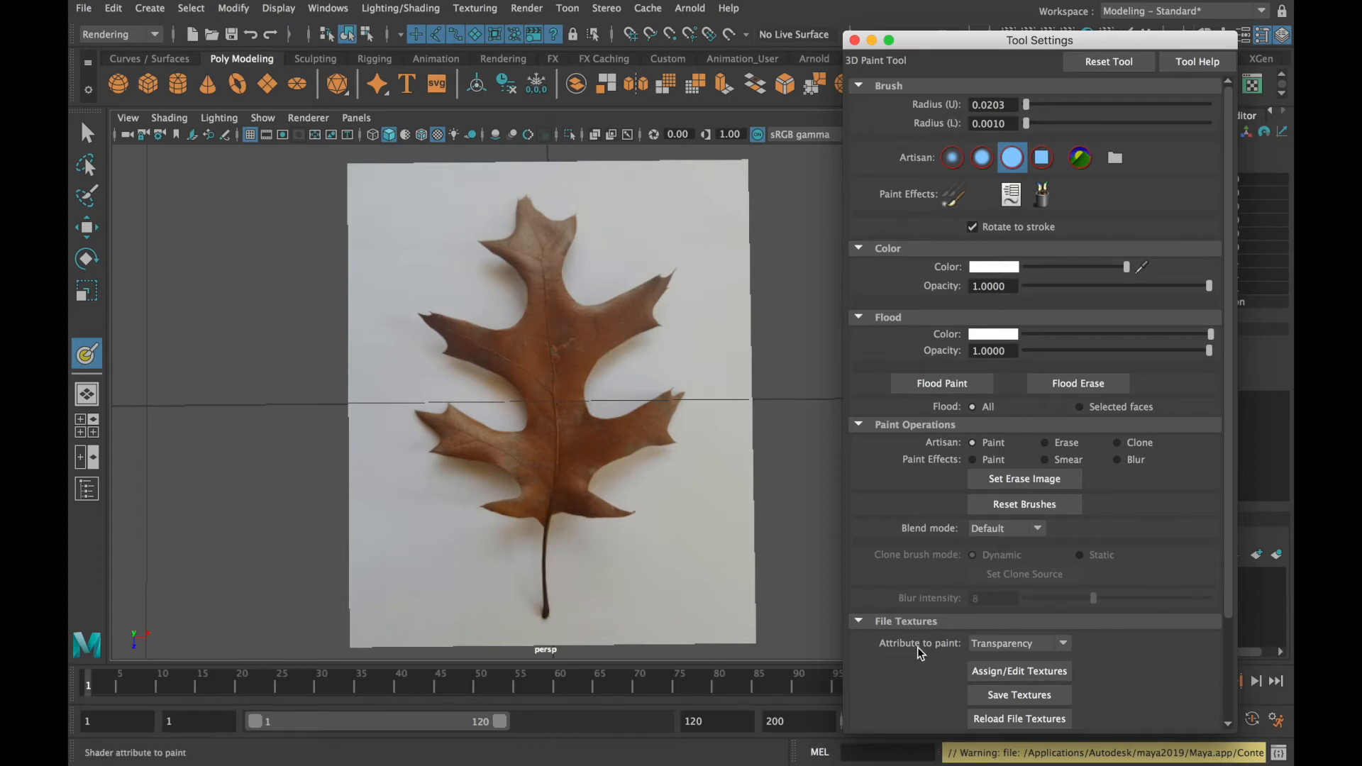
mouse_move(990, 643)
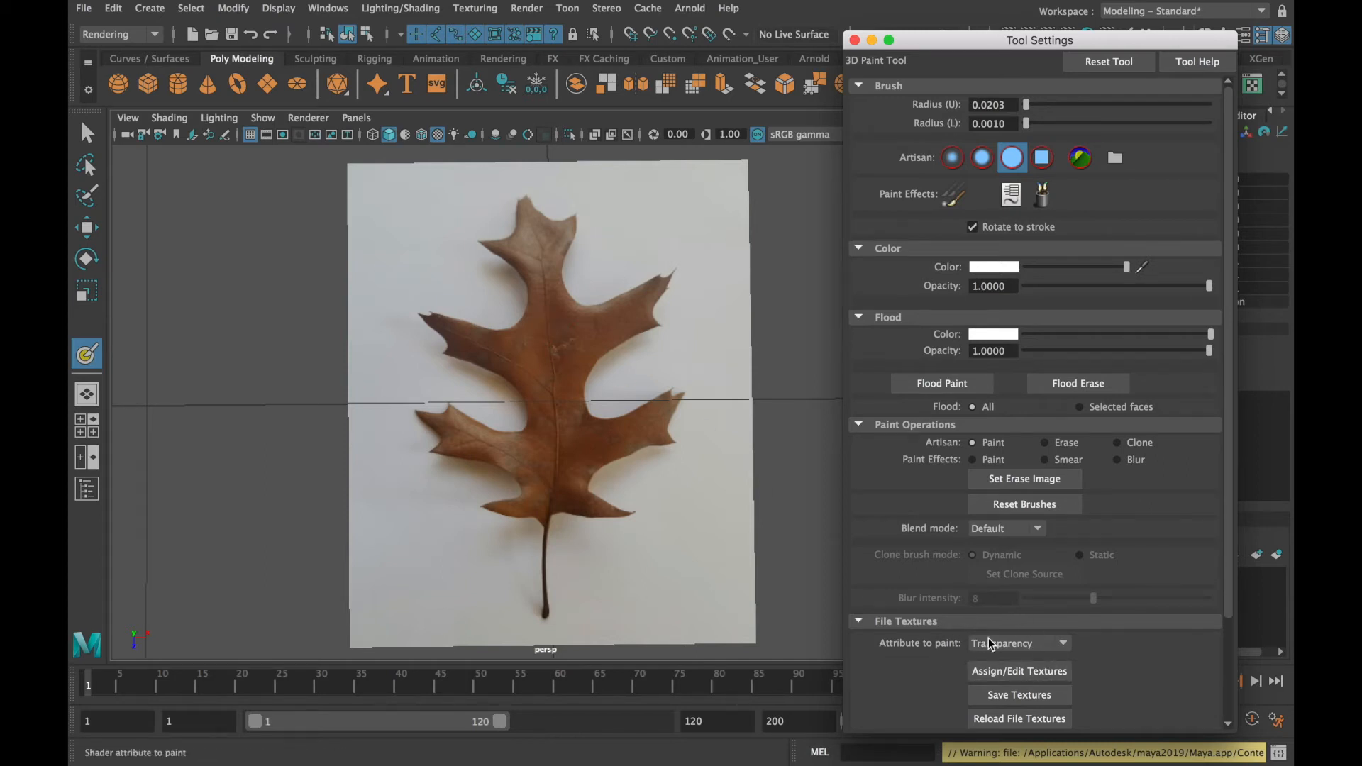
left_click(1019, 643)
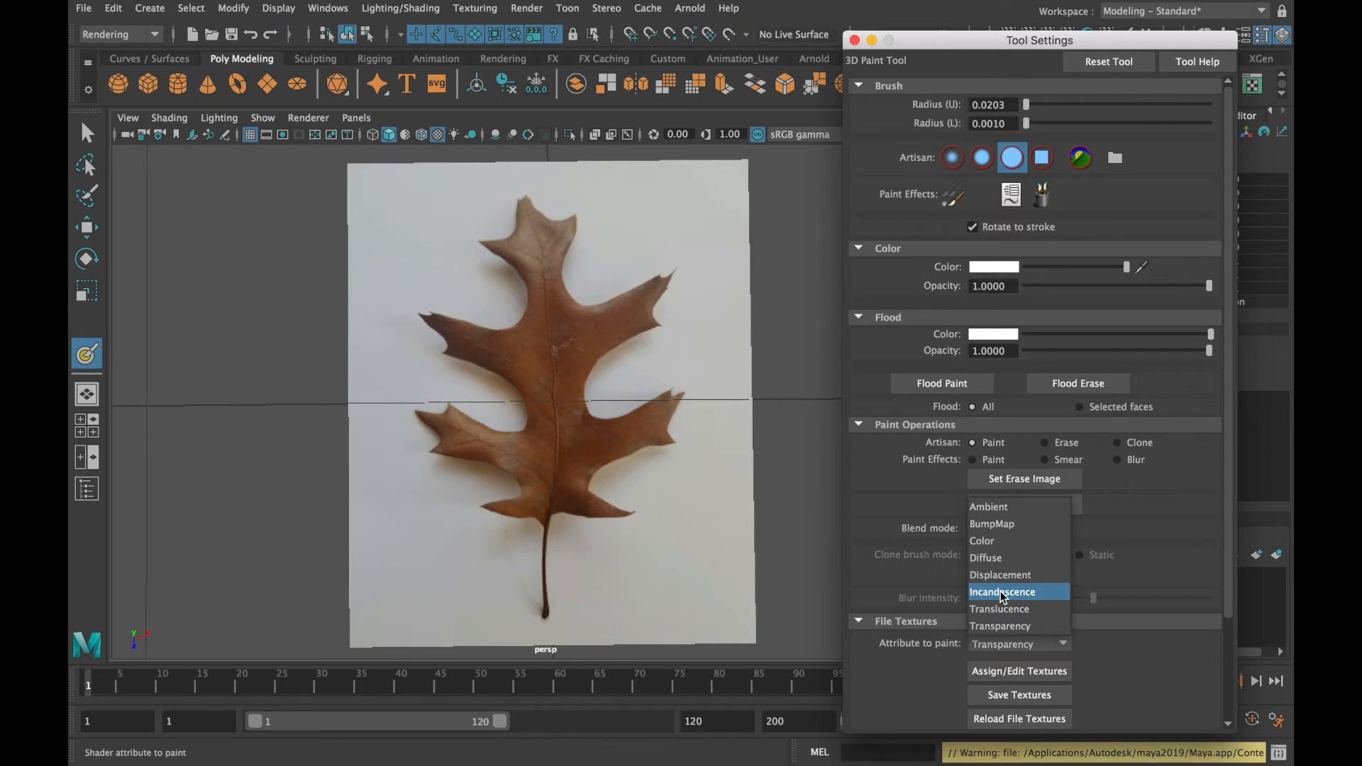
mouse_move(1003, 598)
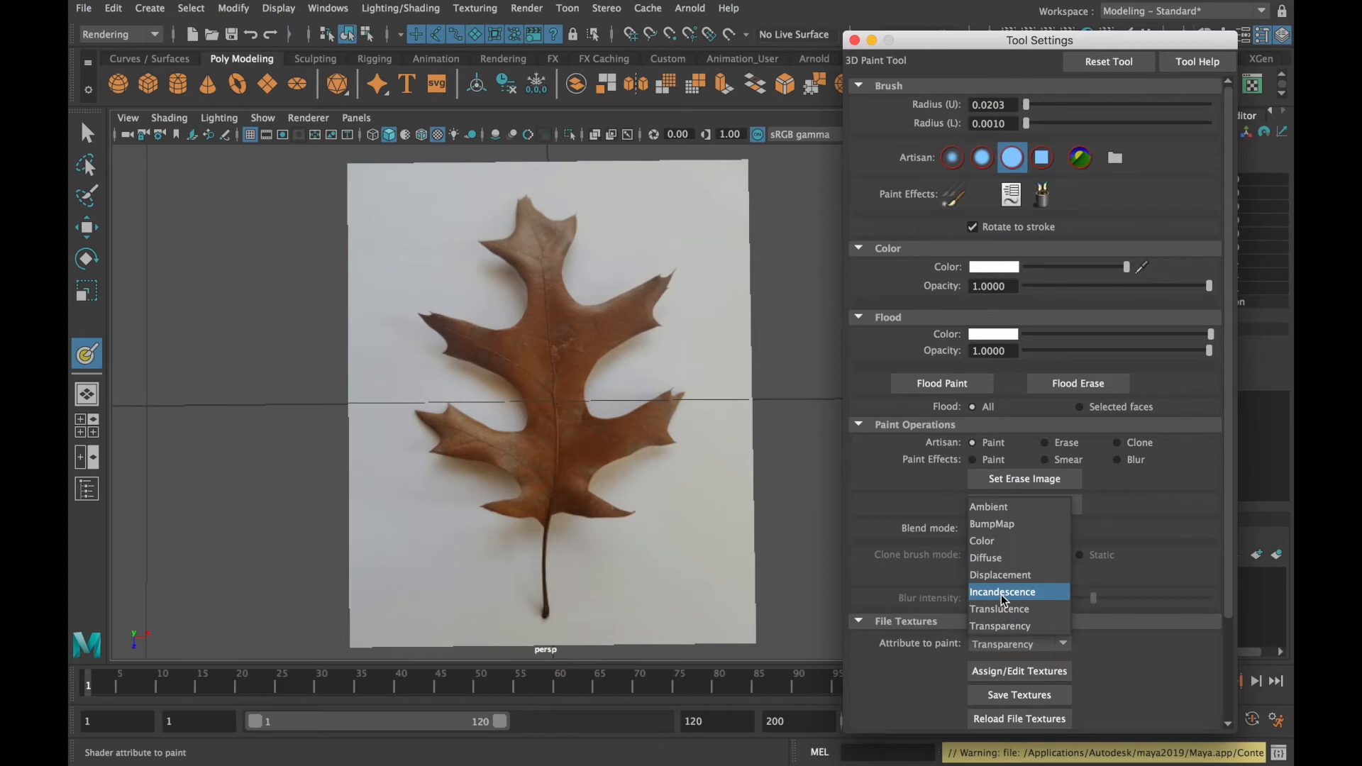
left_click(1003, 626)
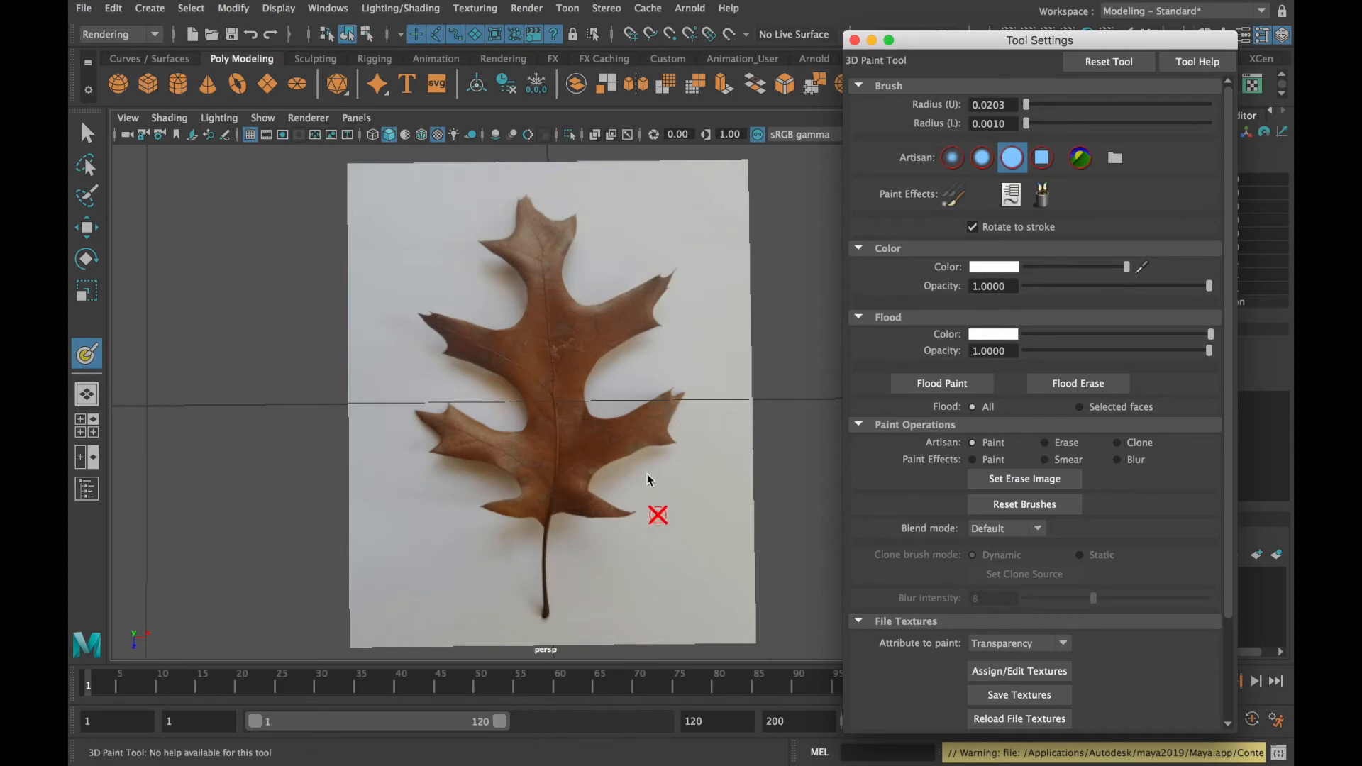
mouse_move(636, 498)
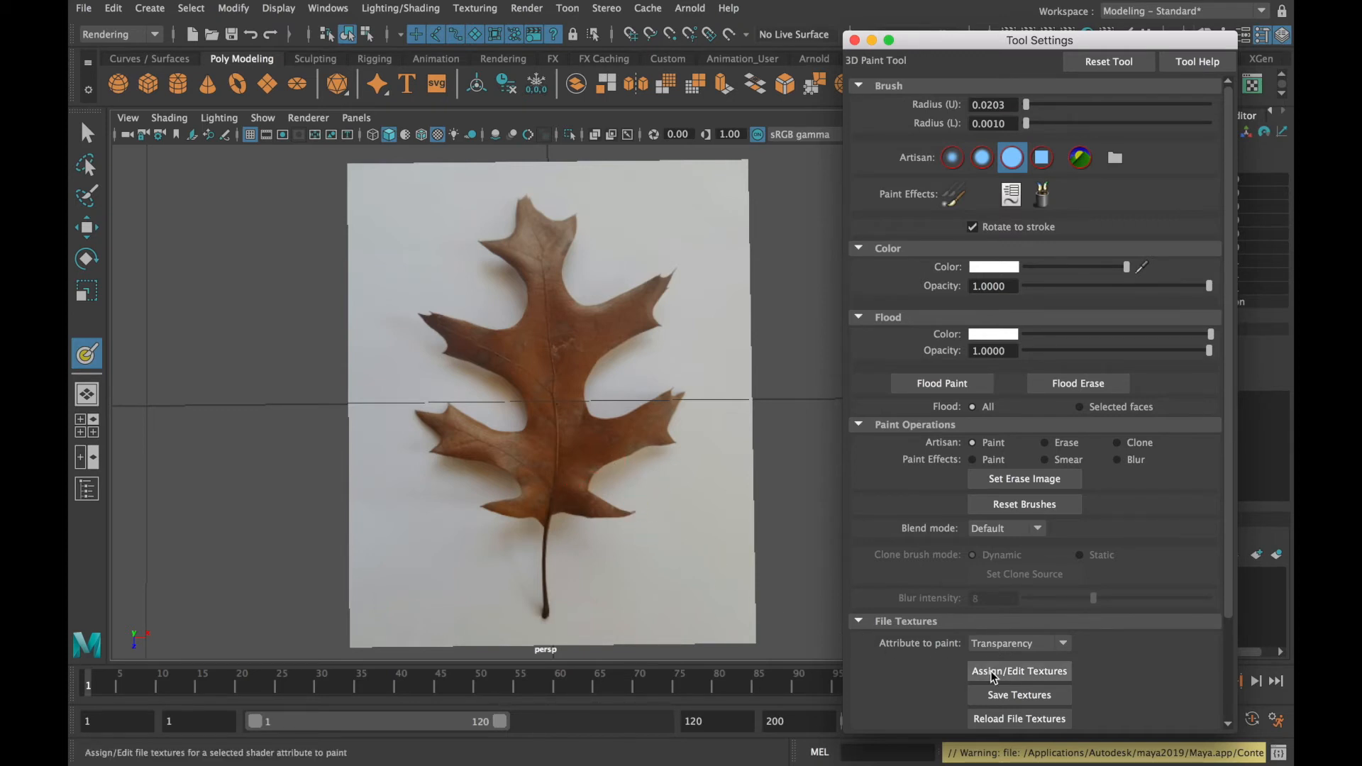
Assign a 1024×1024 Maya IFF file texture to the leaf plane's transparency via Assign/Edit Textures
left_click(1019, 671)
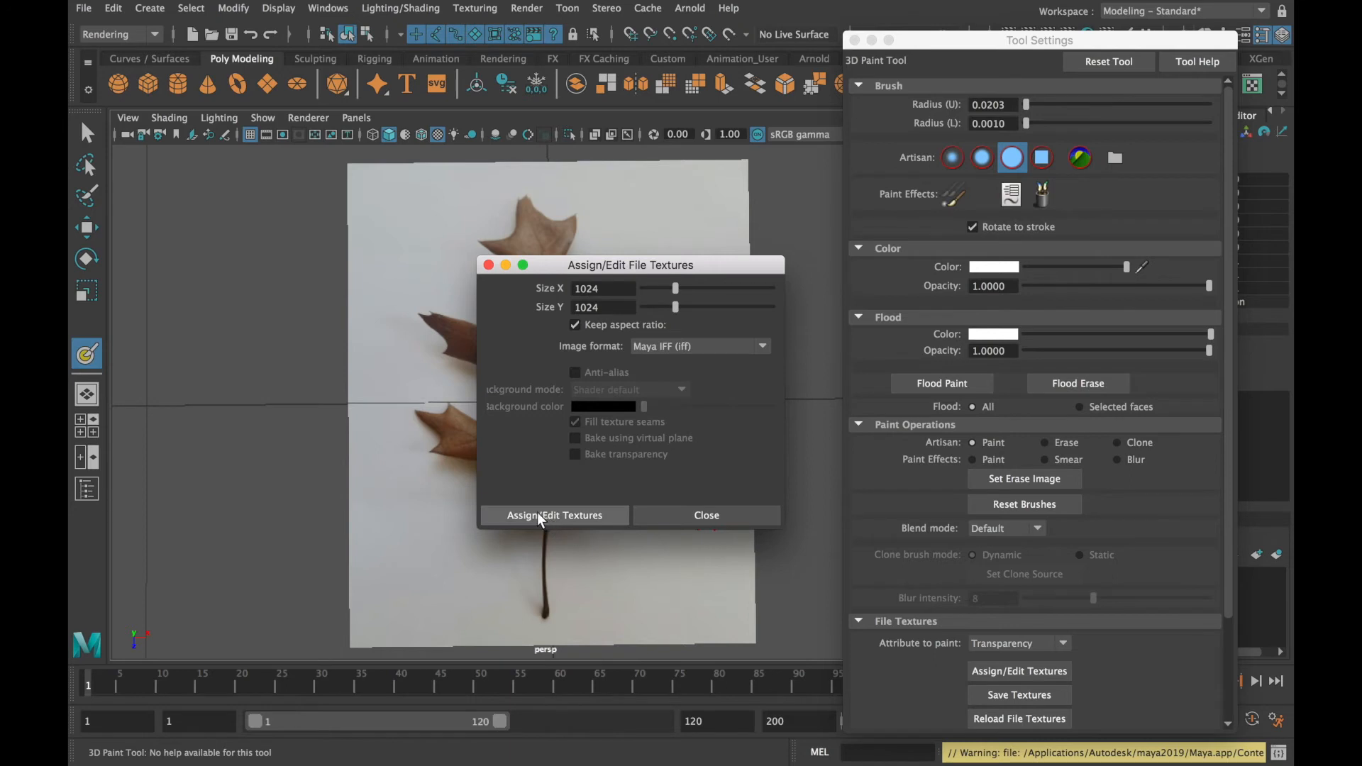
left_click(555, 515)
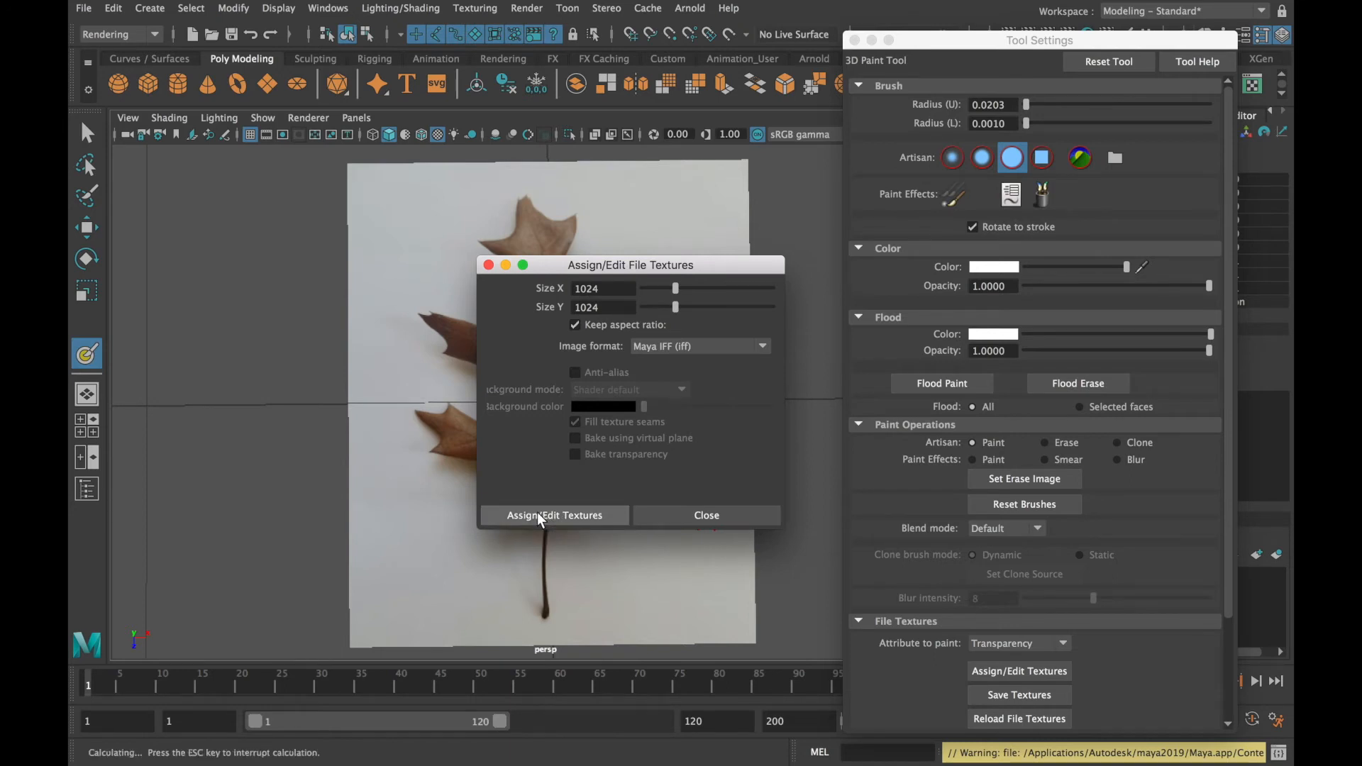
left_click(554, 515)
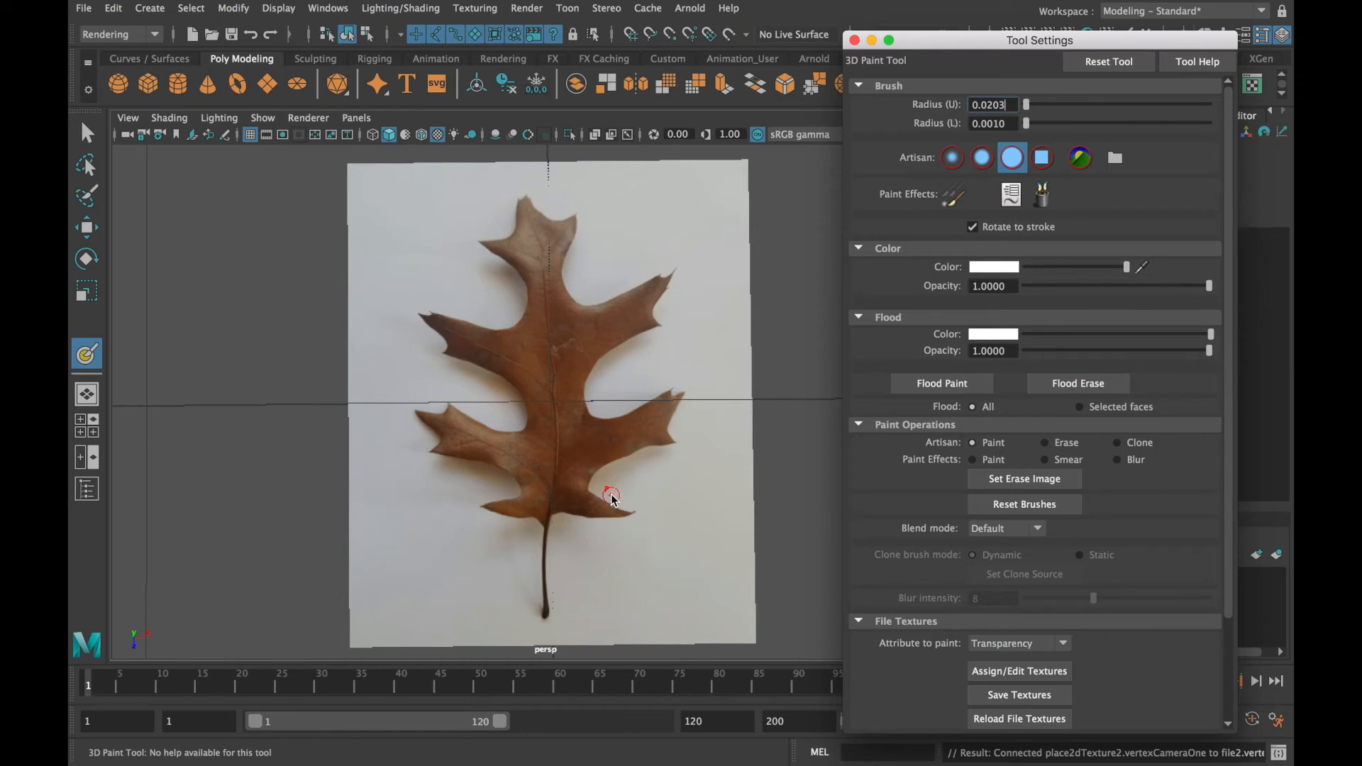
mouse_move(822, 489)
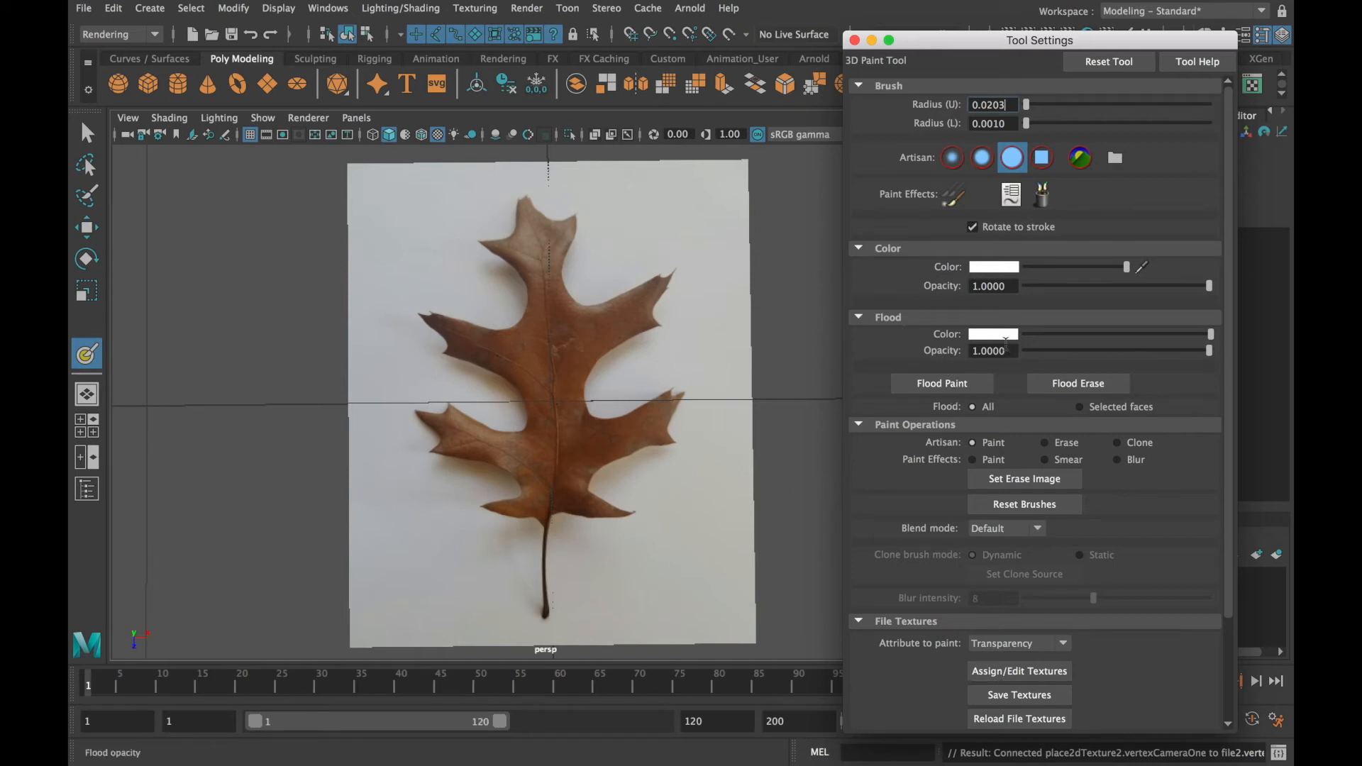
Flood the leaf's transparency map with black using the 3D Paint Tool
left_click(940, 383)
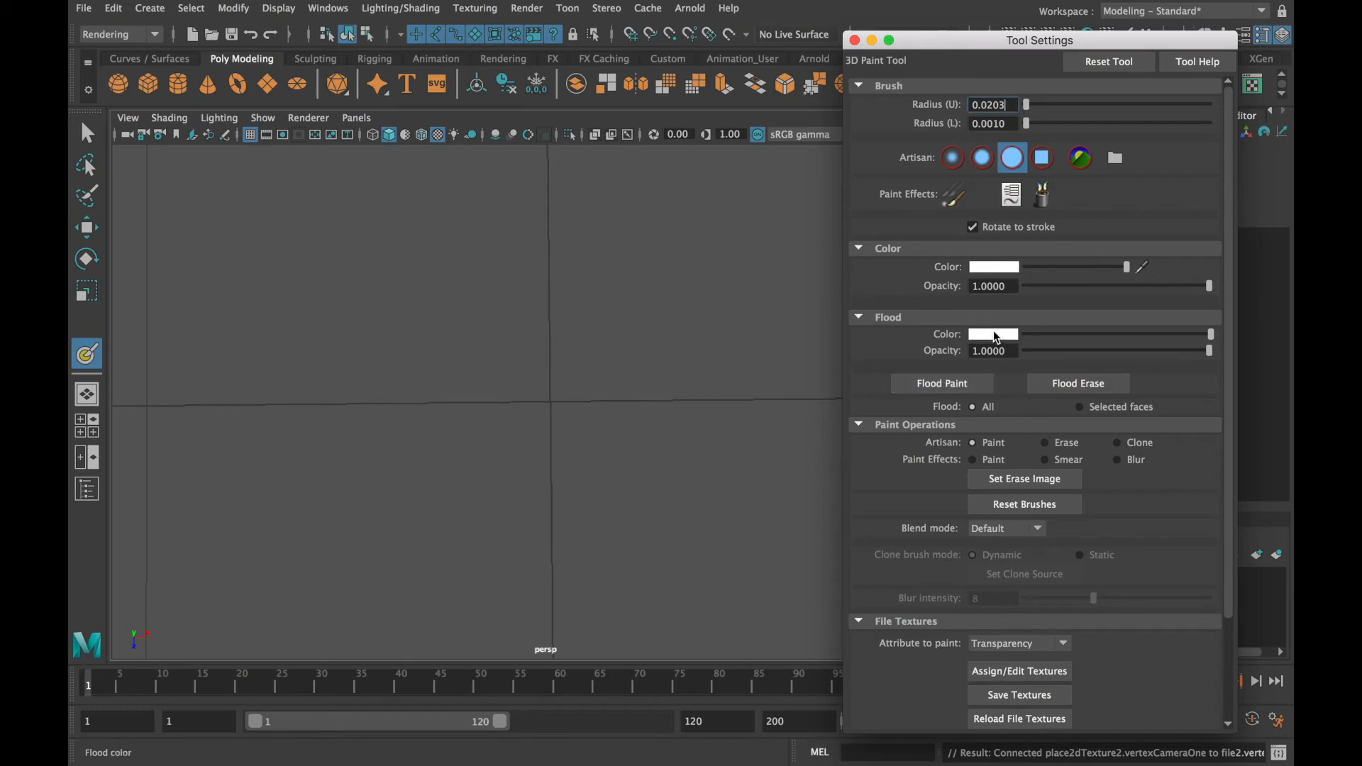
left_click(993, 335)
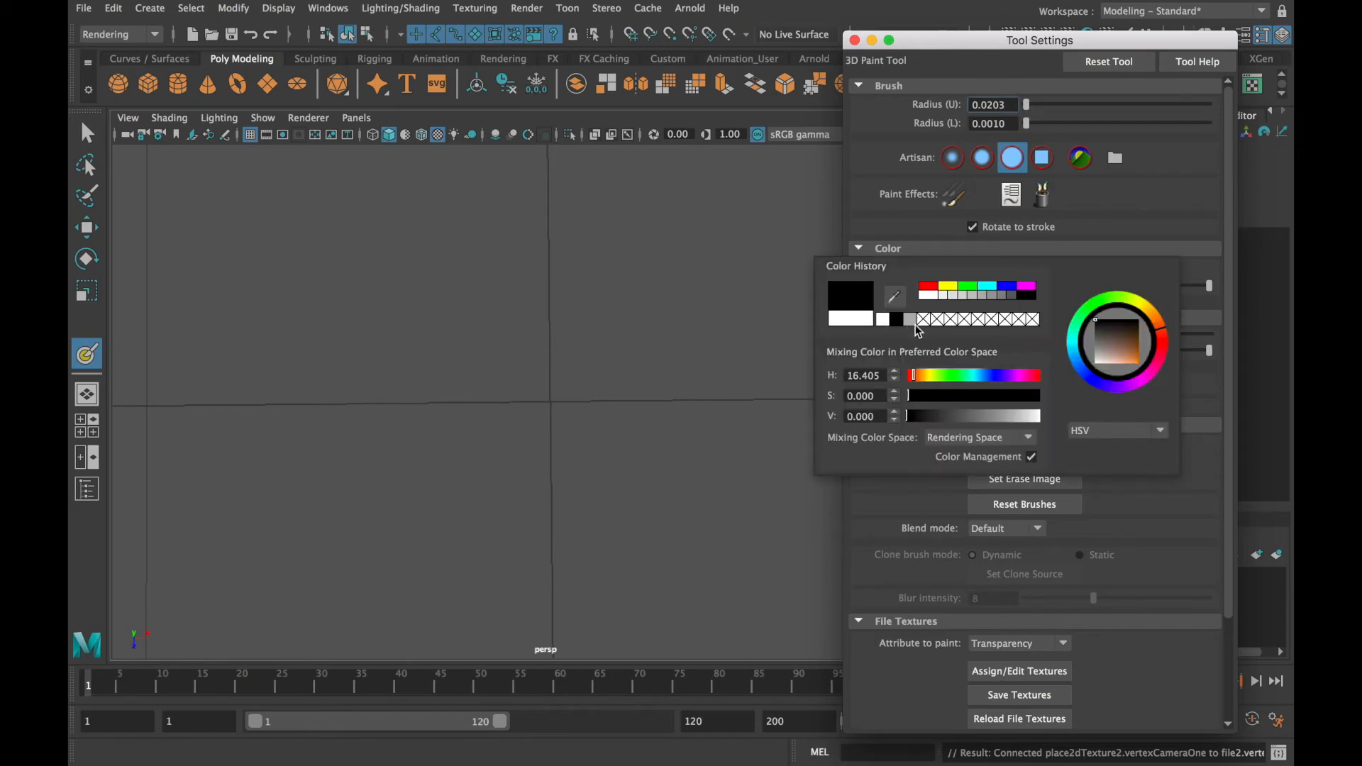
left_click(888, 247)
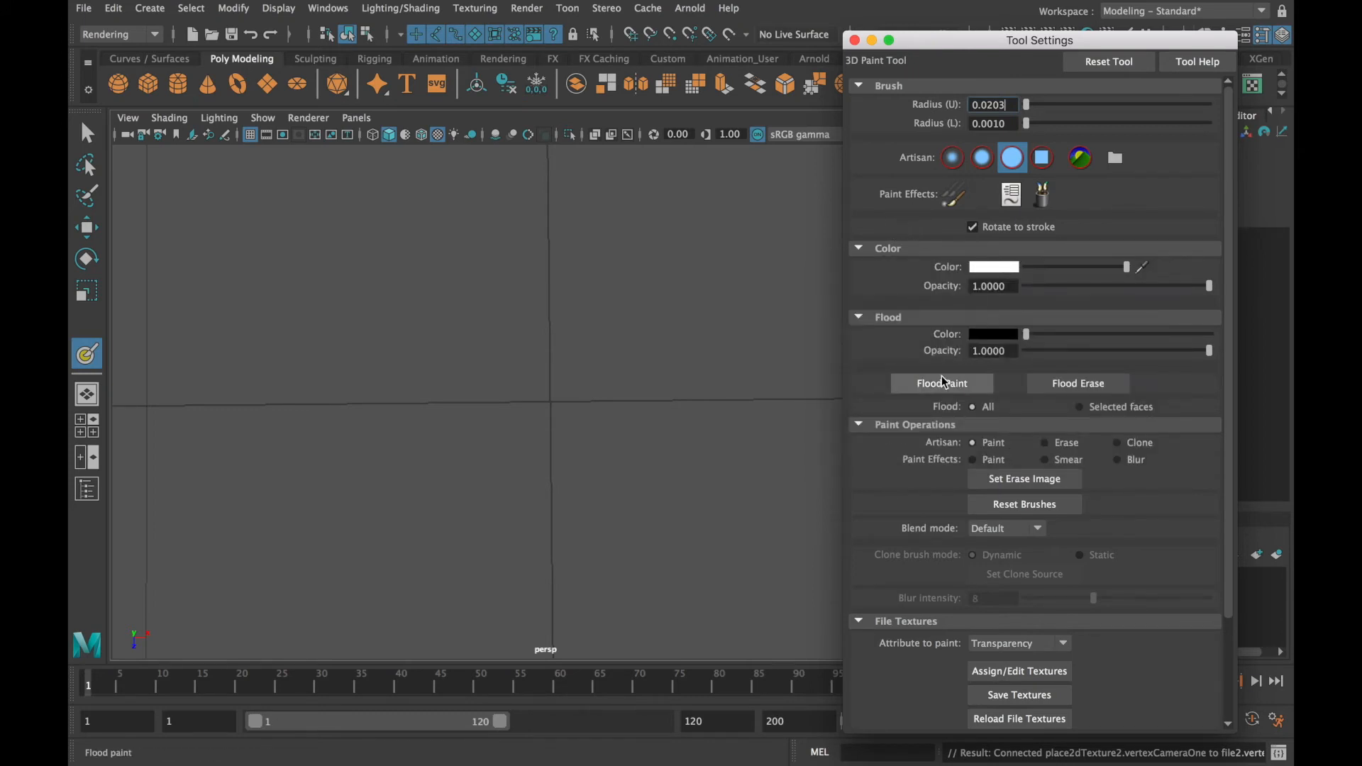
left_click(942, 384)
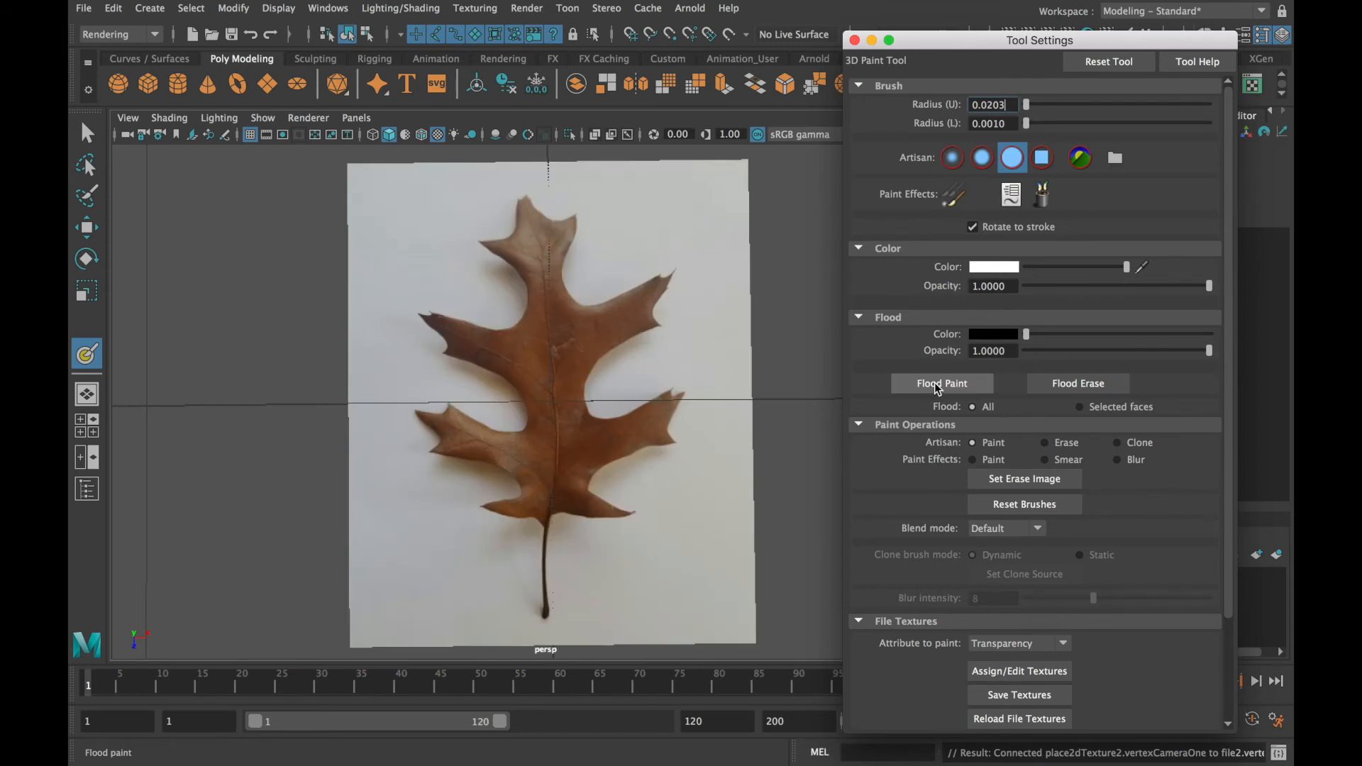
left_click(942, 383)
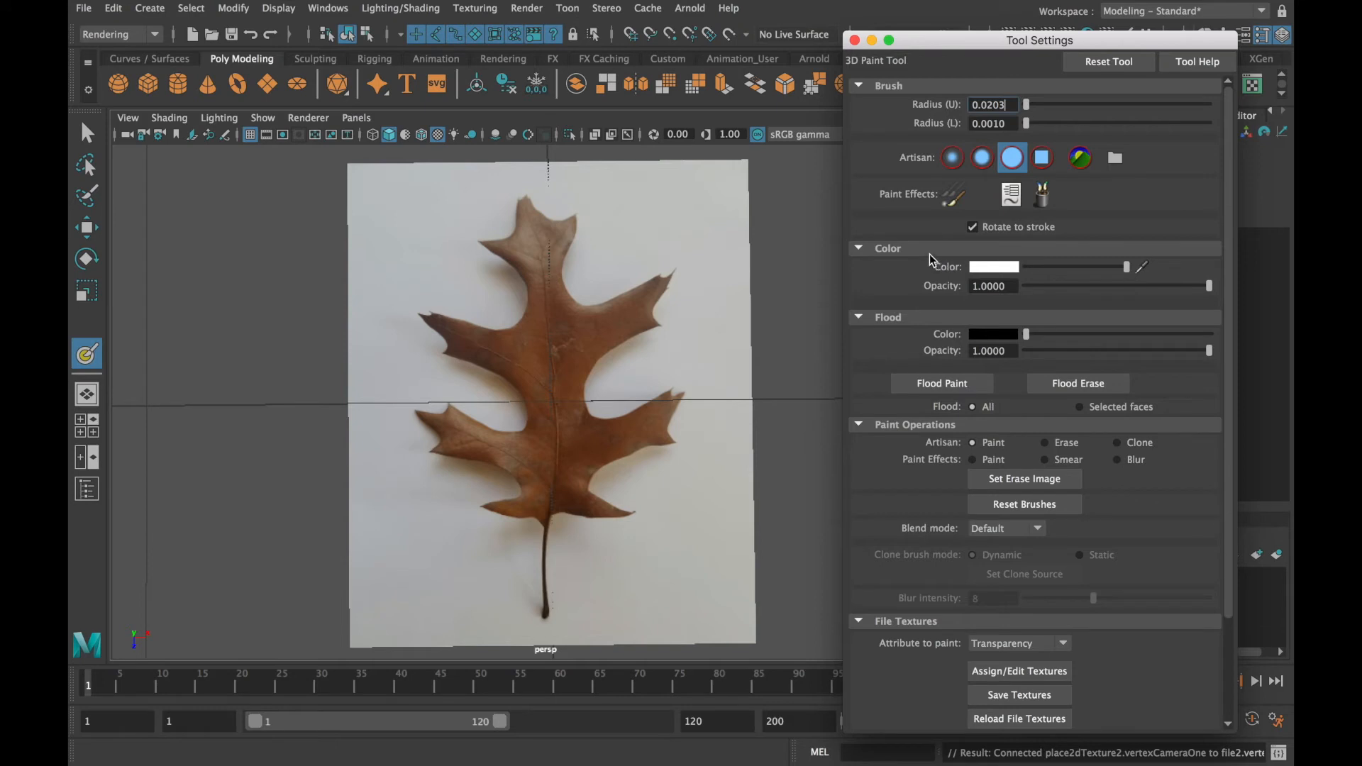
mouse_move(1115, 158)
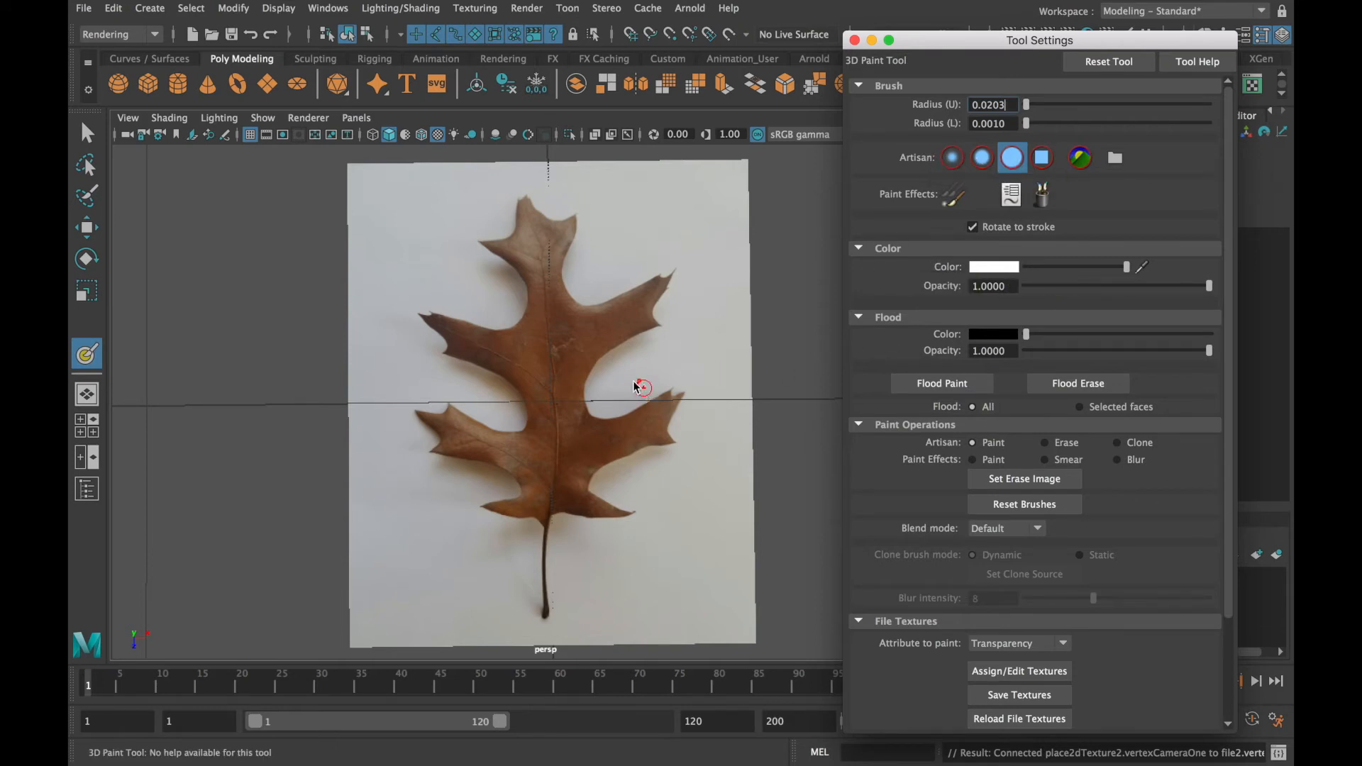
mouse_move(610, 398)
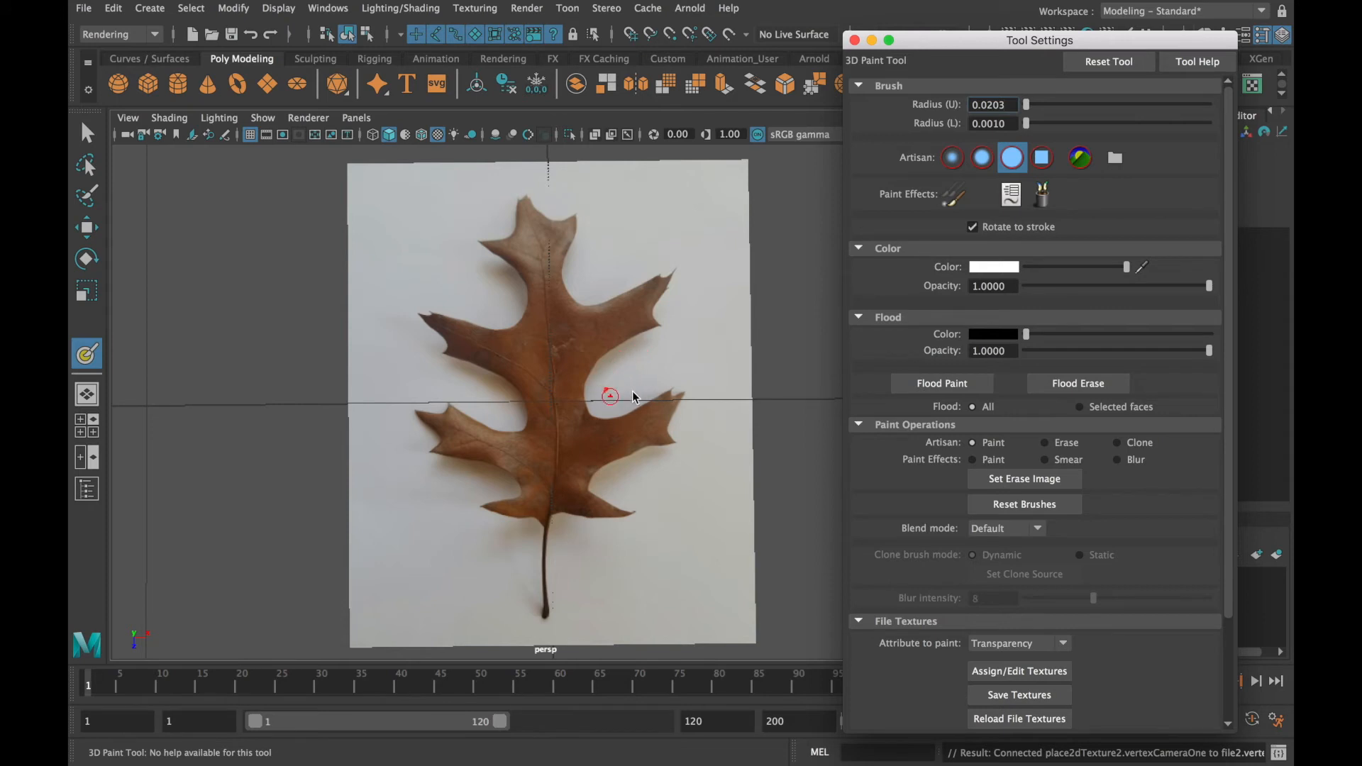
mouse_move(642, 385)
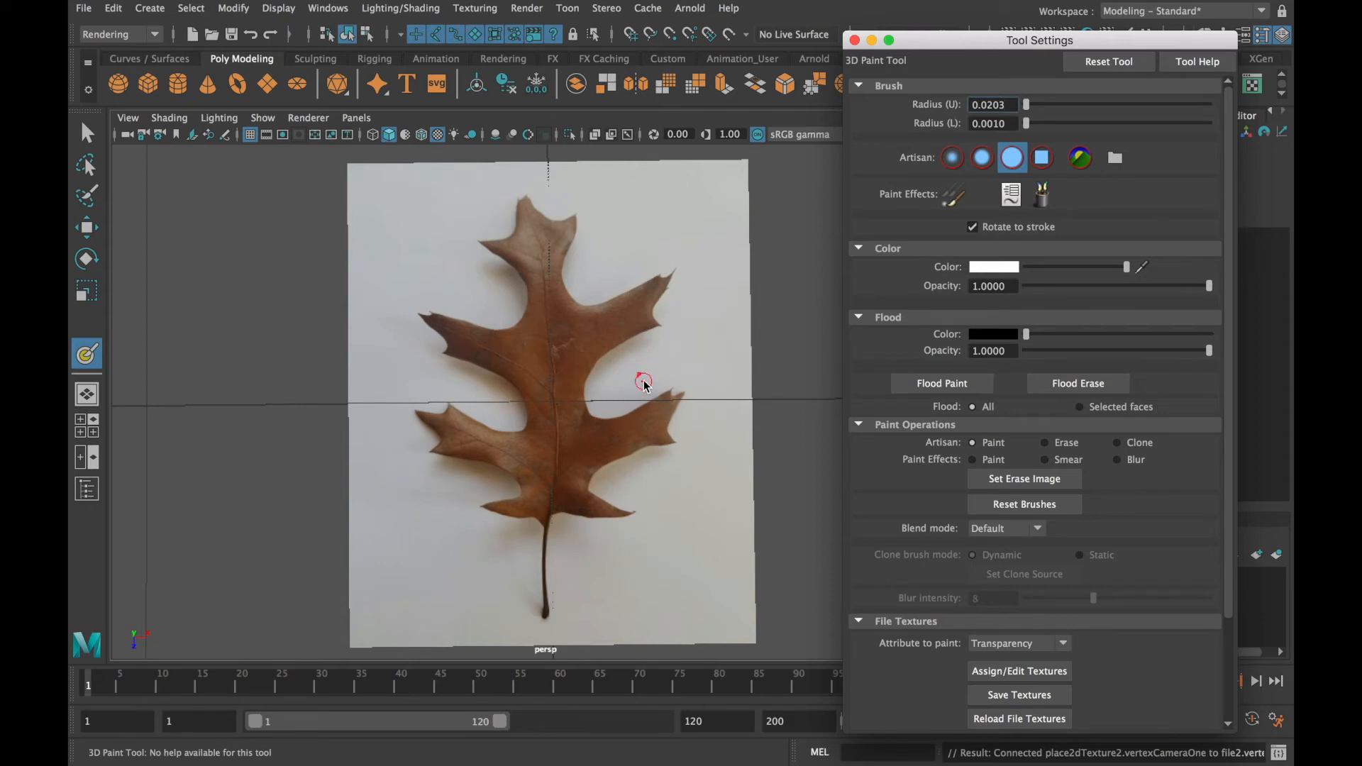
mouse_move(642, 356)
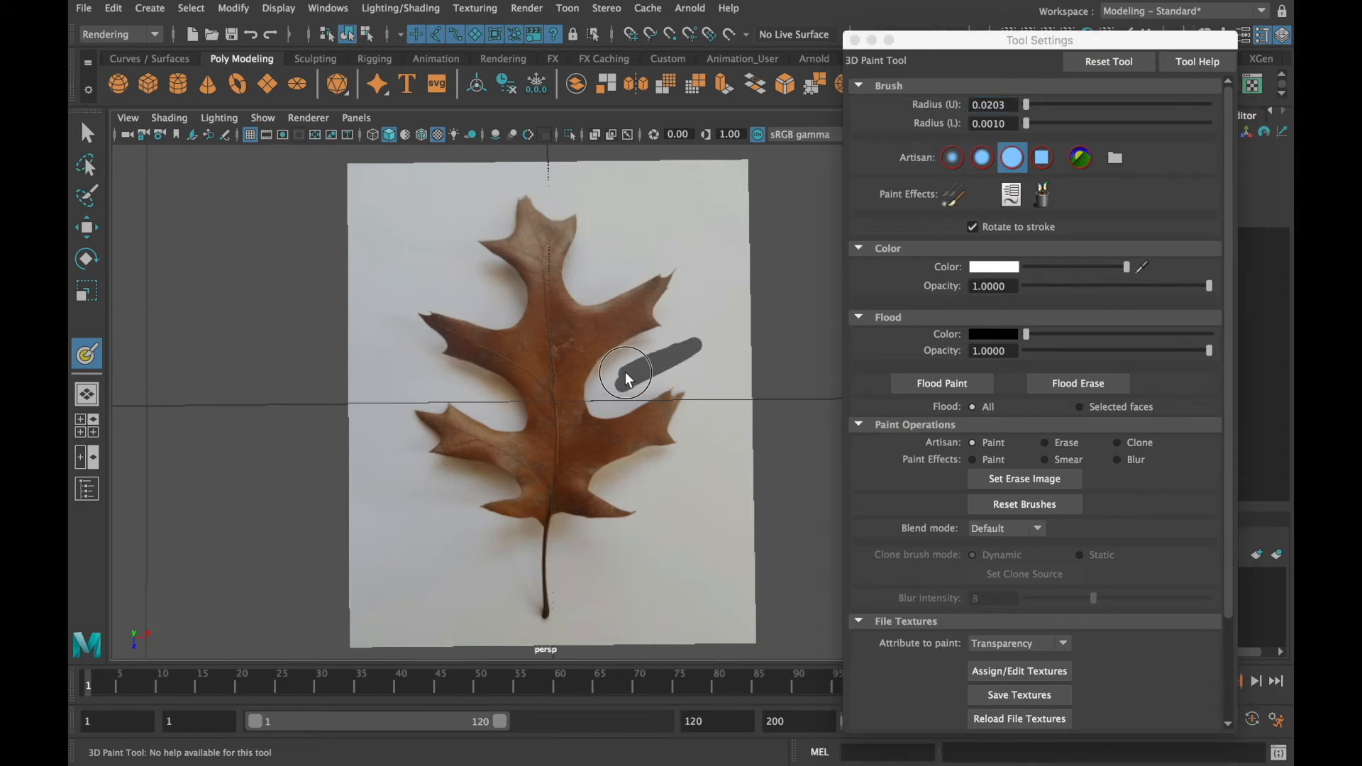
mouse_move(613, 369)
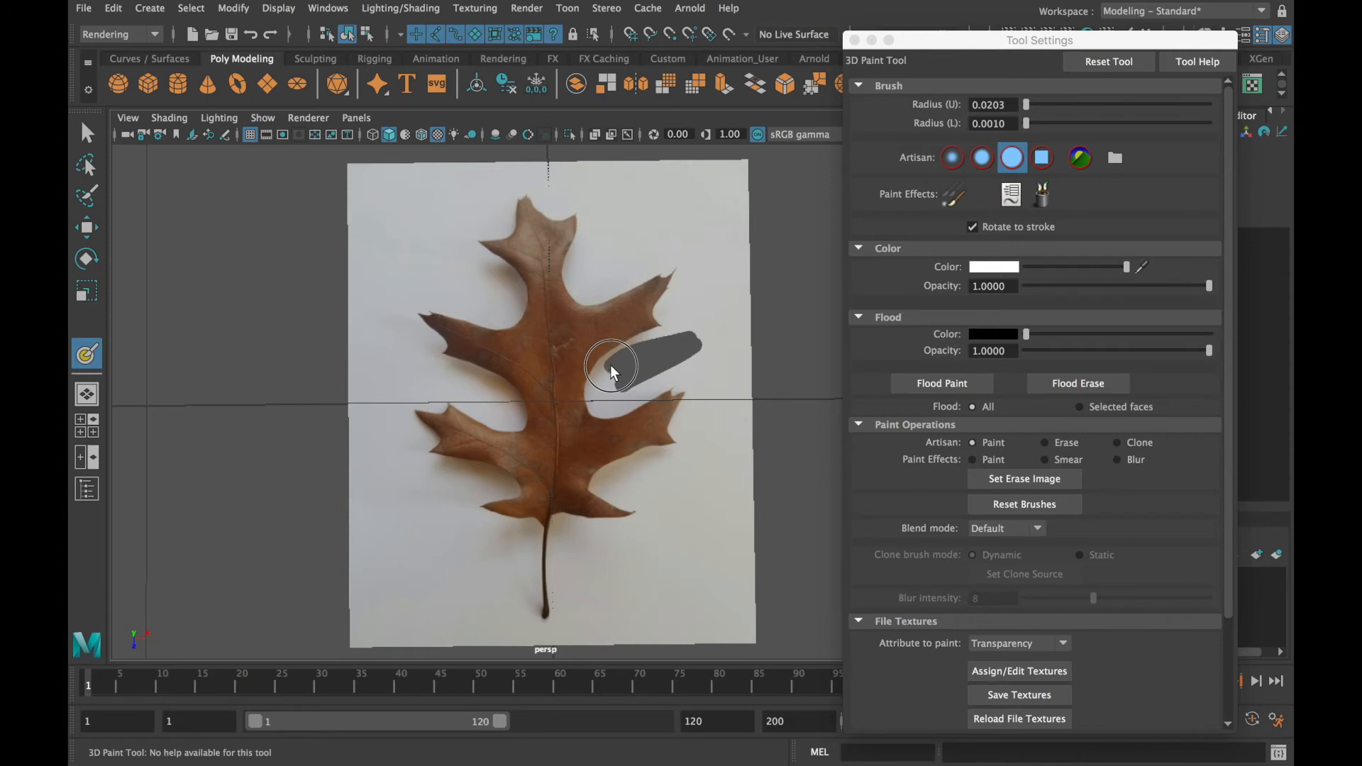
Paint a first white stroke over the leaf's upper right
left_click_drag(613, 365, 652, 344)
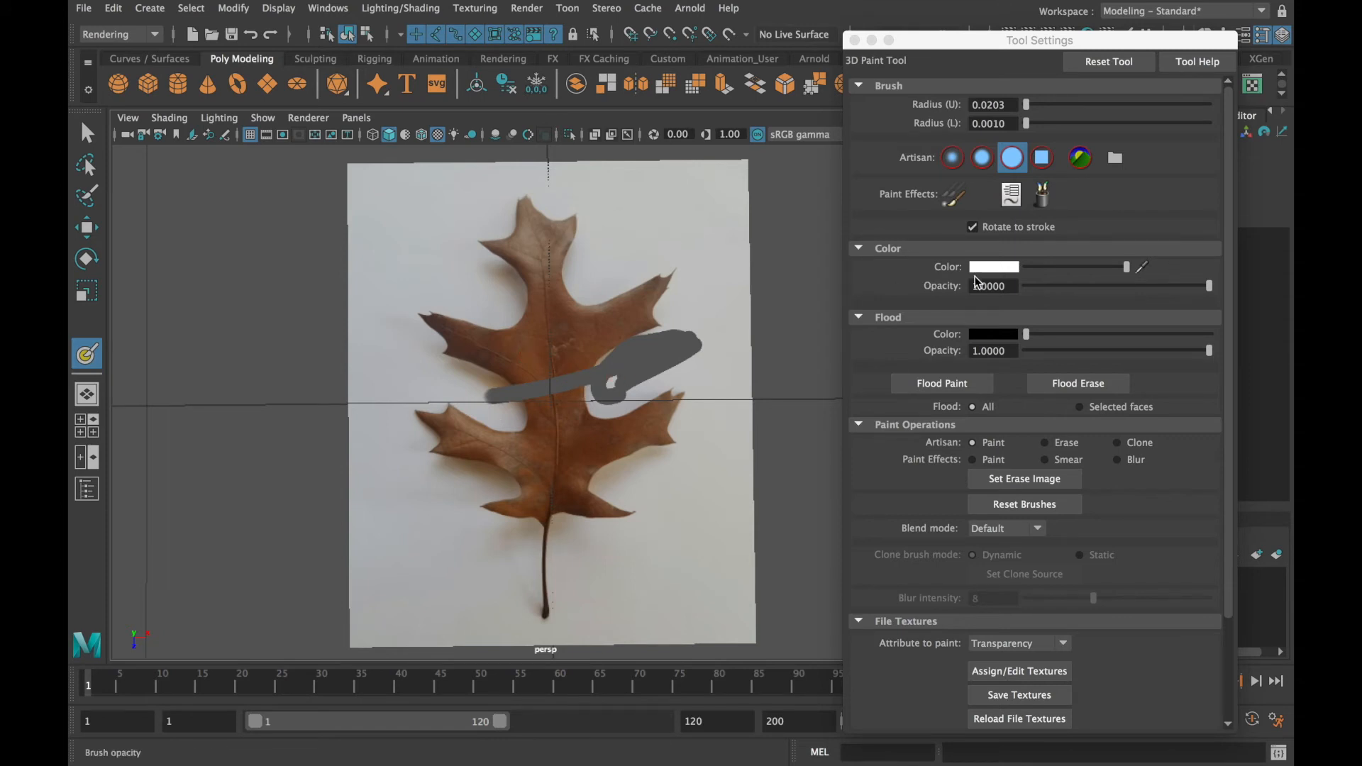
Brush black transparency around the leaf's edges and lobes so the white background vanishes
left_click(993, 267)
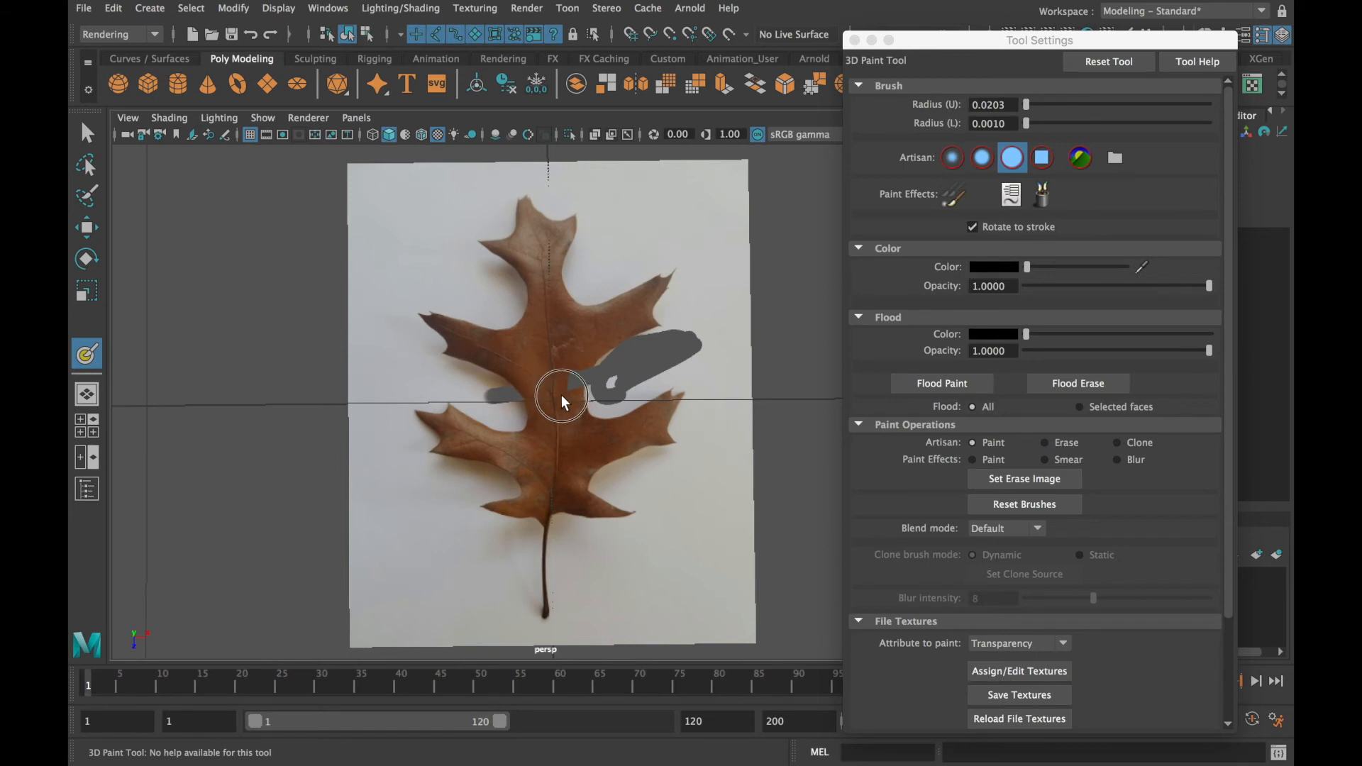
mouse_move(582, 386)
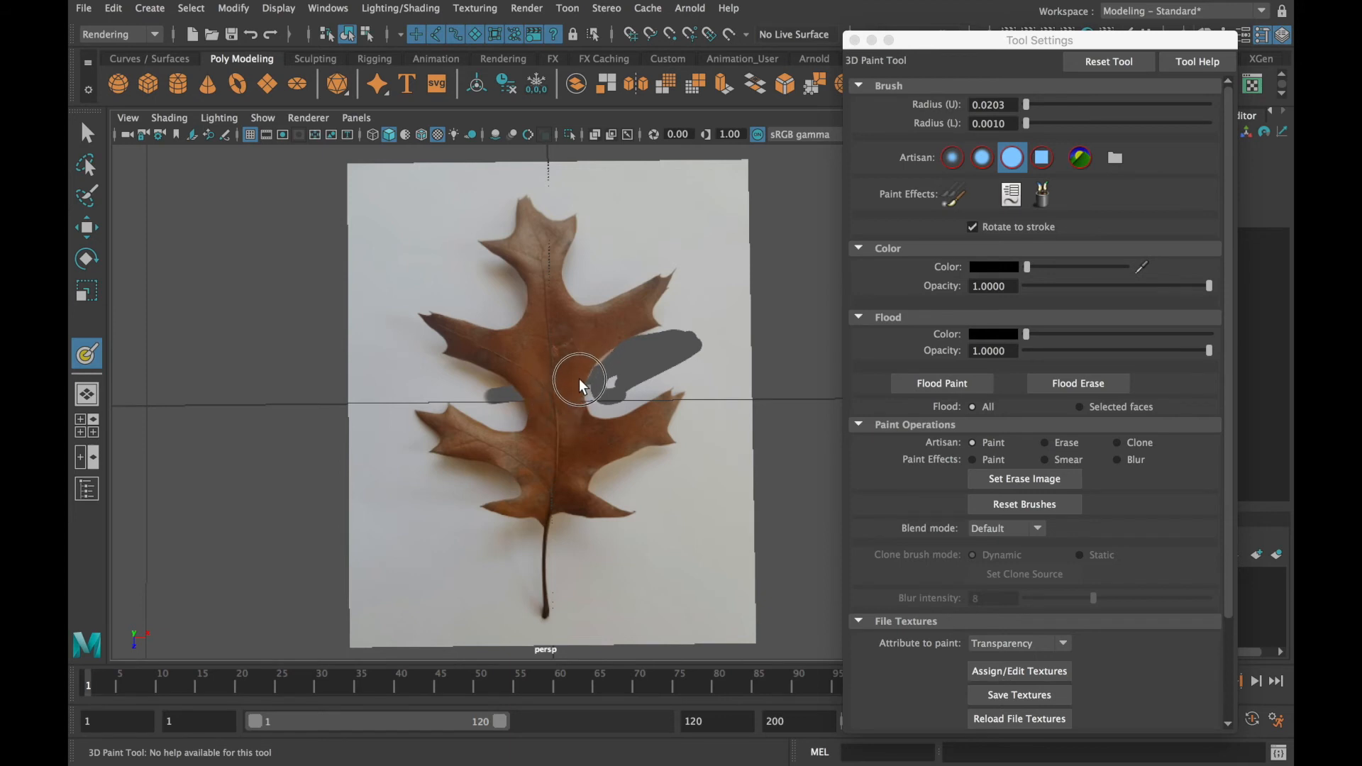
mouse_move(744, 234)
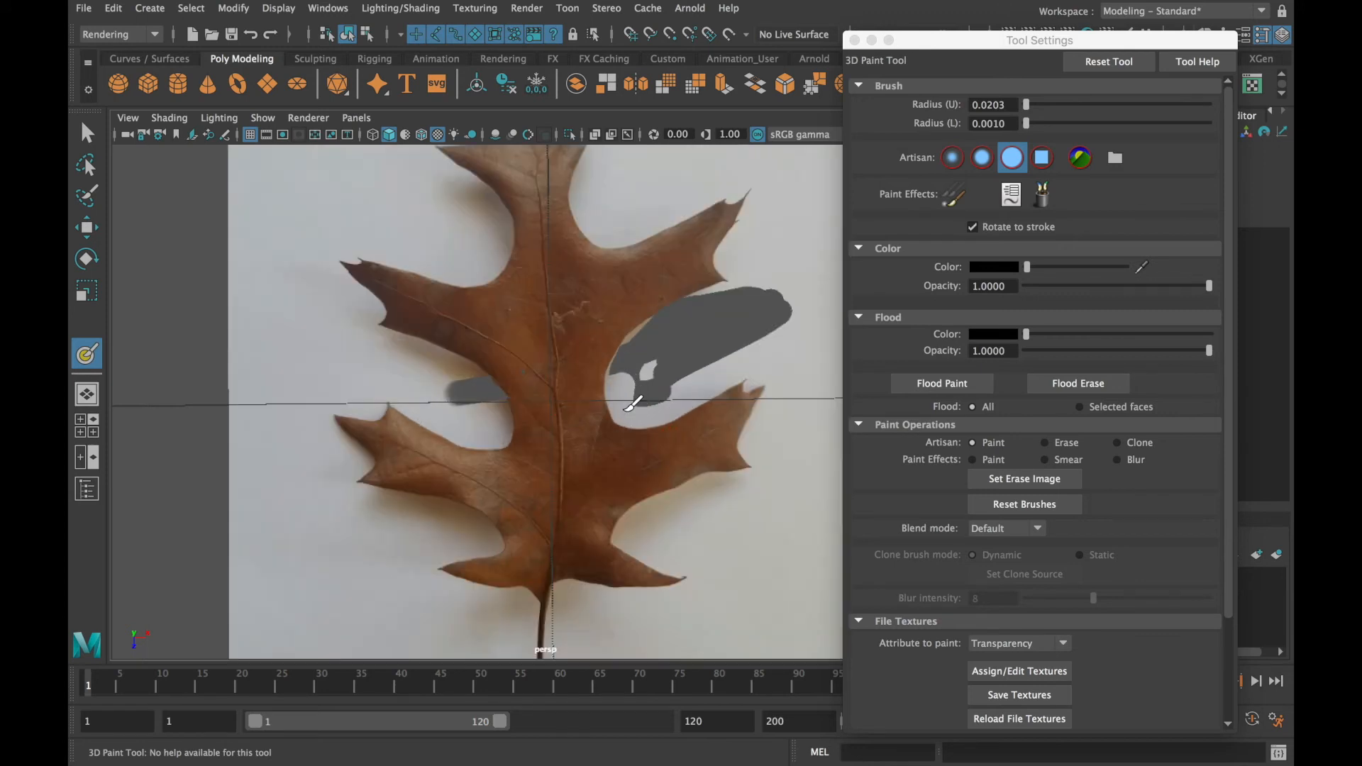
left_click_drag(634, 400, 647, 552)
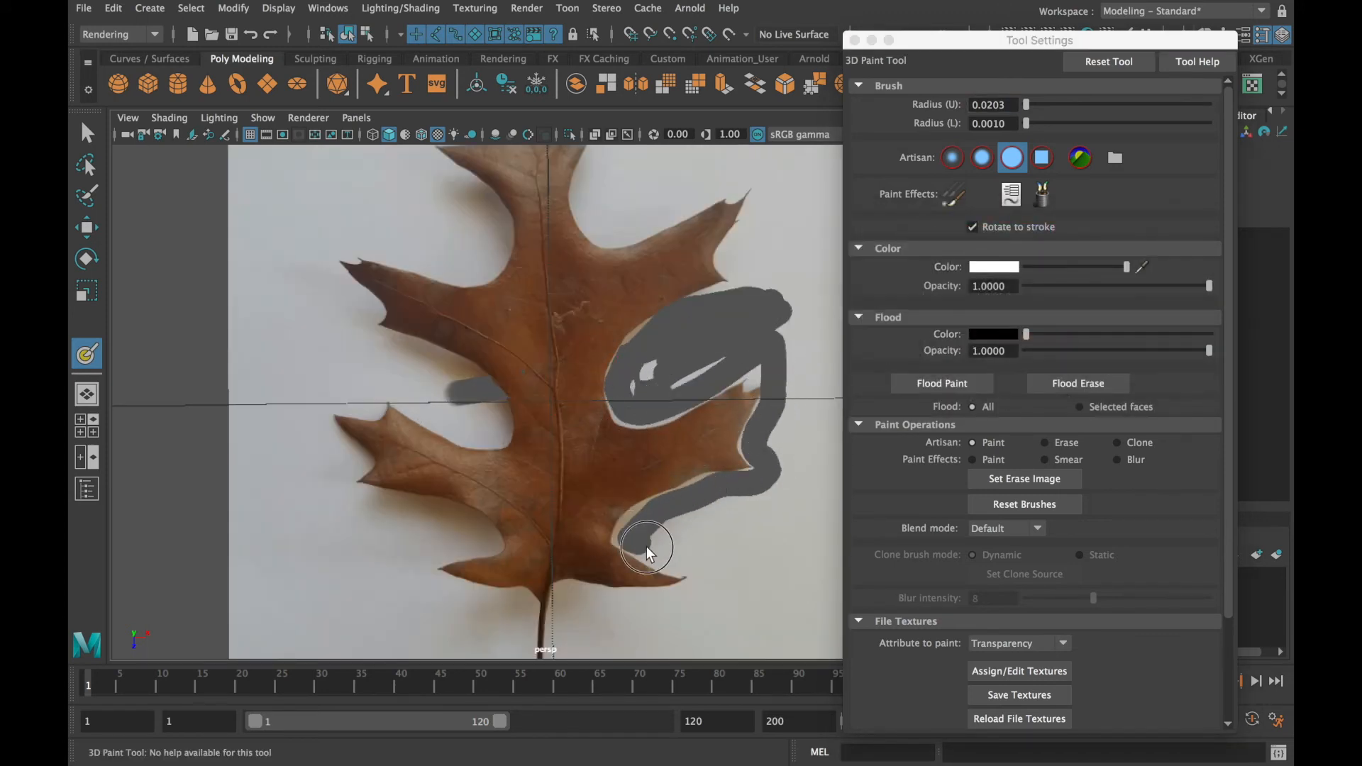
left_click_drag(647, 548, 498, 604)
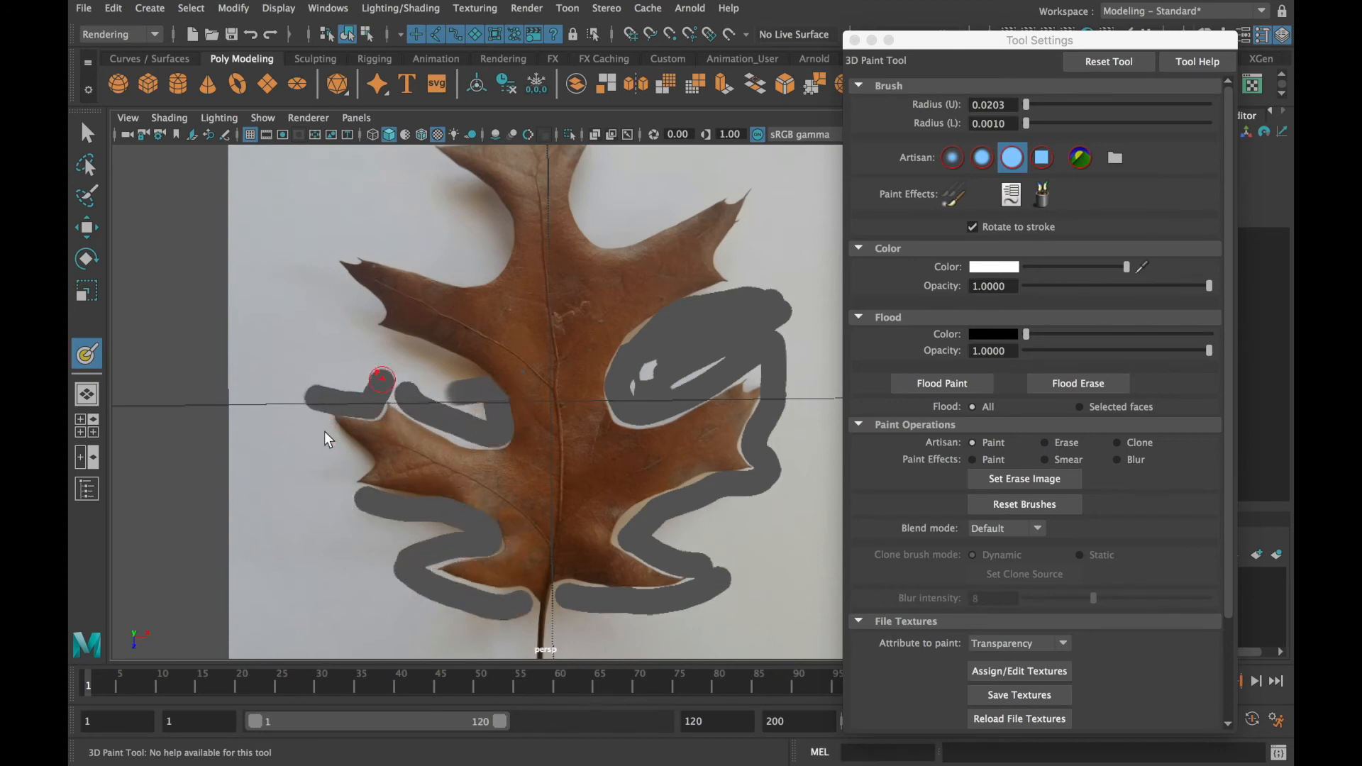
left_click_drag(382, 380, 474, 276)
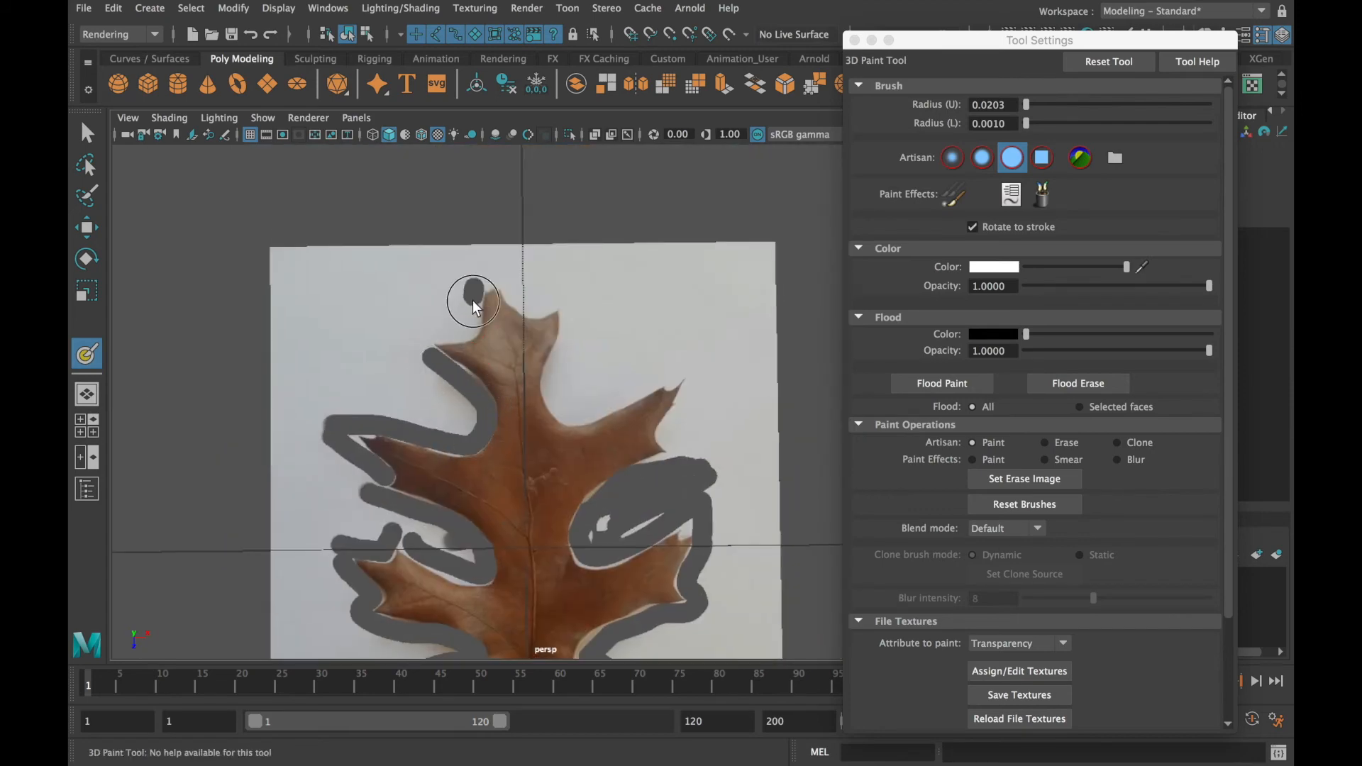
left_click_drag(473, 300, 560, 412)
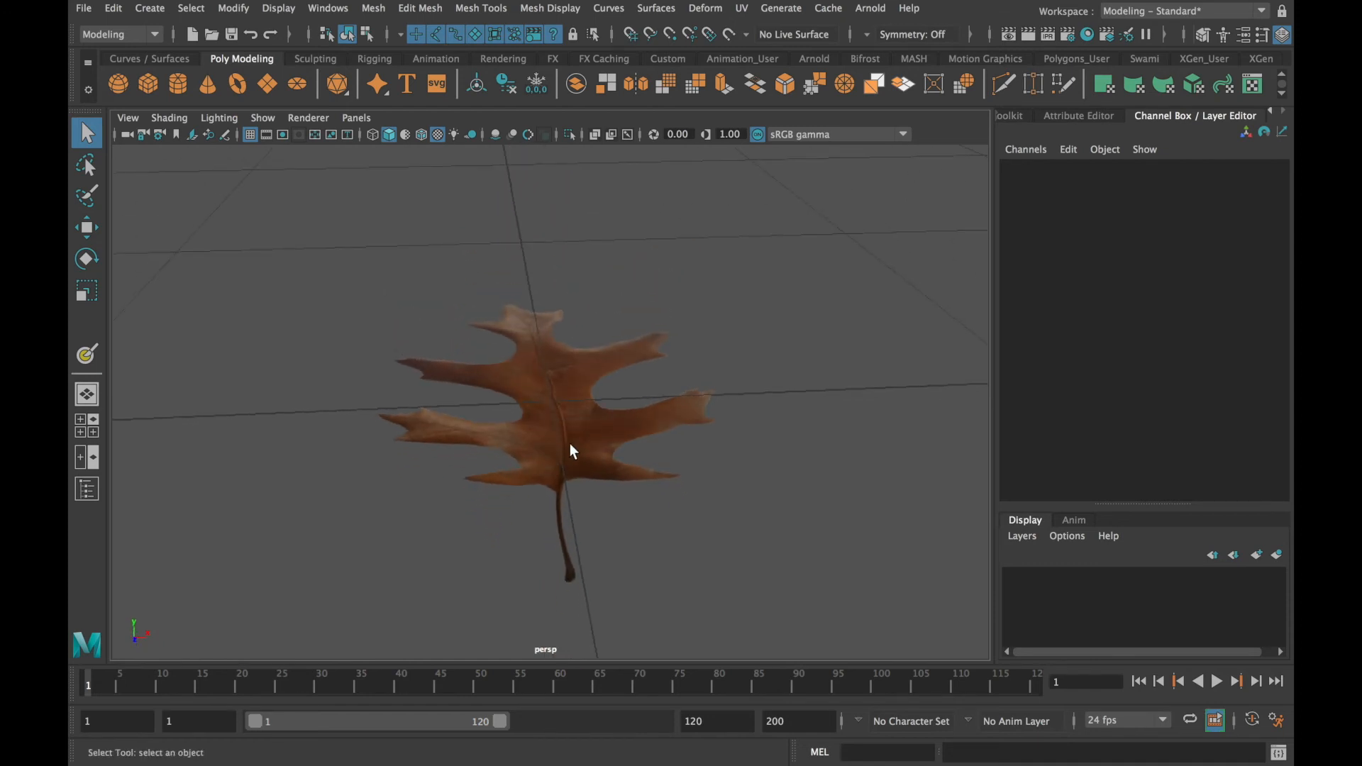
left_click_drag(572, 450, 740, 411)
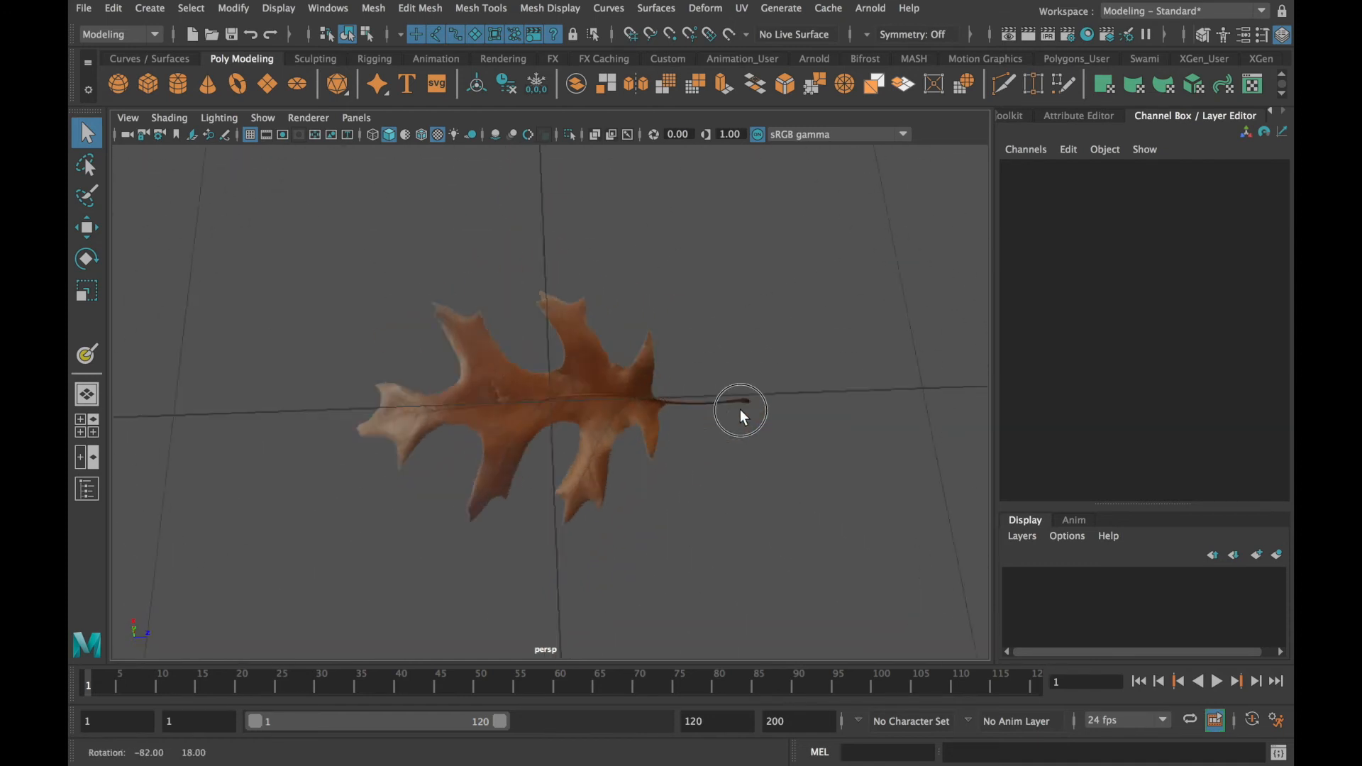
left_click_drag(741, 410, 533, 450)
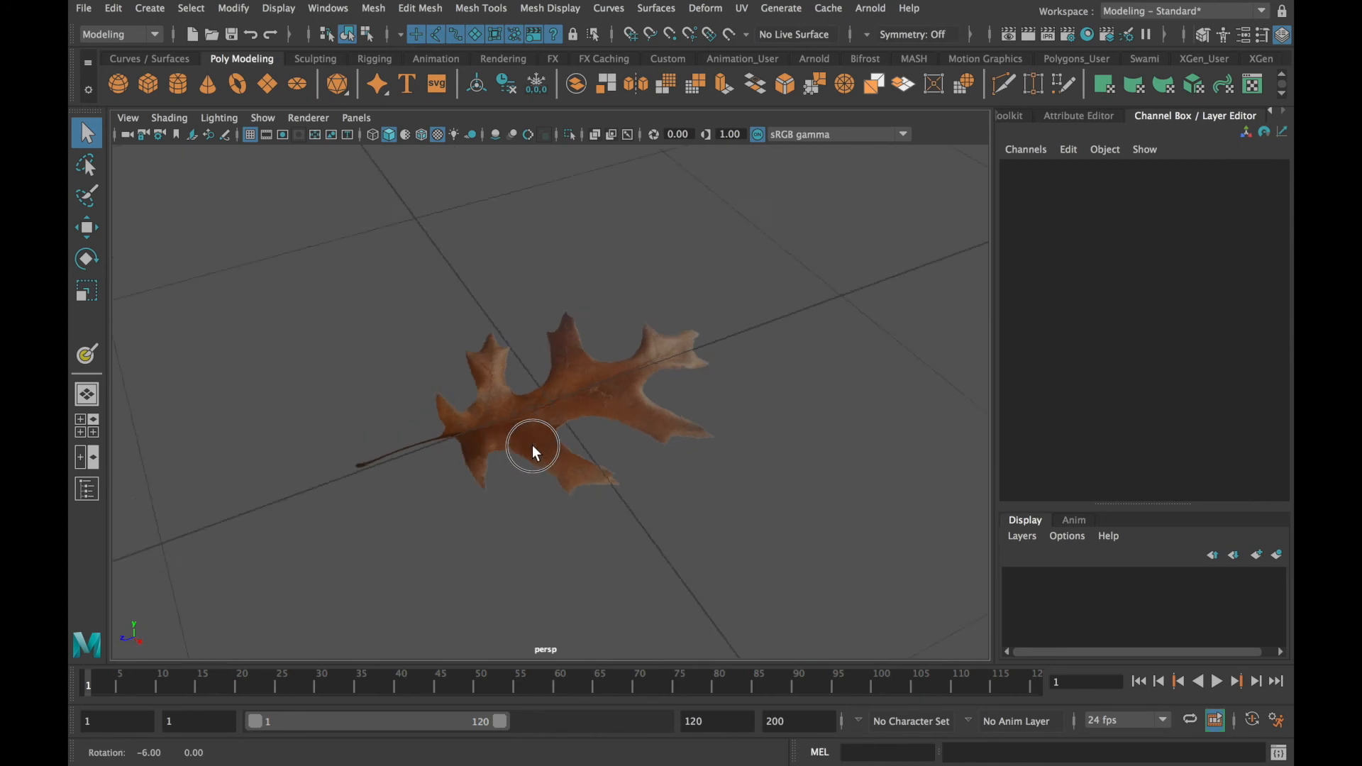
left_click_drag(535, 451, 799, 460)
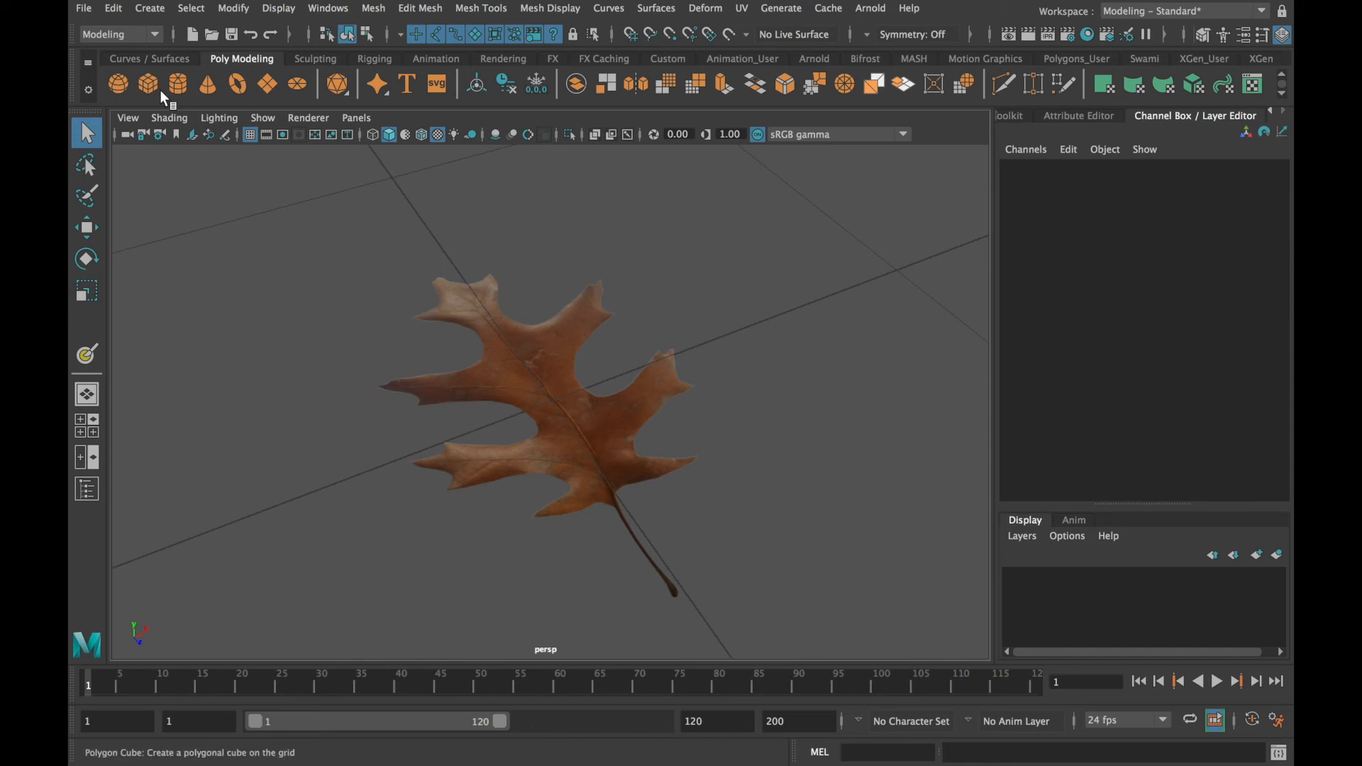
left_click(146, 84)
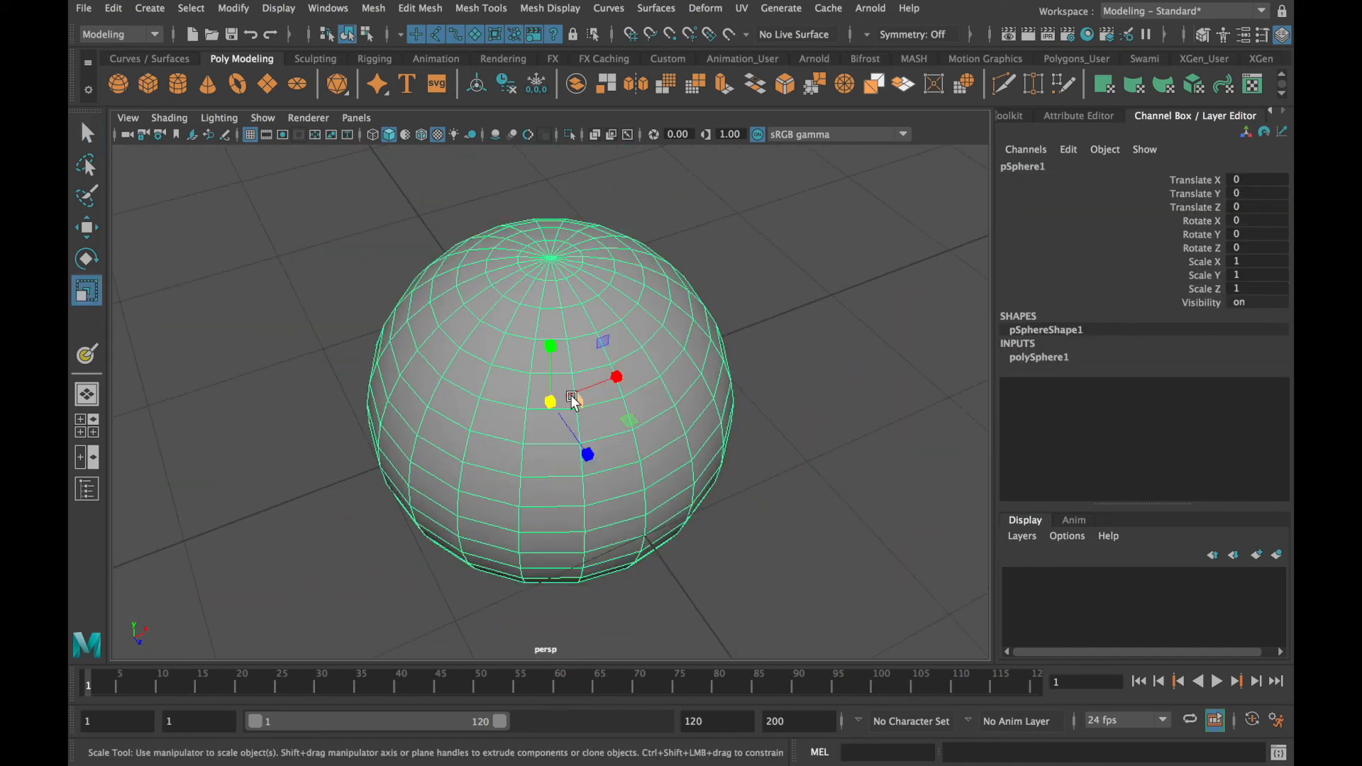
Scale the new polygon sphere and raise the leaf plane to rest on its top
left_click_drag(572, 400, 152, 261)
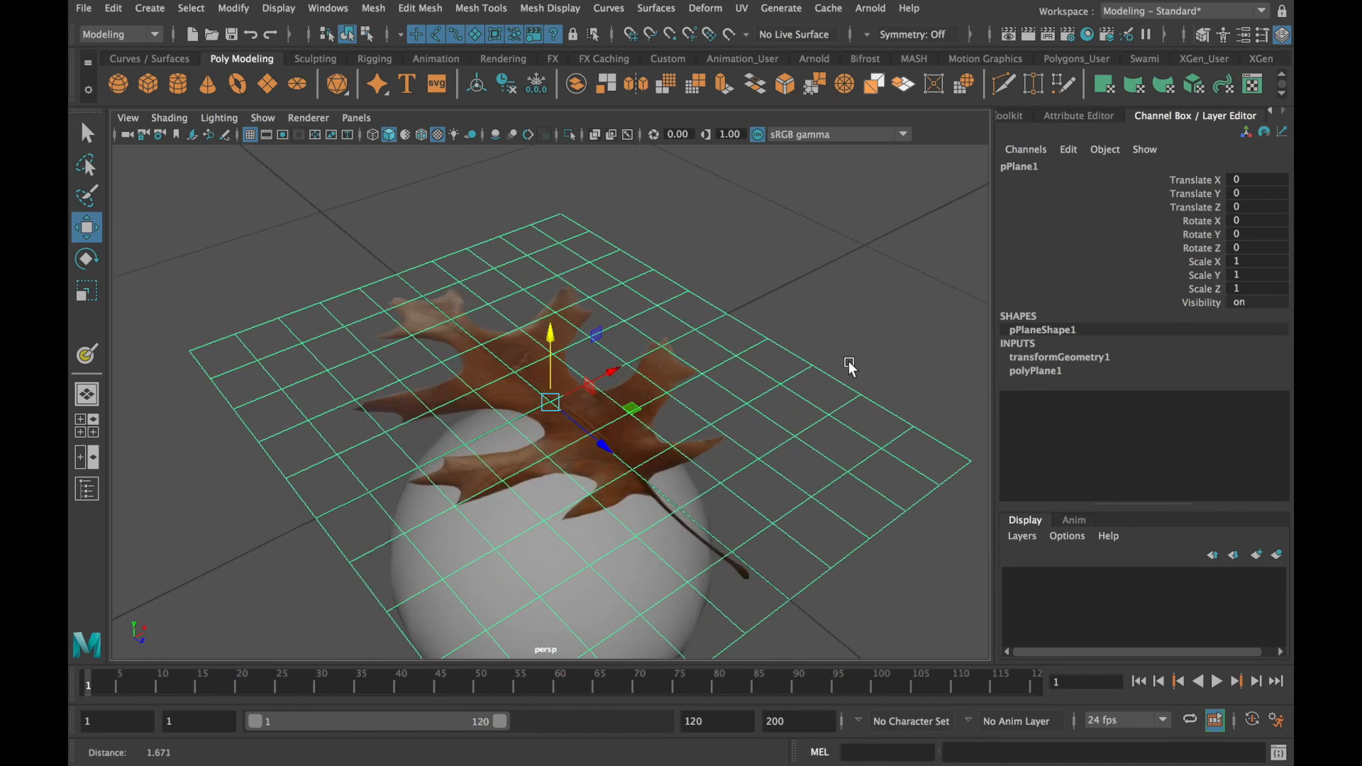
left_click_drag(850, 365, 434, 397)
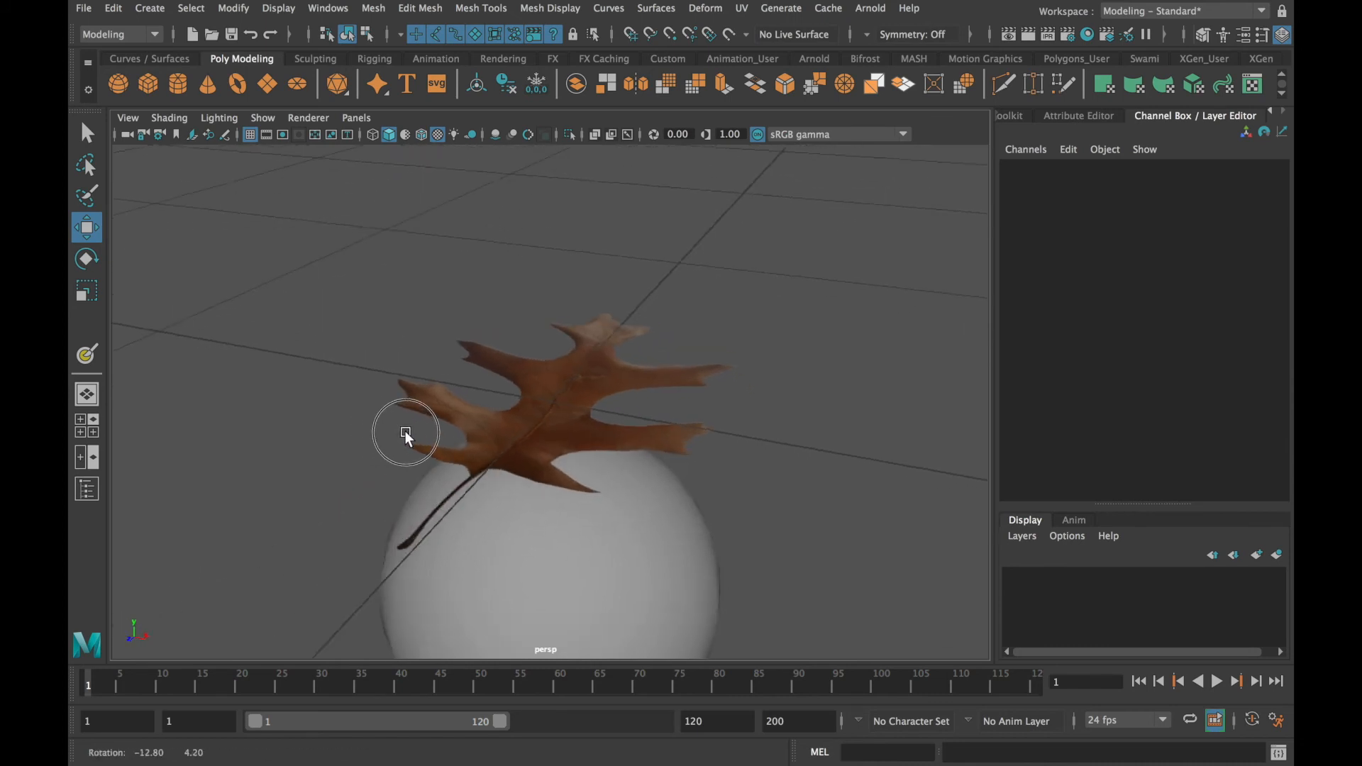
left_click_drag(407, 433, 512, 433)
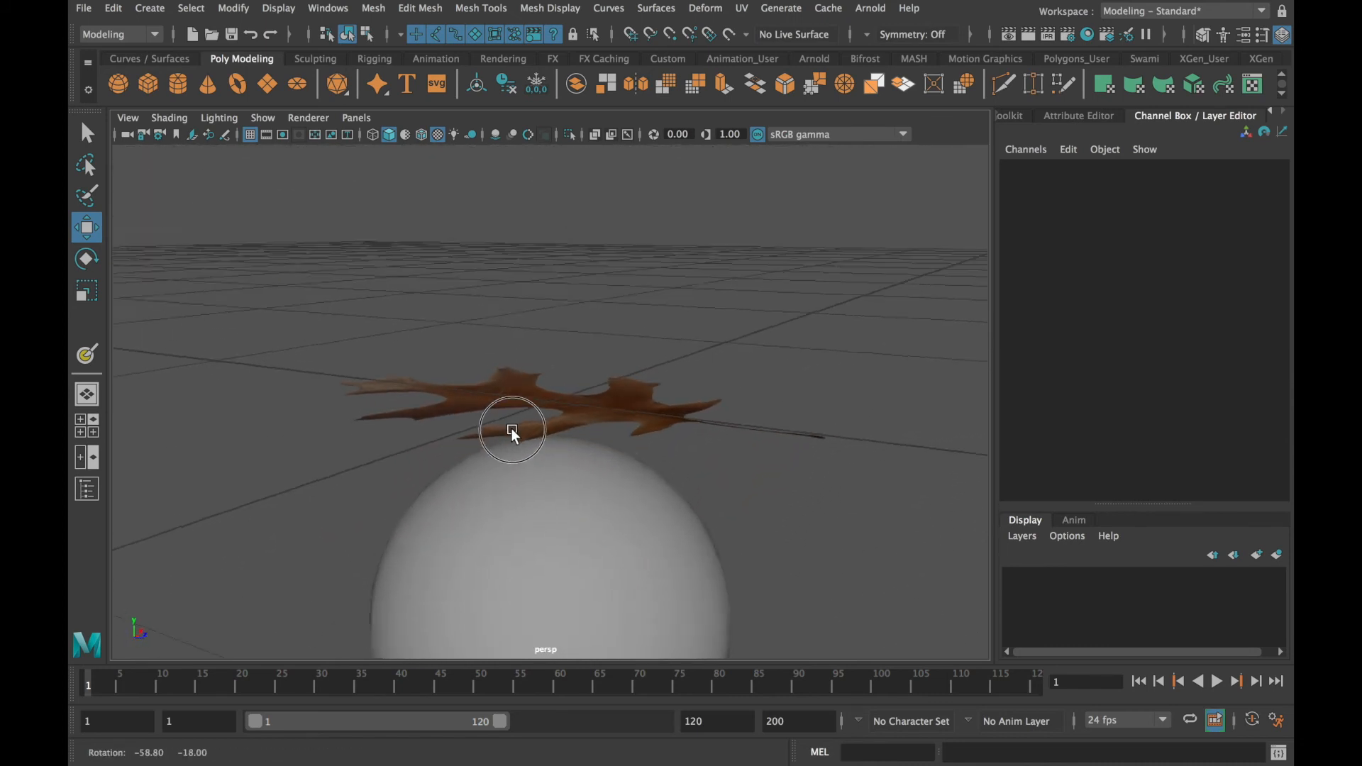
left_click_drag(512, 434, 534, 425)
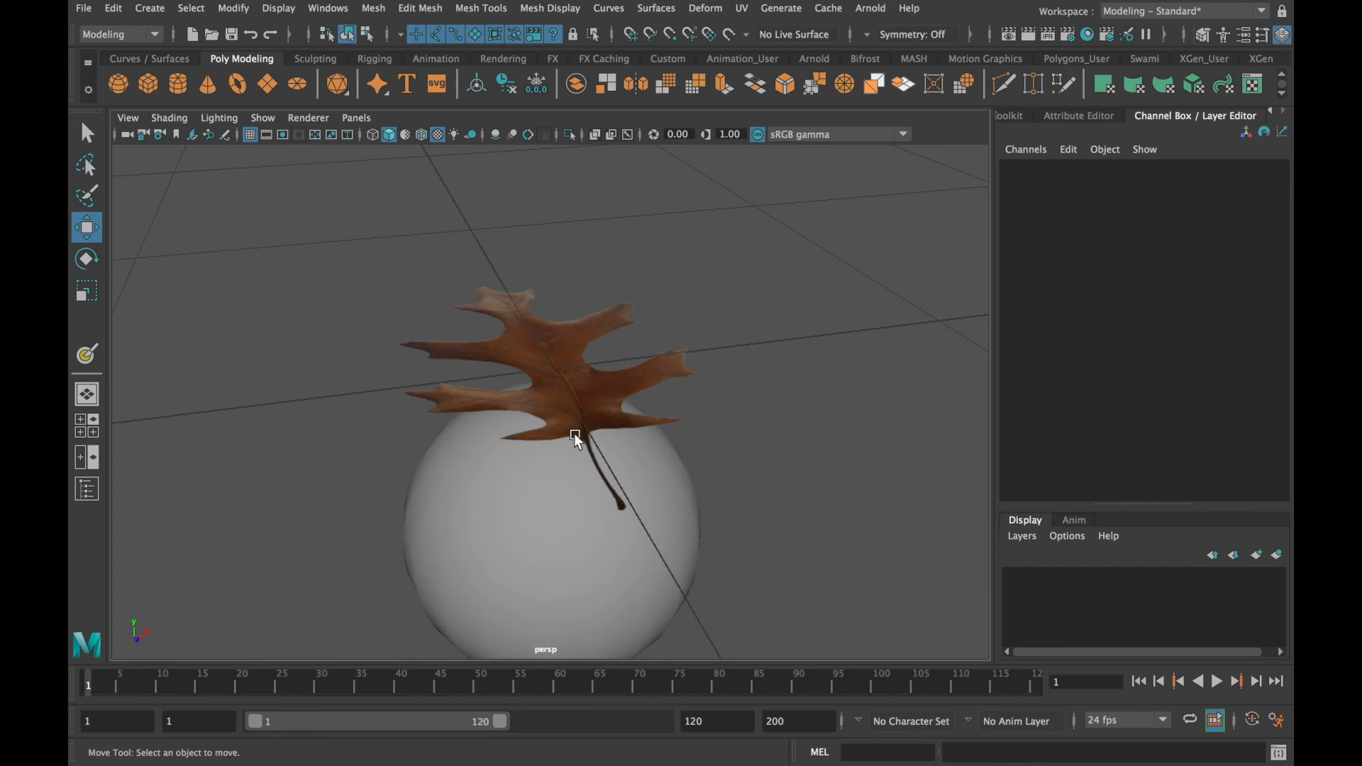
left_click_drag(573, 434, 552, 386)
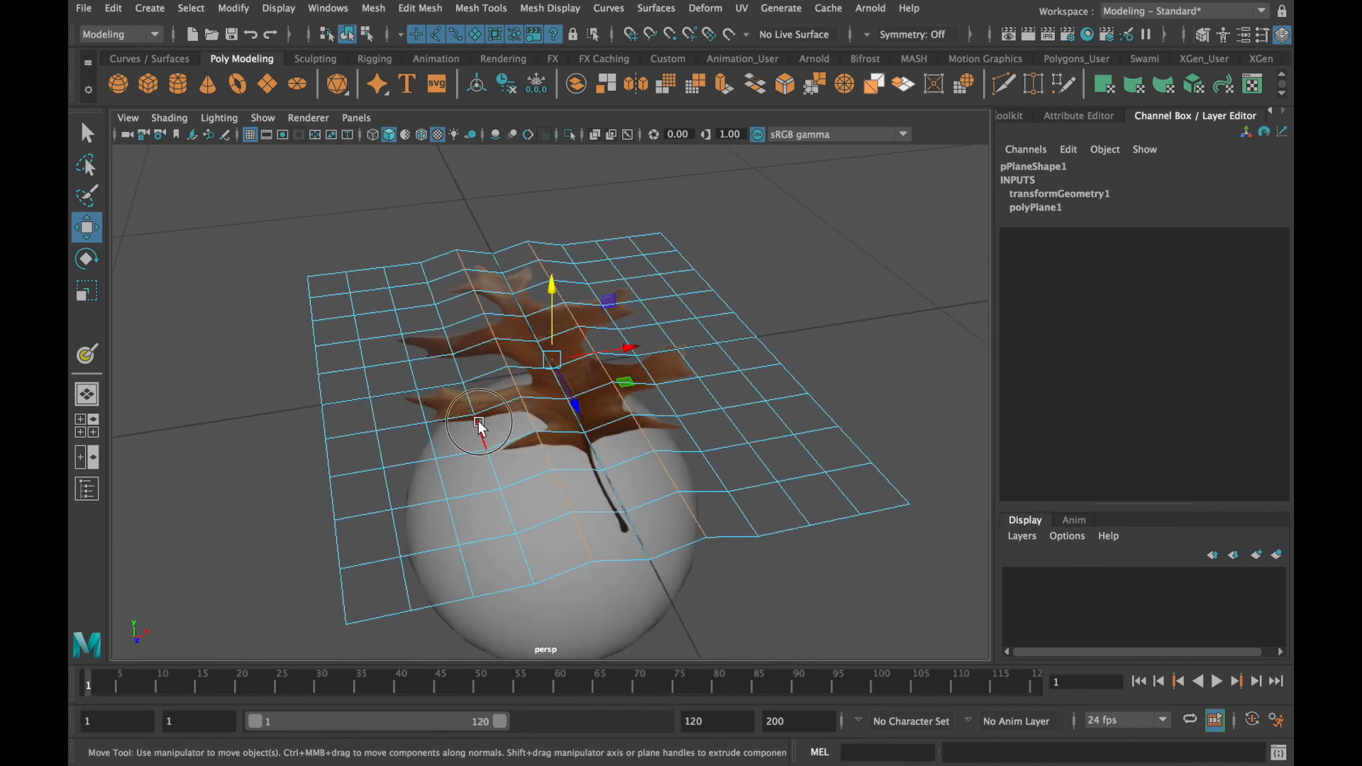
left_click_drag(479, 425, 638, 322)
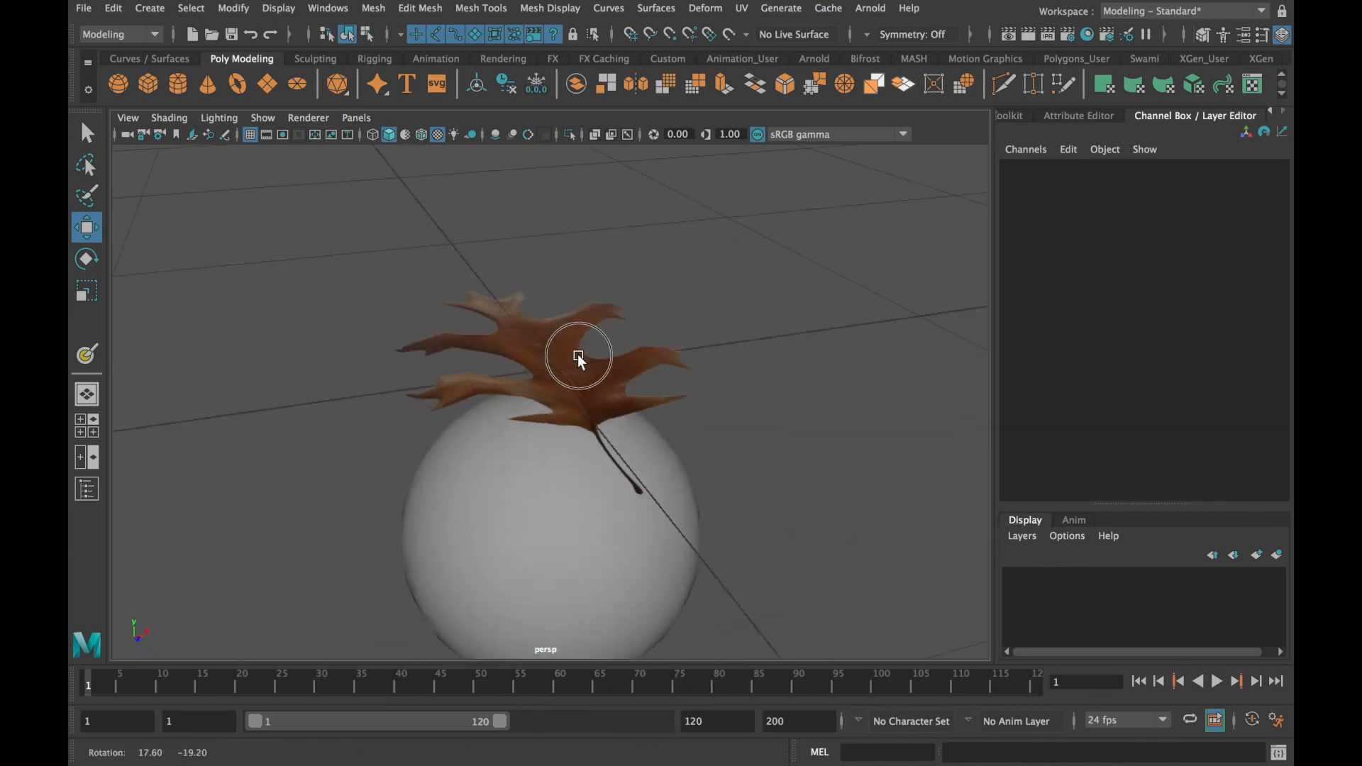
Apply a nonlinear Bend deformer and rotate its handle so the leaf arches over the sphere
left_click(705, 8)
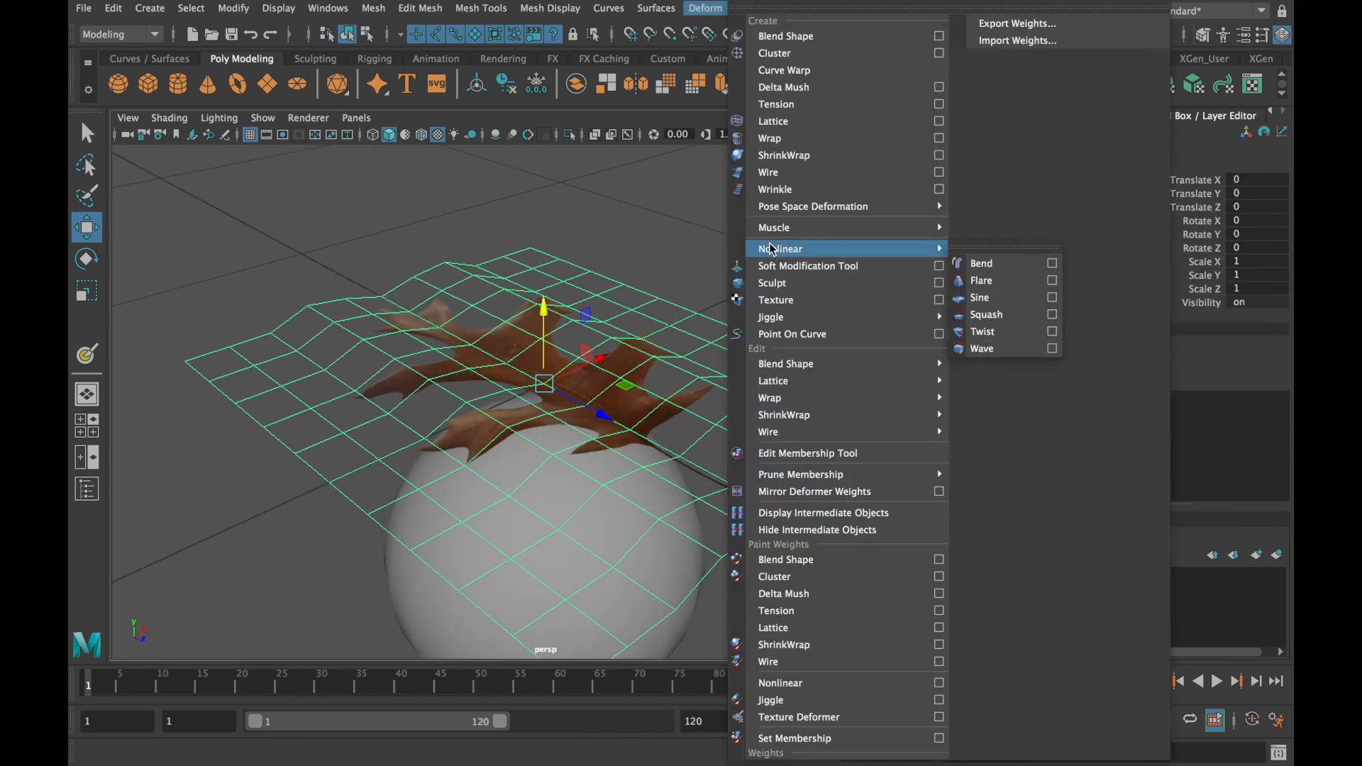
left_click(982, 263)
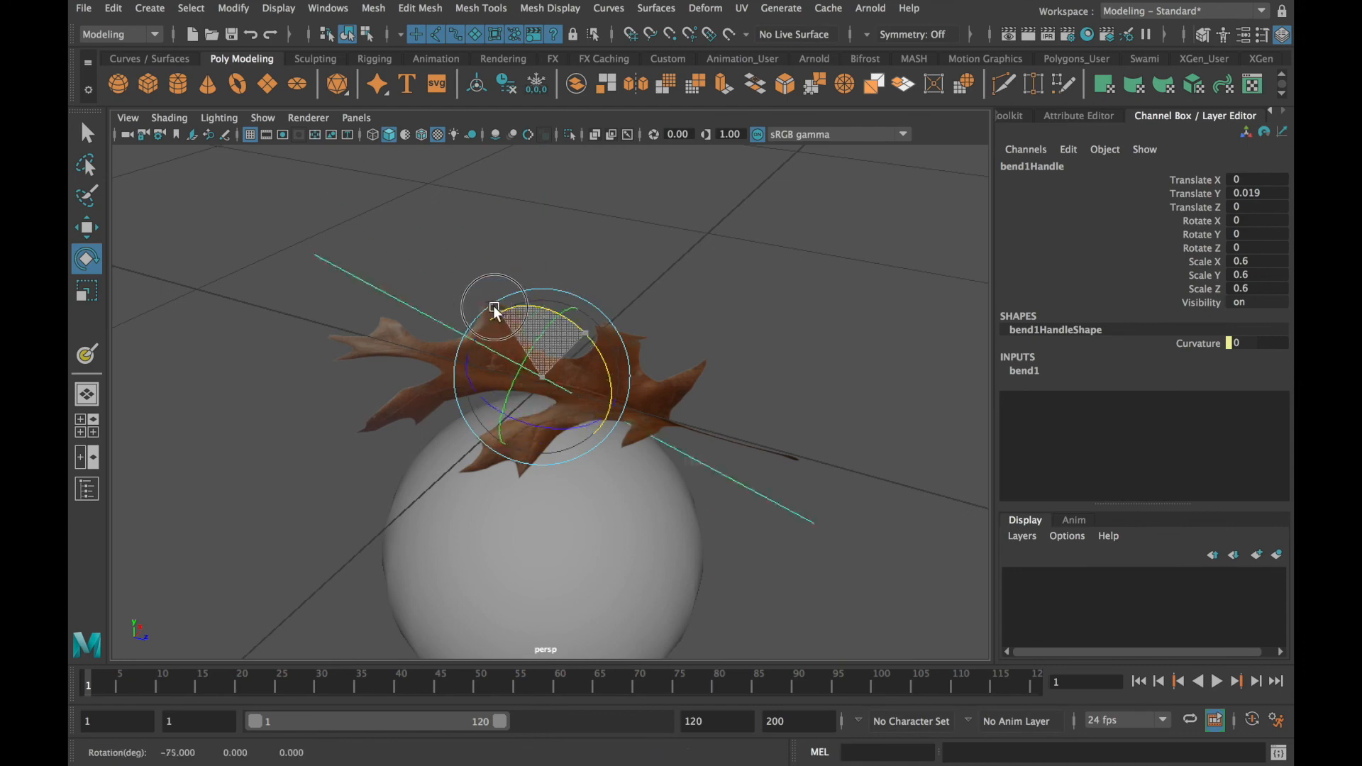
left_click_drag(494, 309, 506, 381)
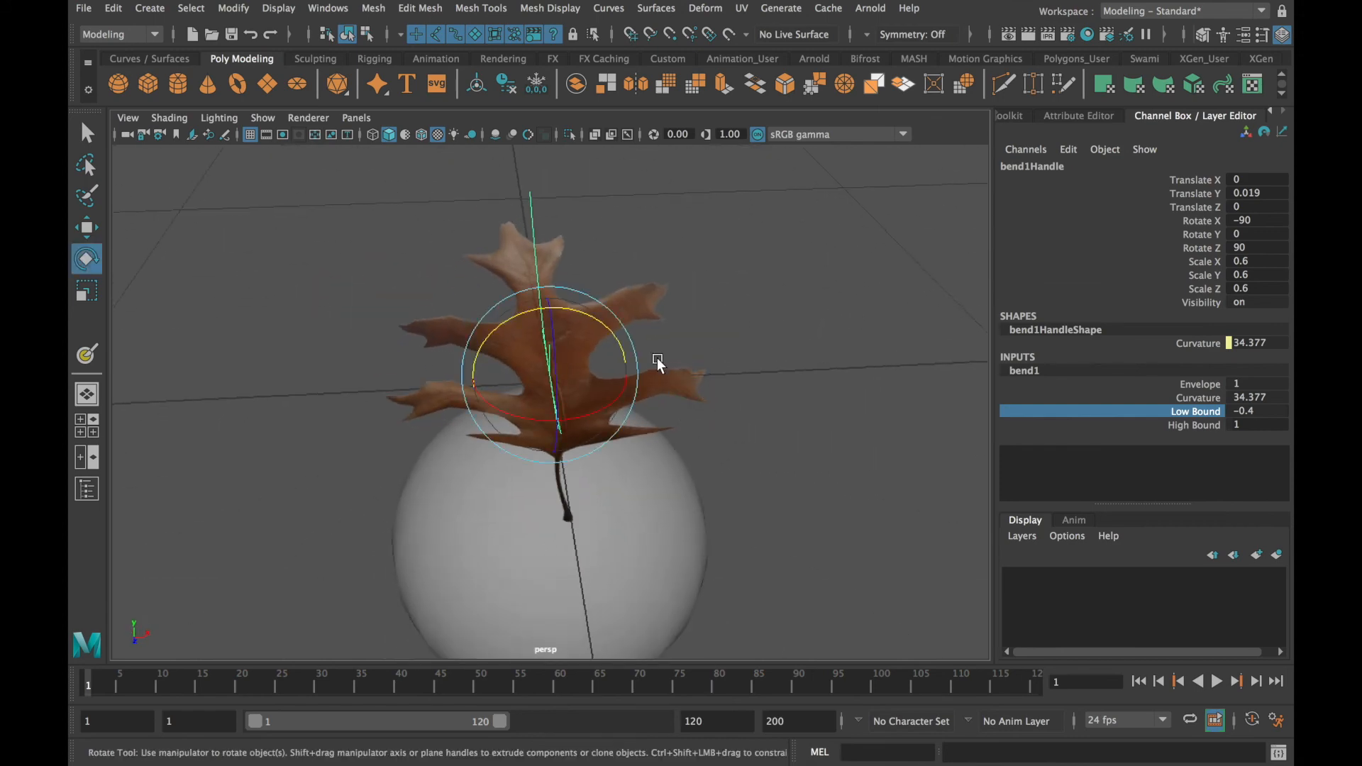
left_click_drag(656, 360, 756, 426)
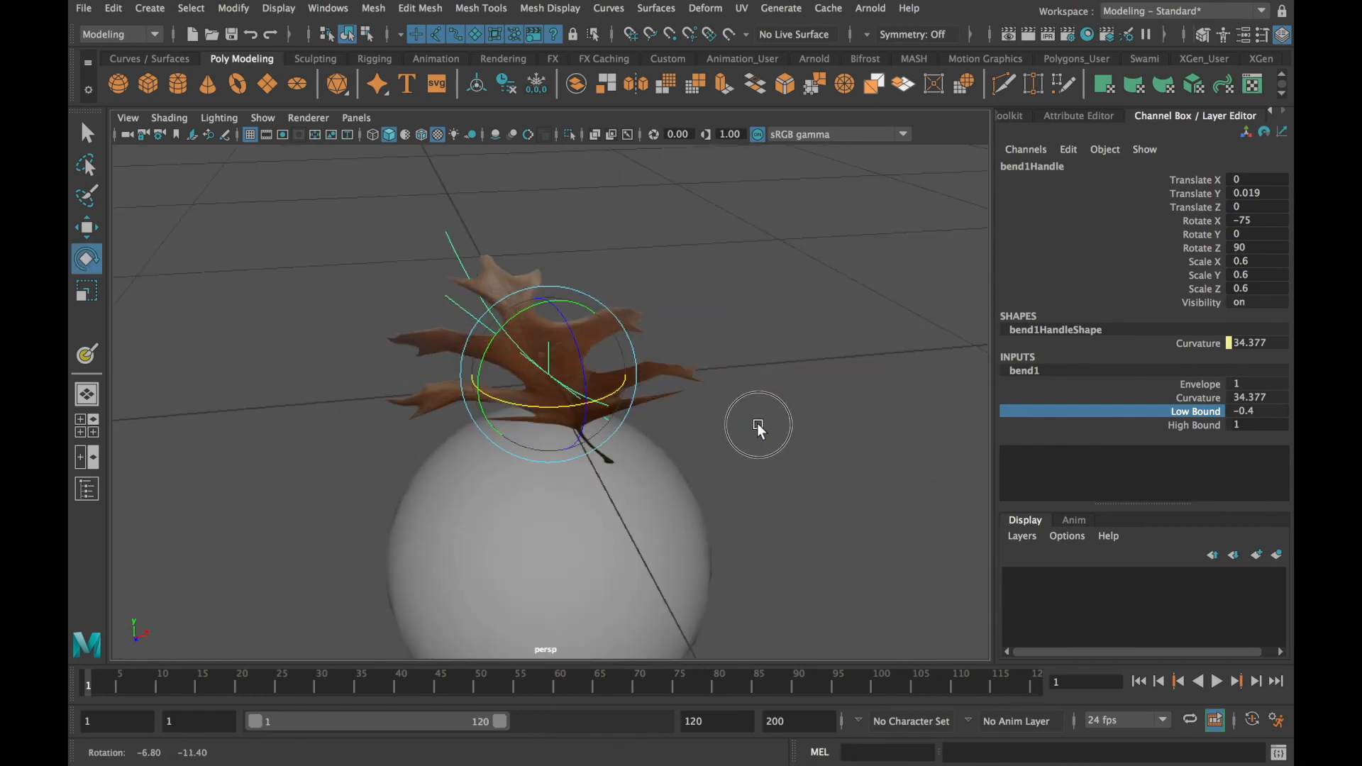
left_click(112, 9)
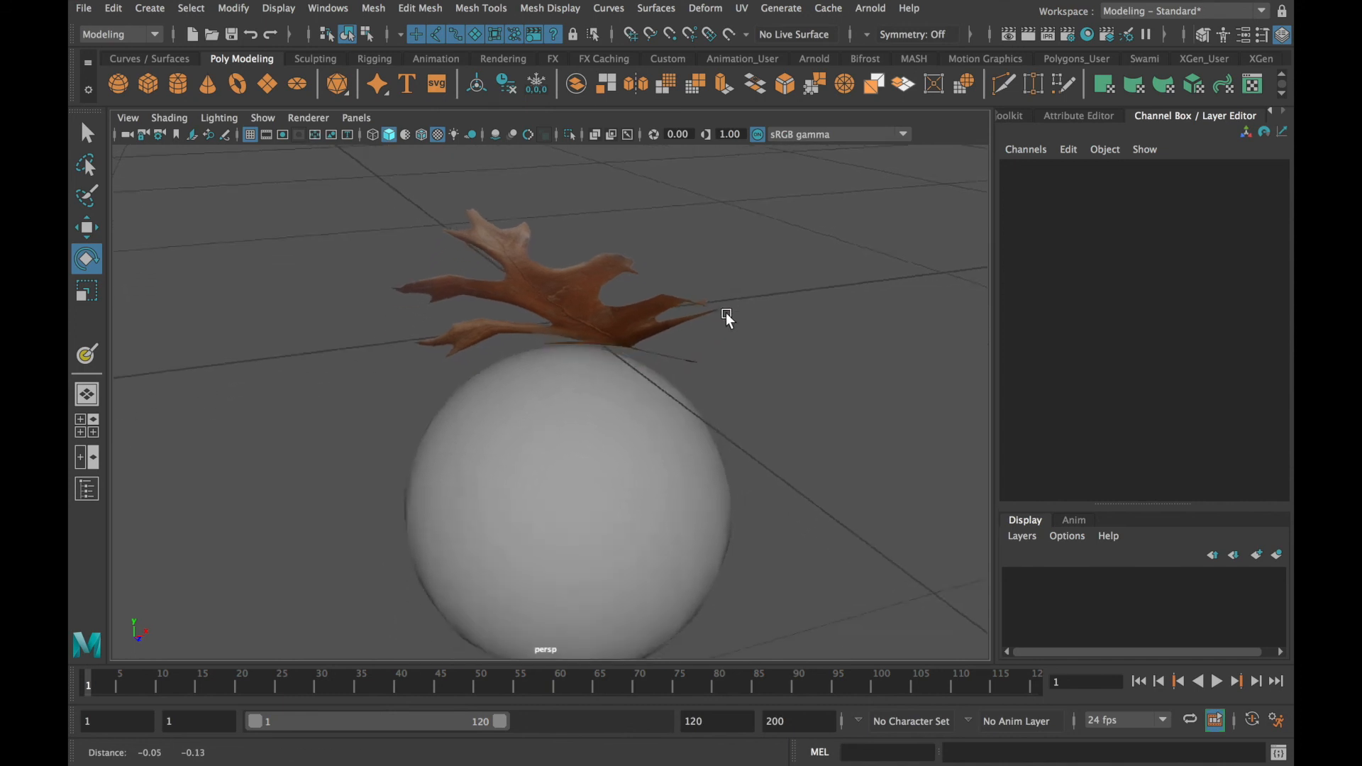
left_click_drag(727, 315, 683, 362)
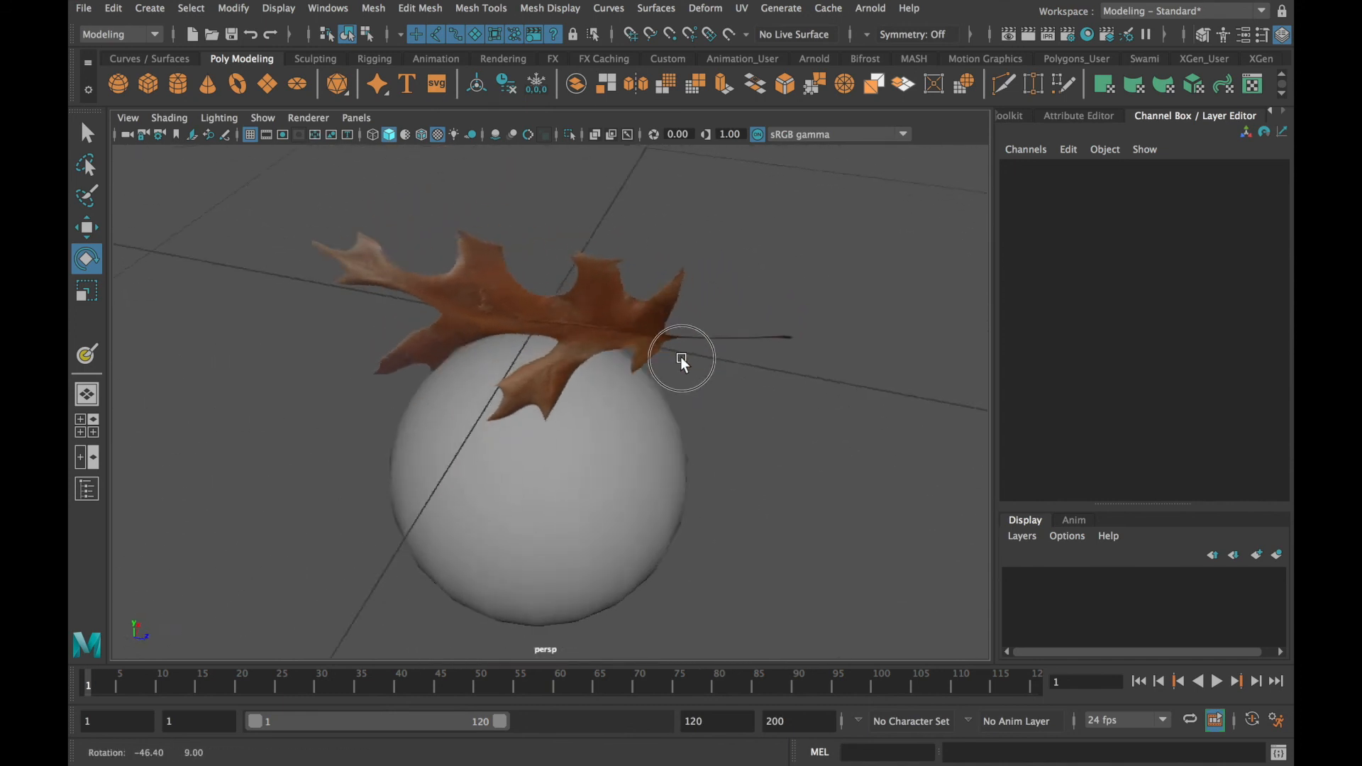
left_click_drag(682, 361, 652, 369)
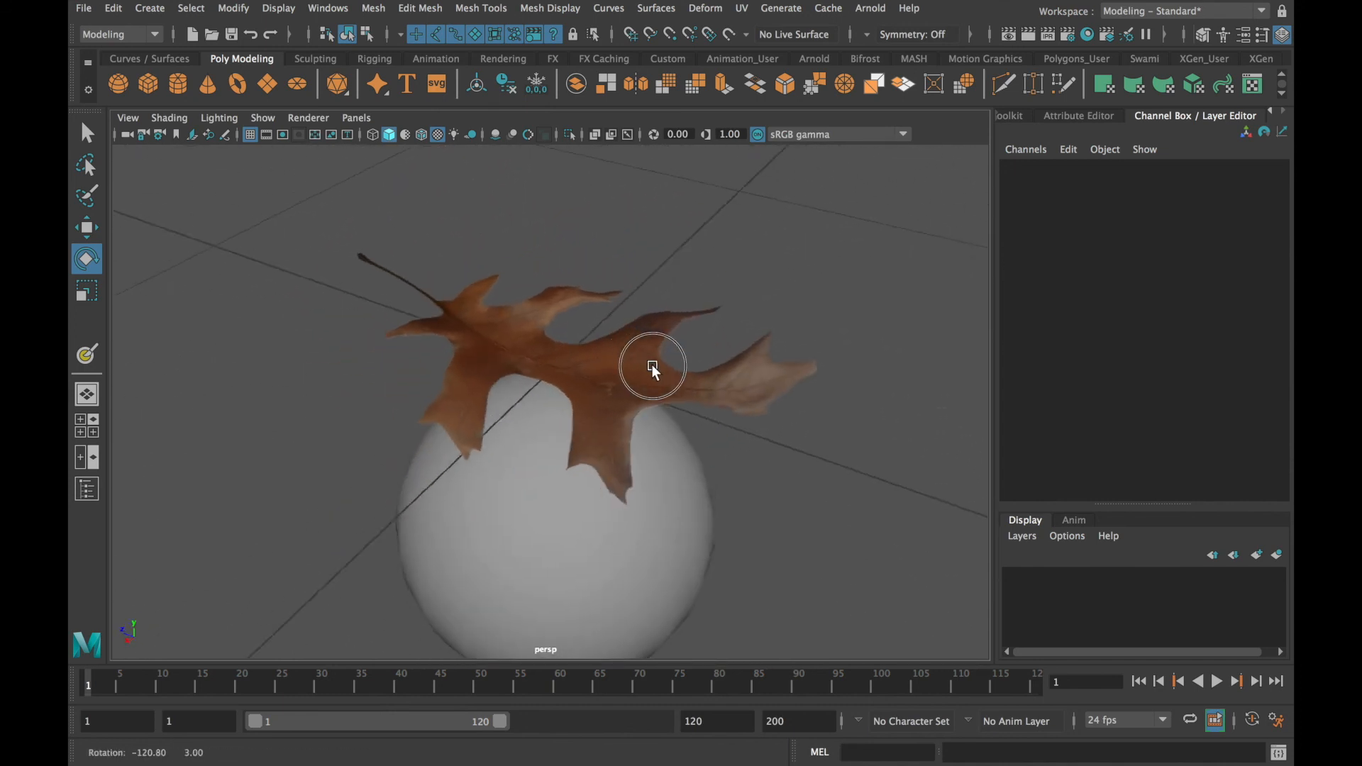
left_click_drag(653, 366, 621, 375)
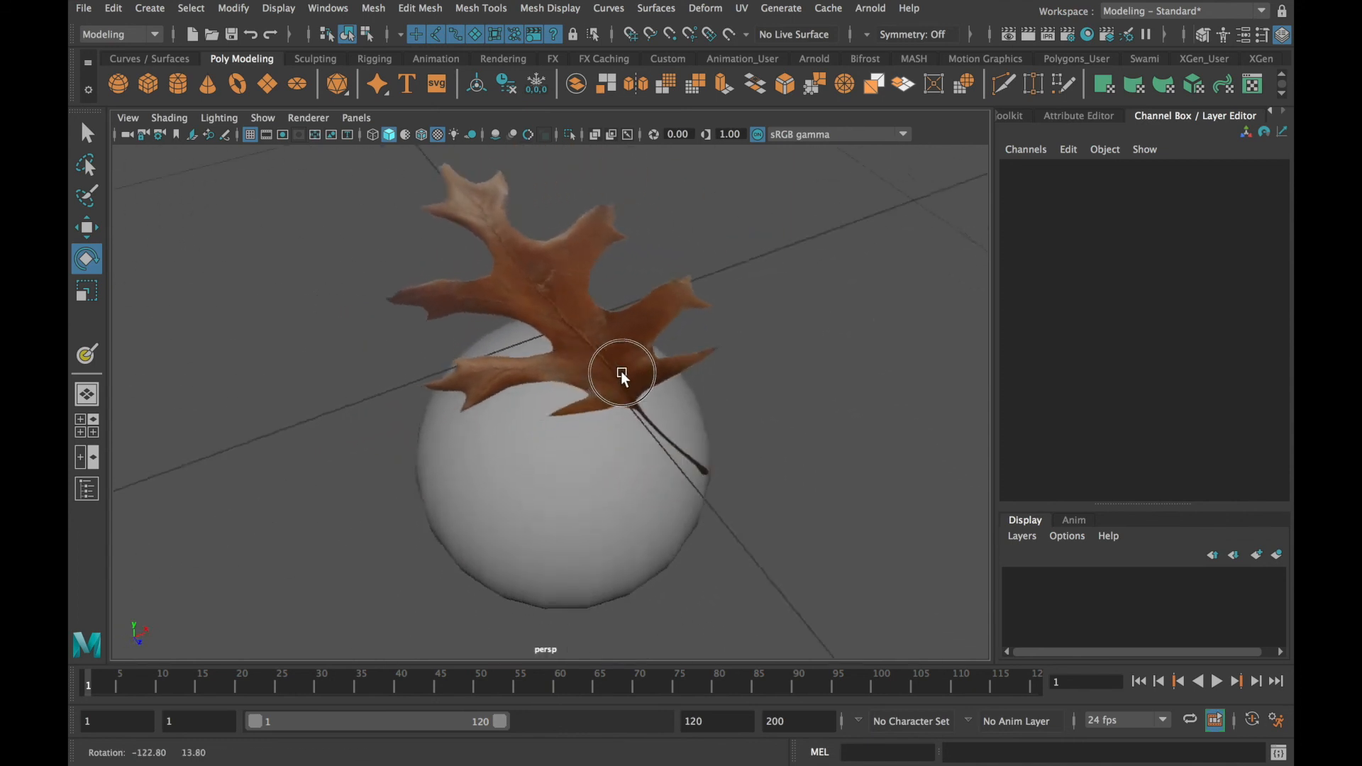
left_click_drag(622, 373, 606, 406)
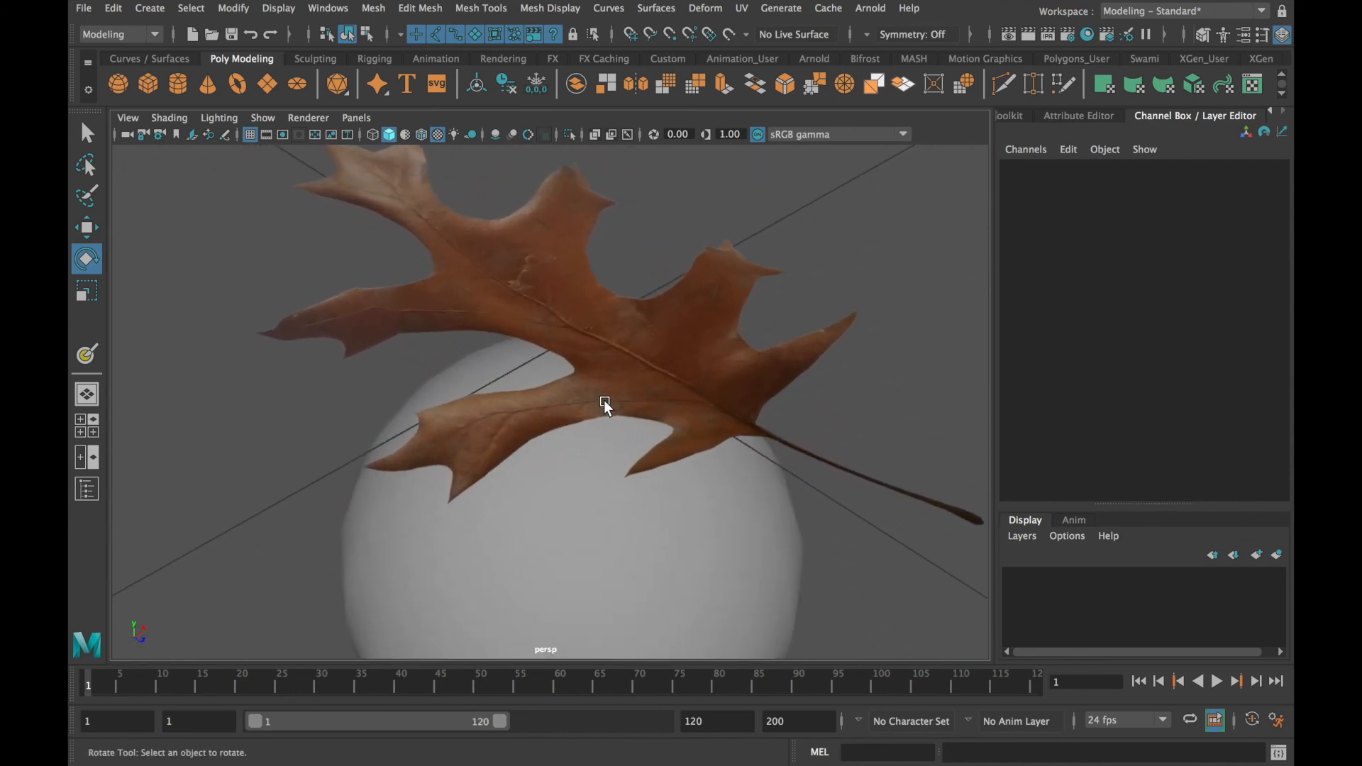
left_click_drag(606, 406, 541, 460)
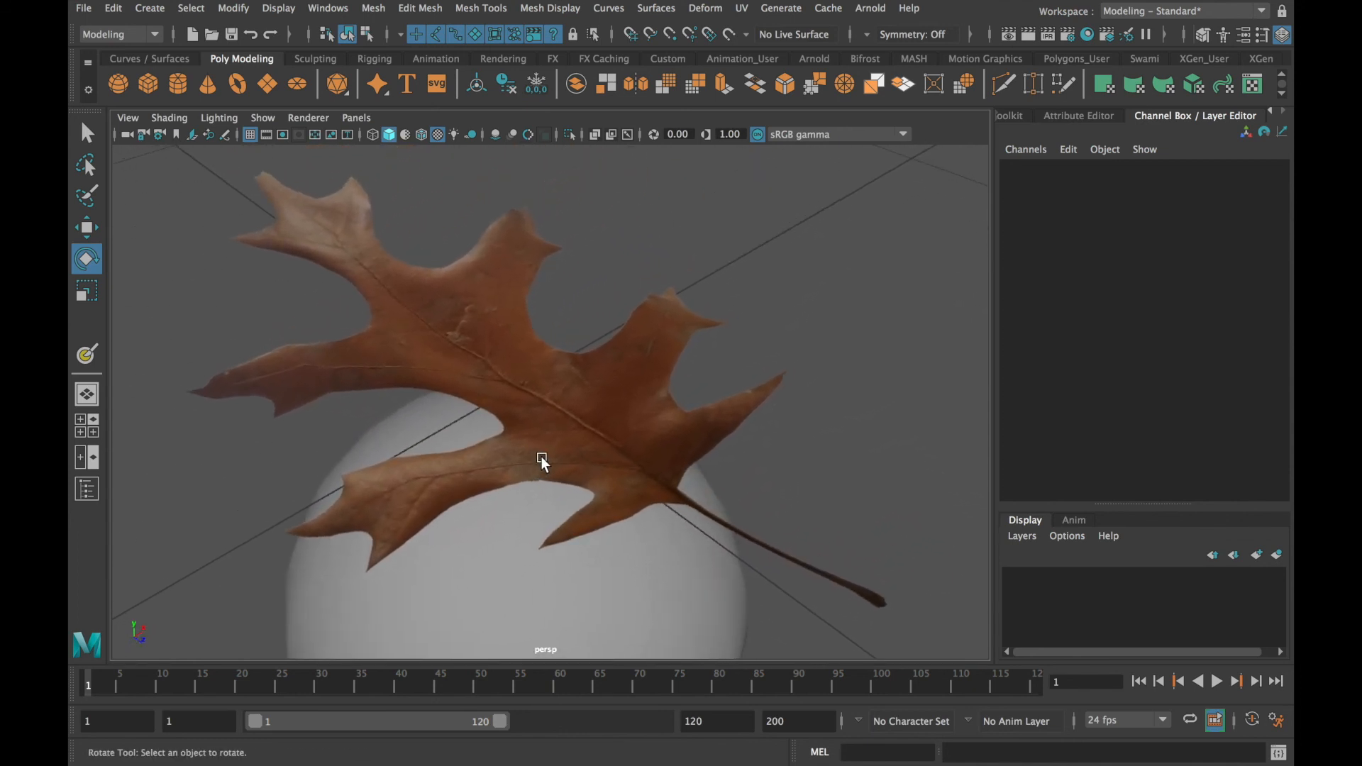